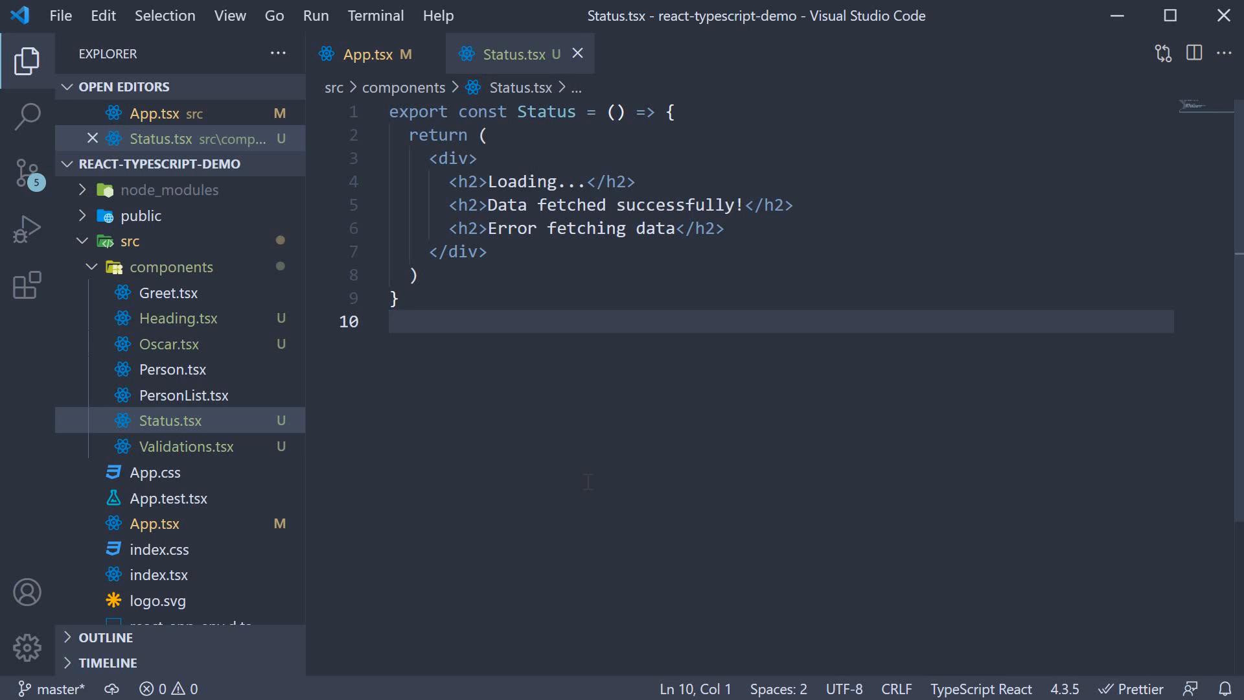
pyautogui.moveTo(187, 422)
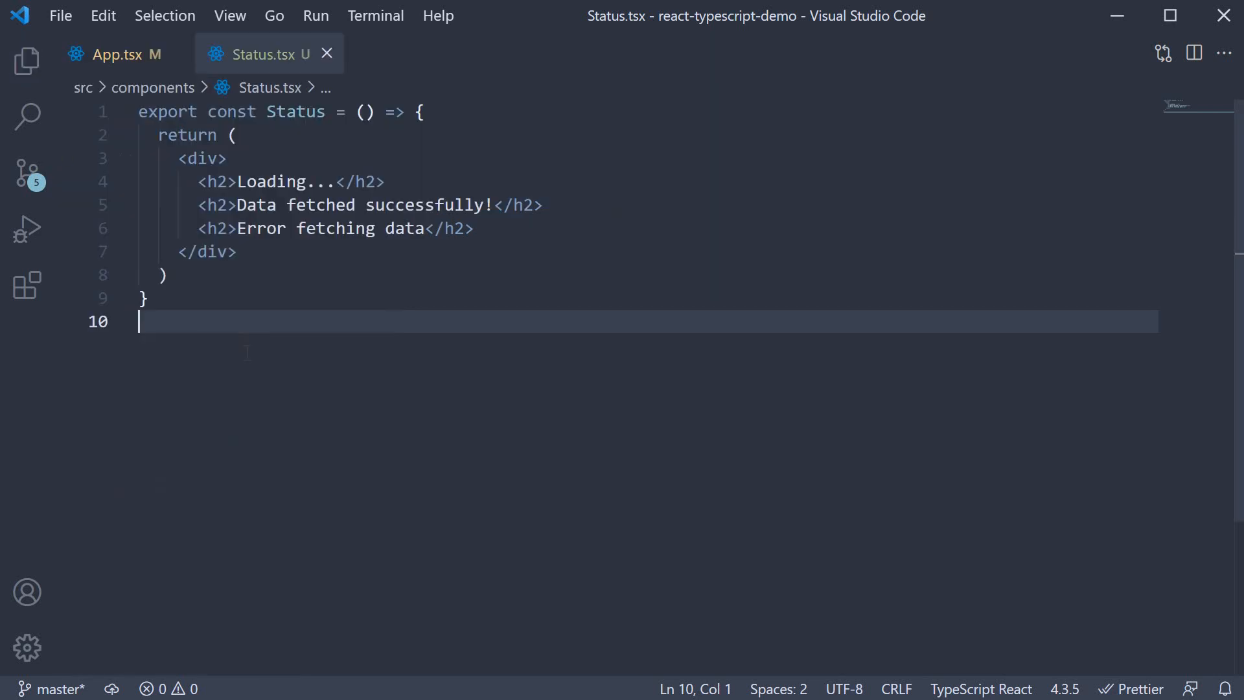
# Hide the file explorer and focus the Status.tsx code in the editor
pyautogui.click(475, 228)
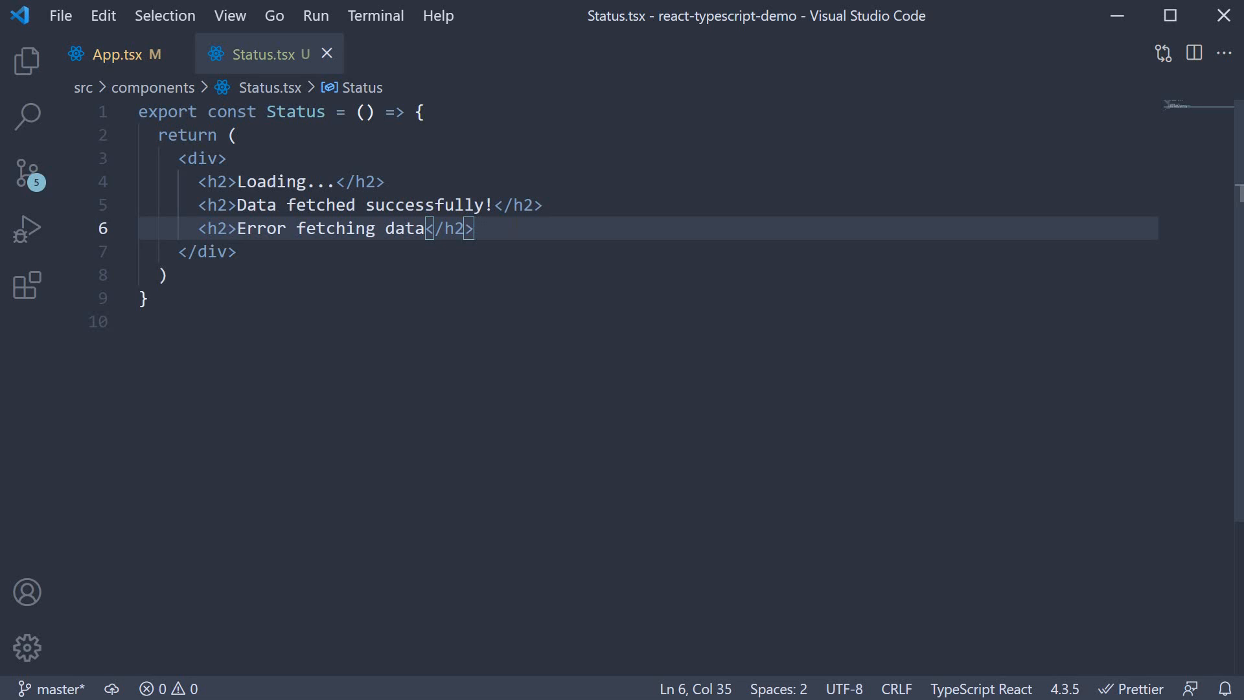
pyautogui.click(363, 112)
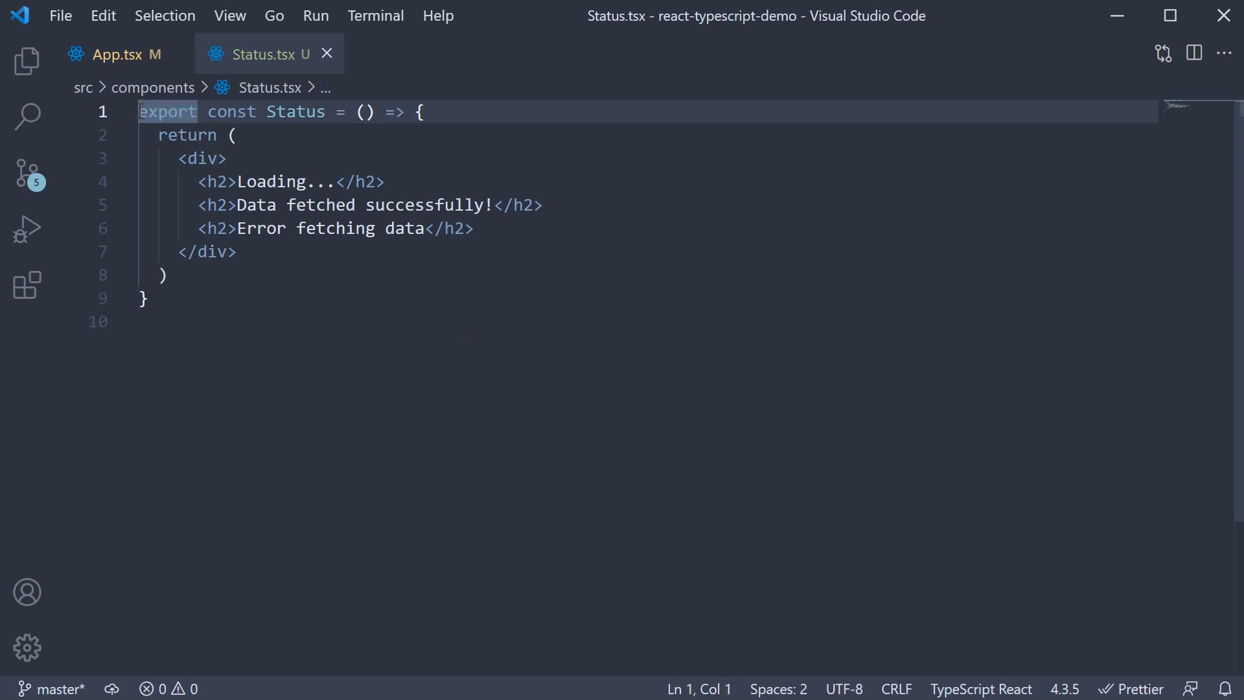
# Define 'type StatusProps = { status: string }' and type the Status parameter as 'props: StatusProps'
pyautogui.write('type STatusP')
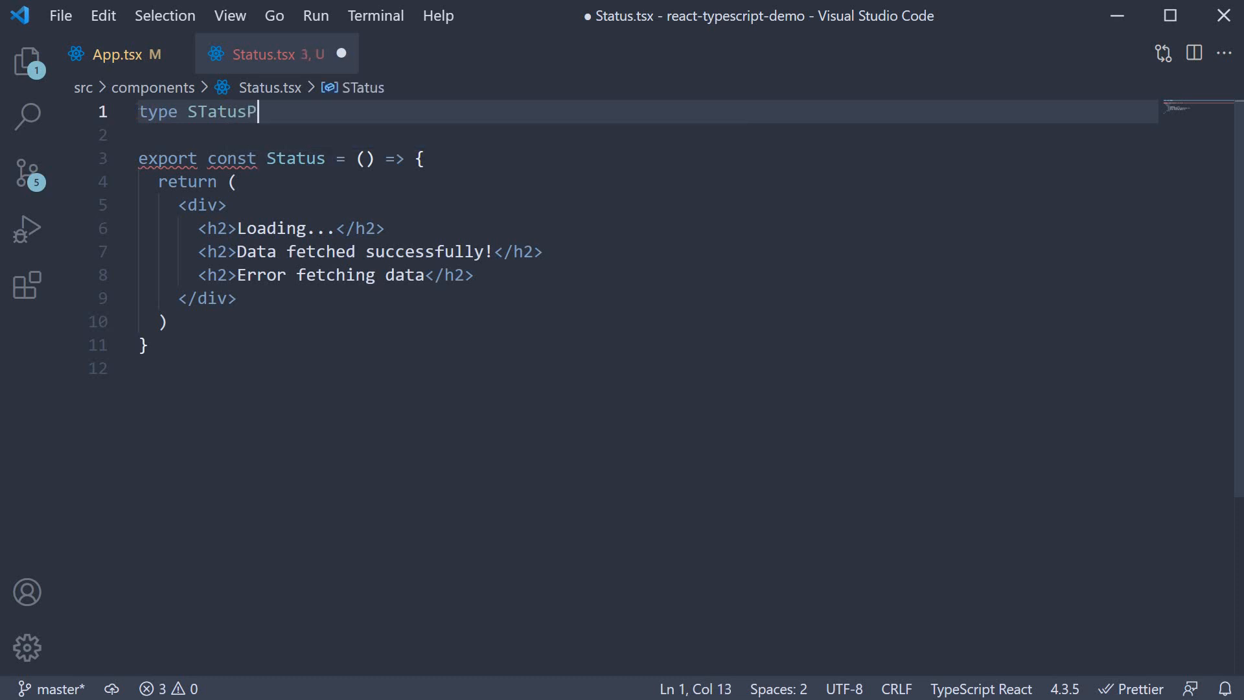
pyautogui.write('rops = {')
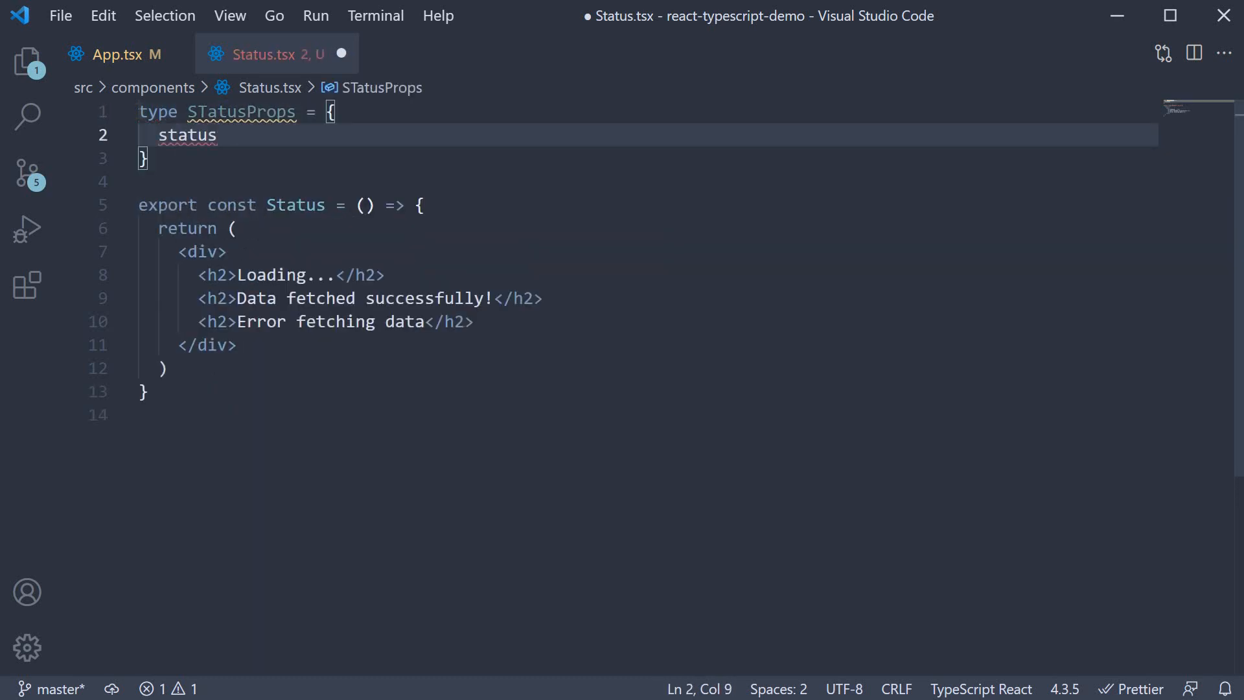
pyautogui.write(': string')
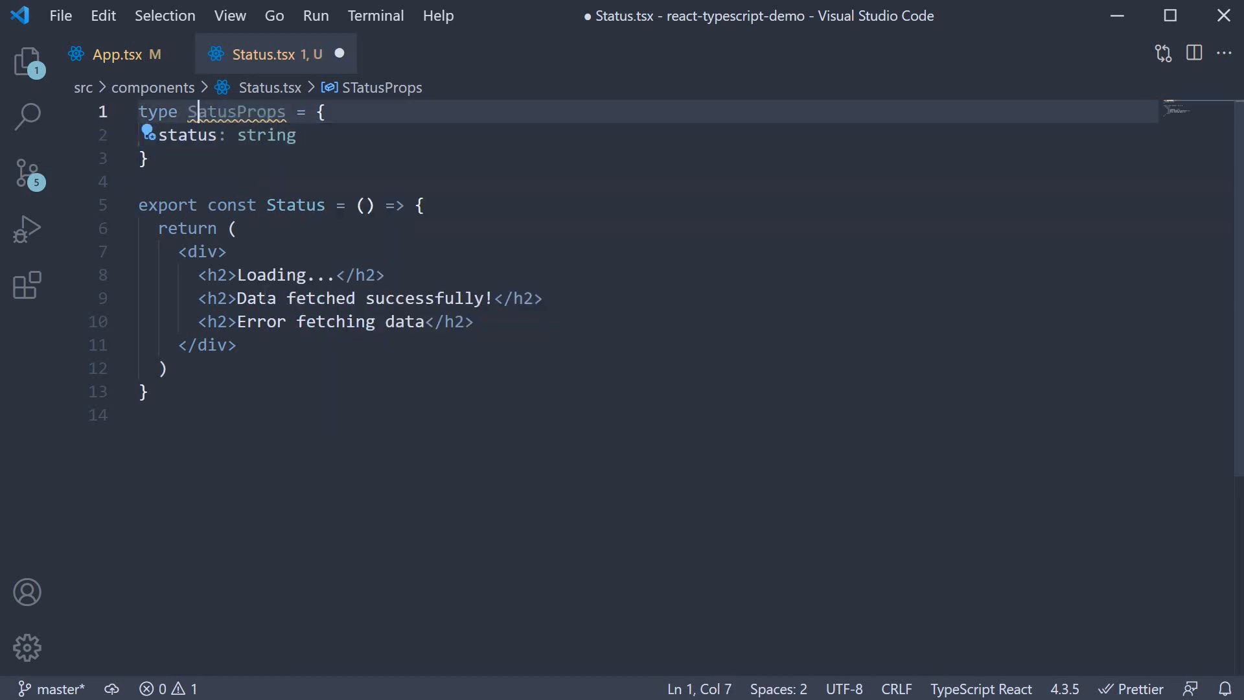
pyautogui.click(140, 415)
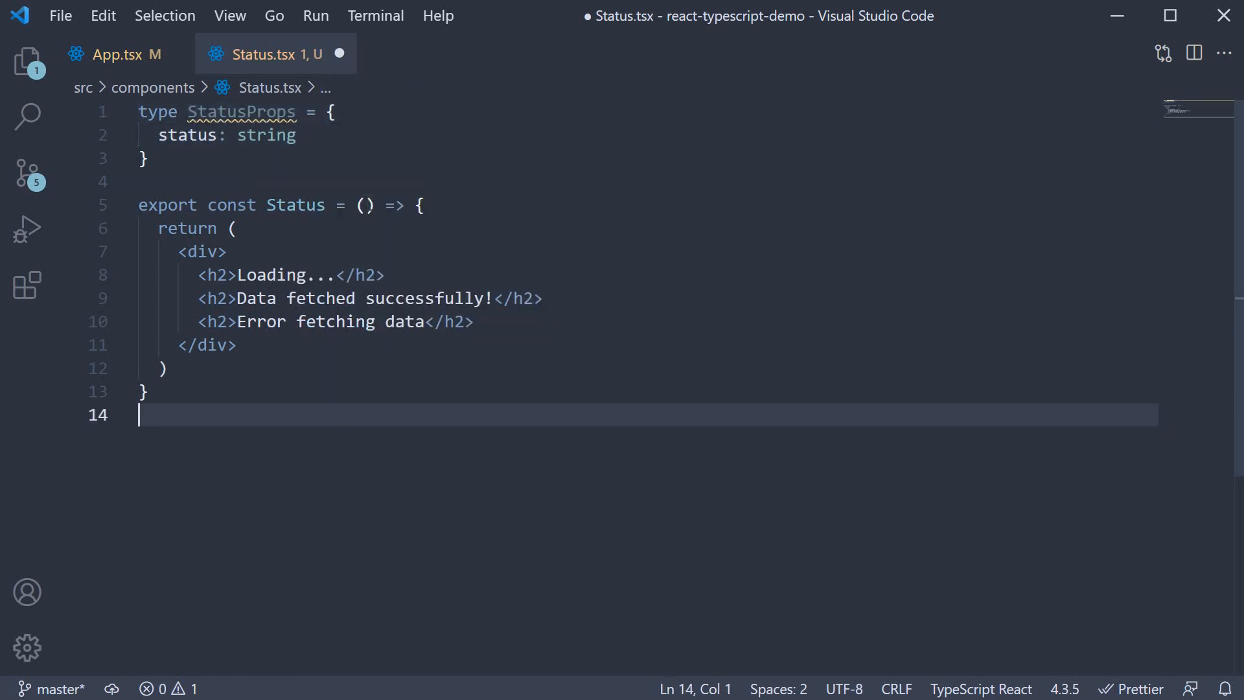
pyautogui.write('props')
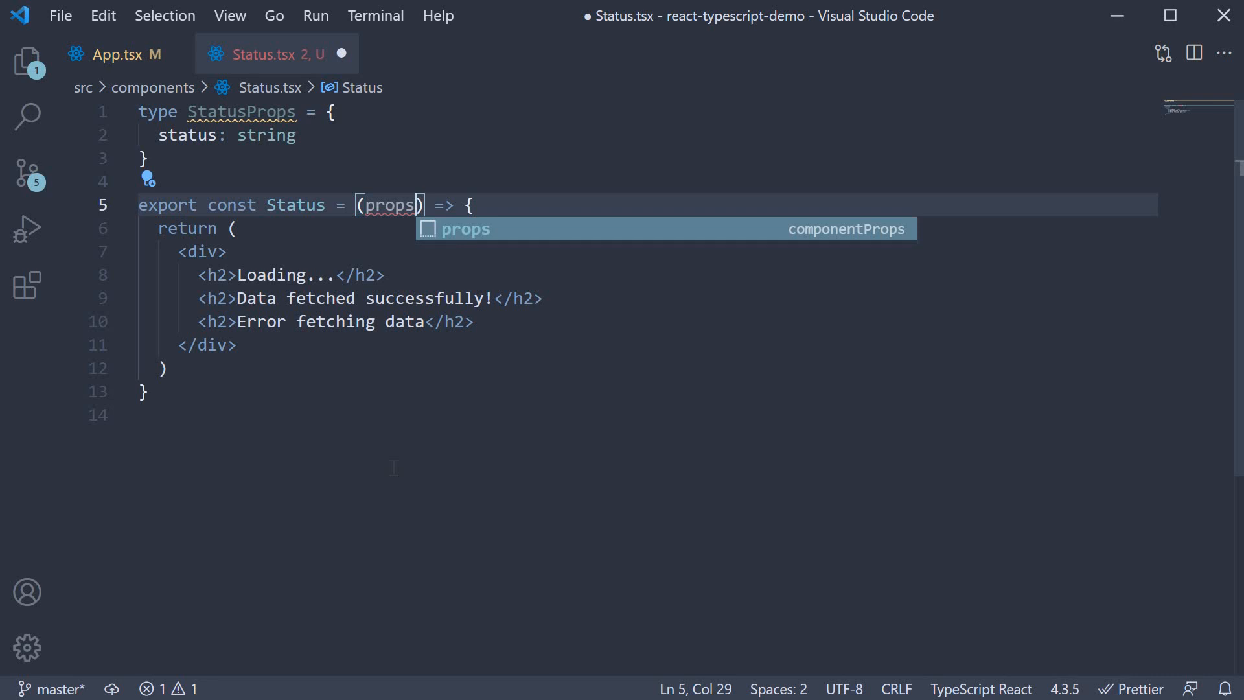
pyautogui.write(': StatusProps')
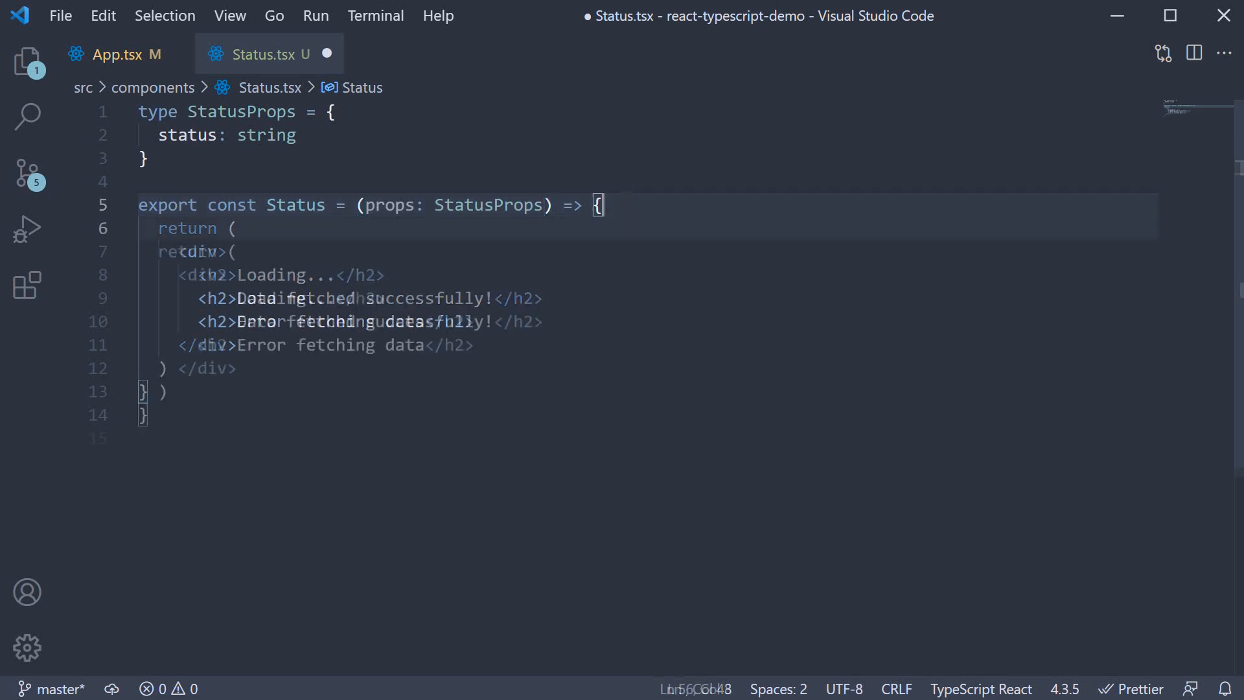
# Declare 'let message' and assign 'Loading...' when props.status === 'loading', with success and error branches
pyautogui.write('let message')
pyautogui.click(648, 252)
pyautogui.write('if(props.sta')
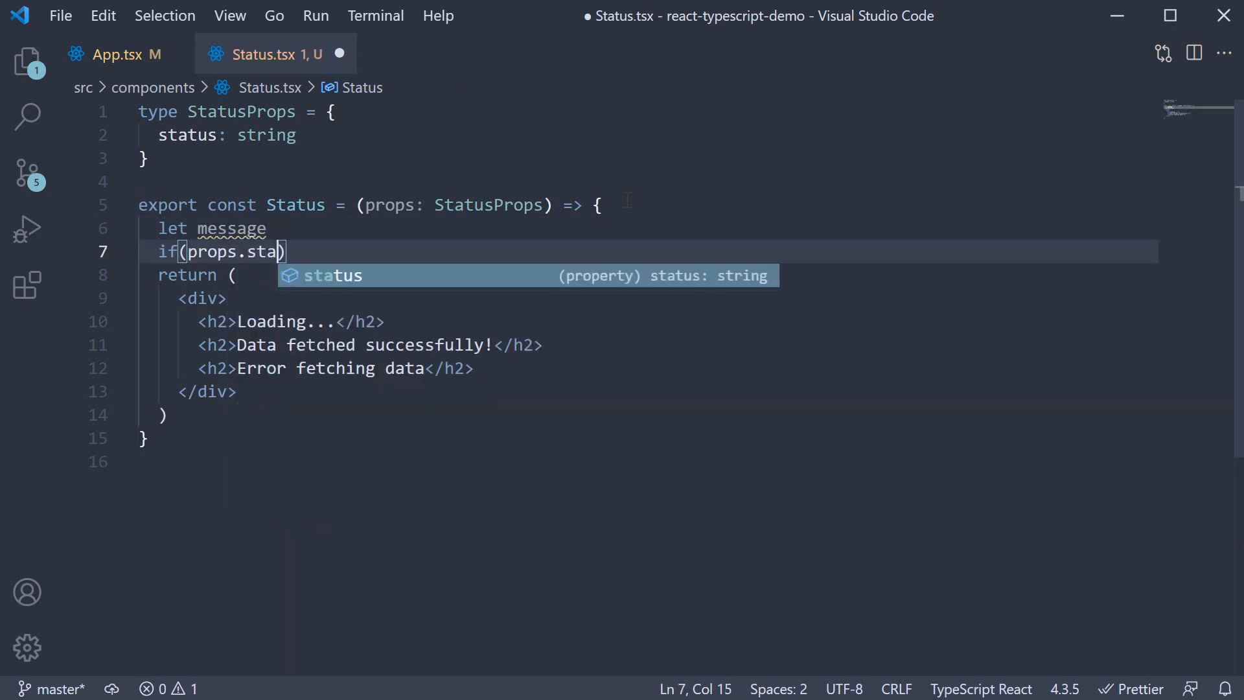
pyautogui.write("tus === 'loading'")
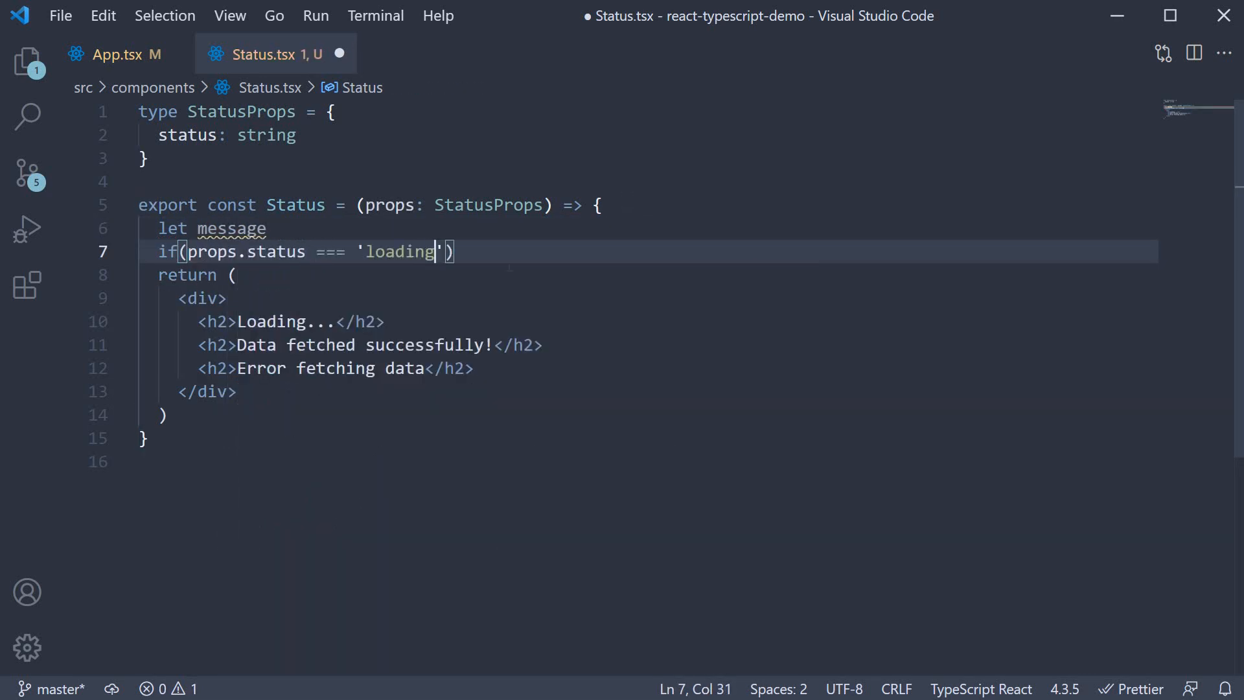
pyautogui.write('{')
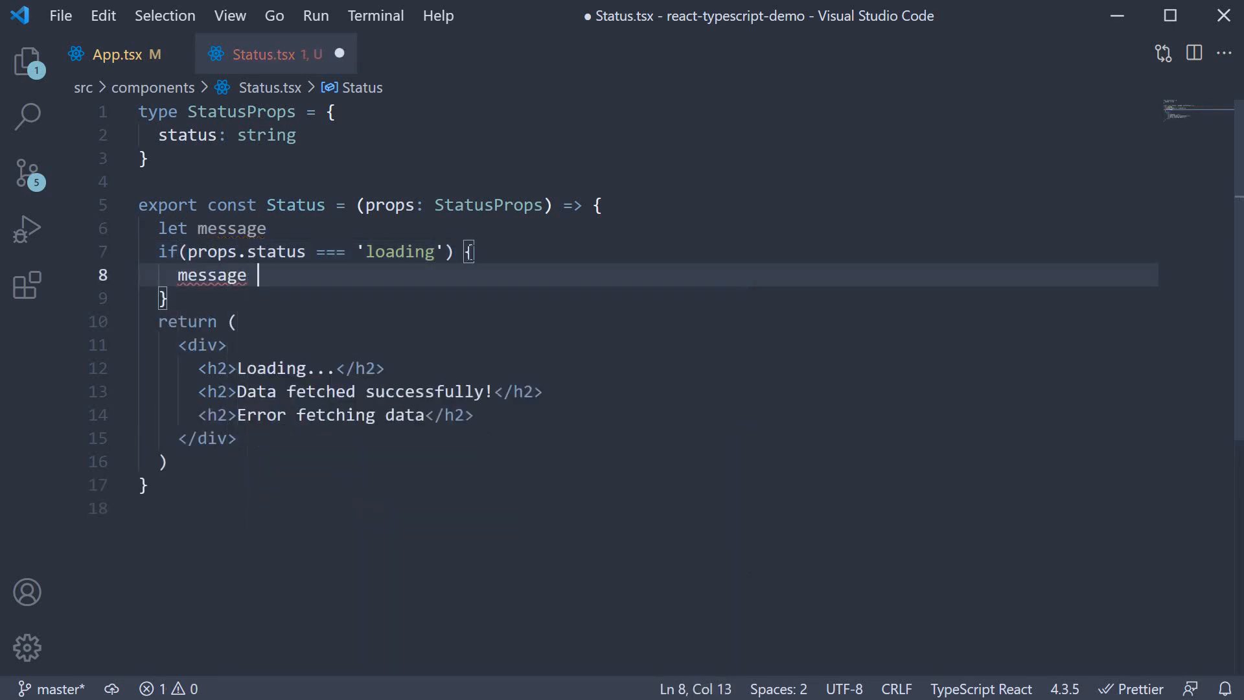
pyautogui.write("= 'Loading'")
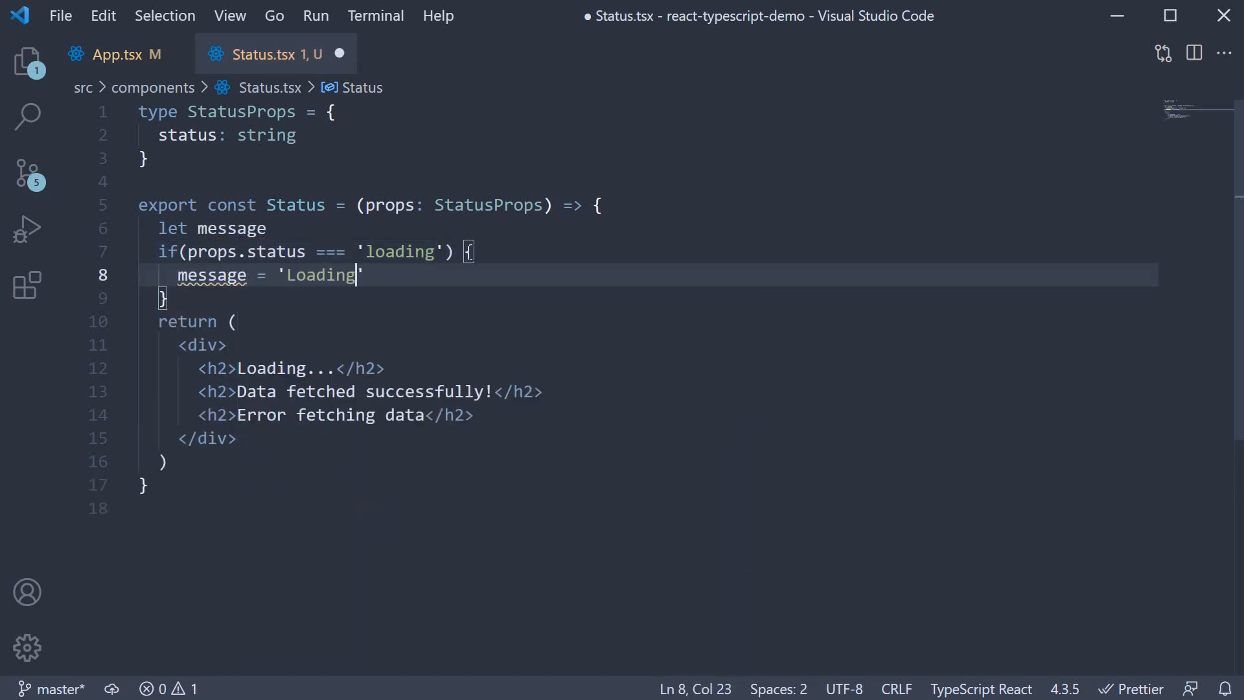
pyautogui.write("...'")
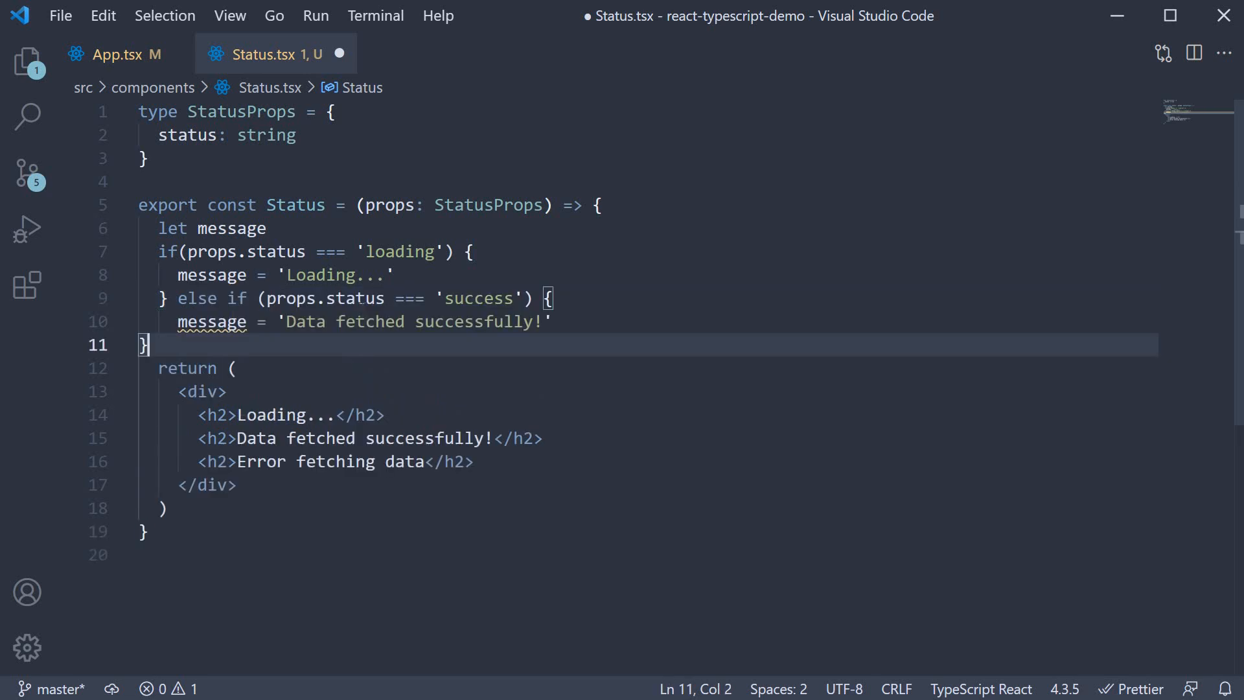
pyautogui.click(354, 298)
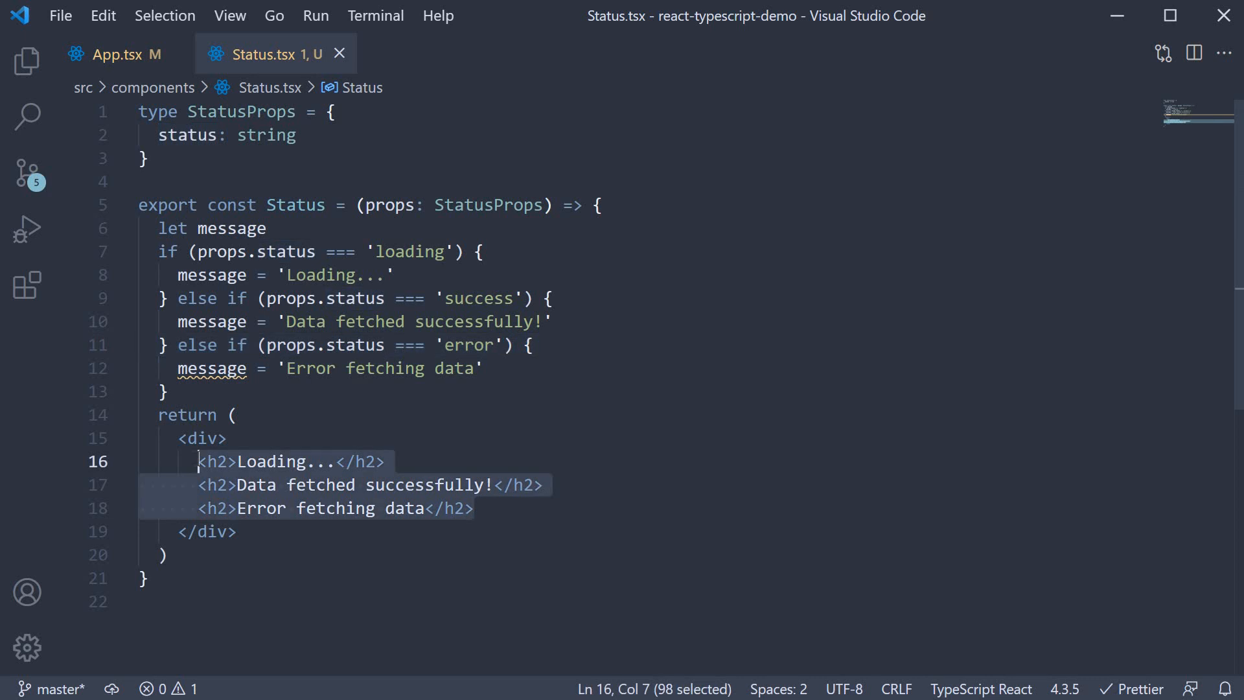
# Render a single '<h2>Status - {message}</h2>' heading and switch to App.tsx
pyautogui.write('<h2')
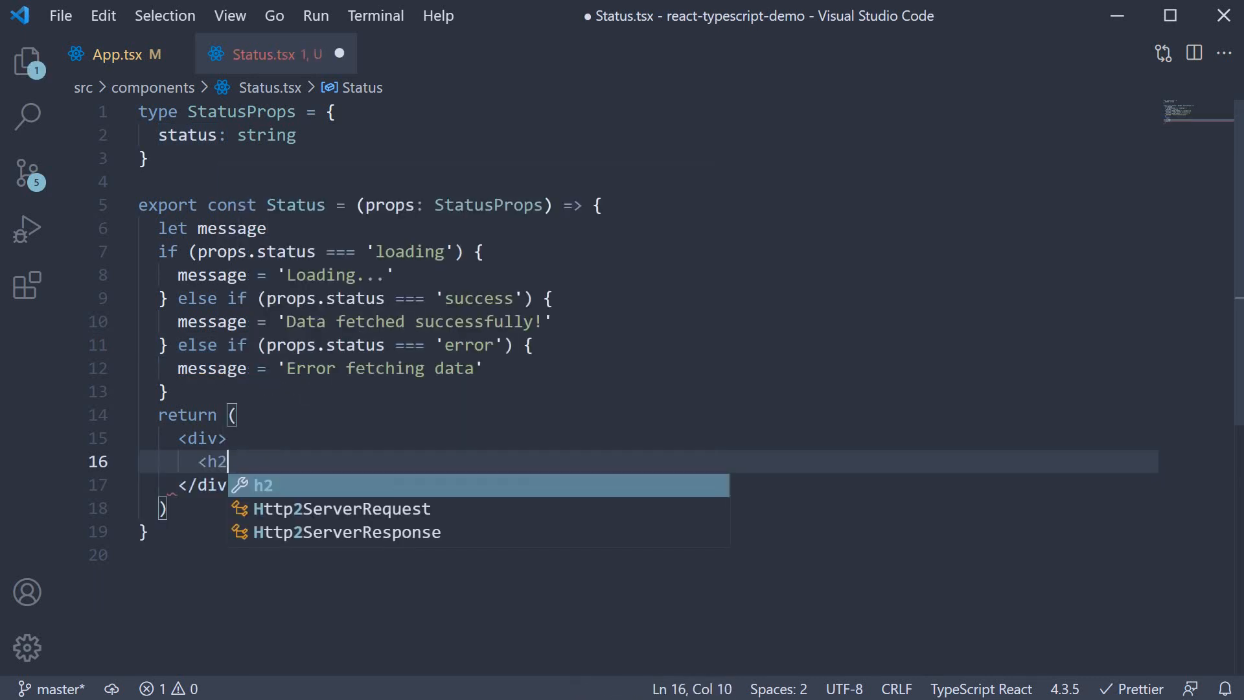
pyautogui.write('>Stat</h2>')
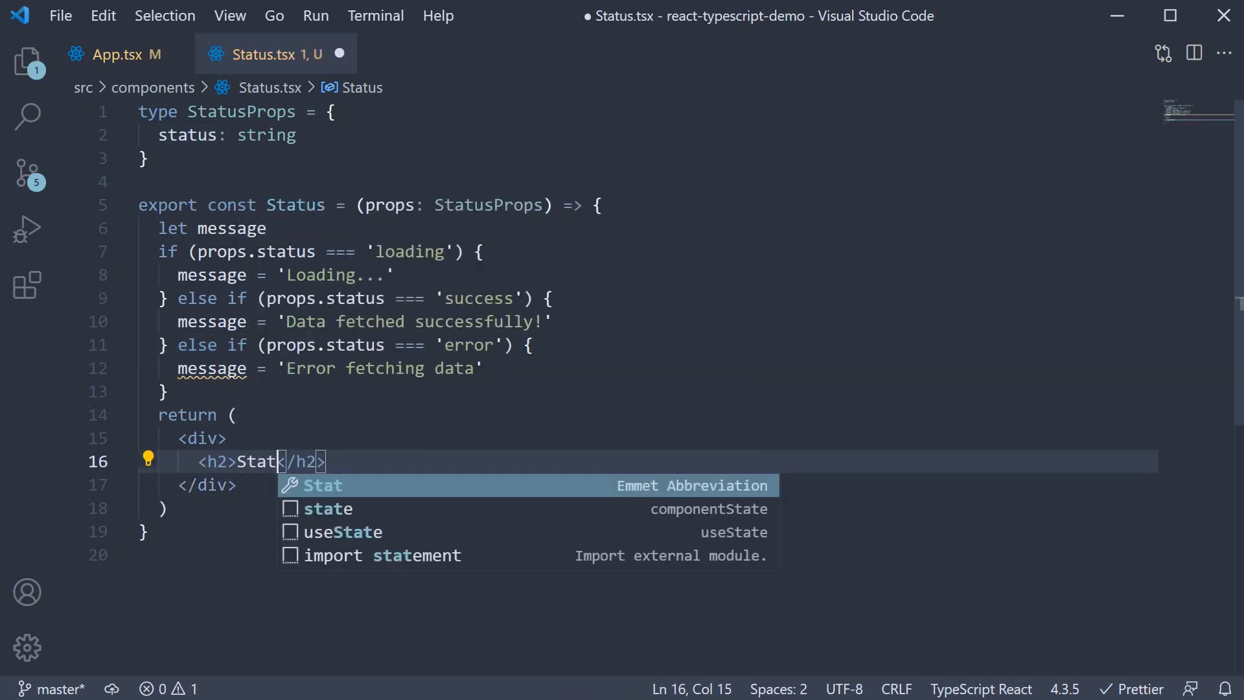
pyautogui.write('us - {message')
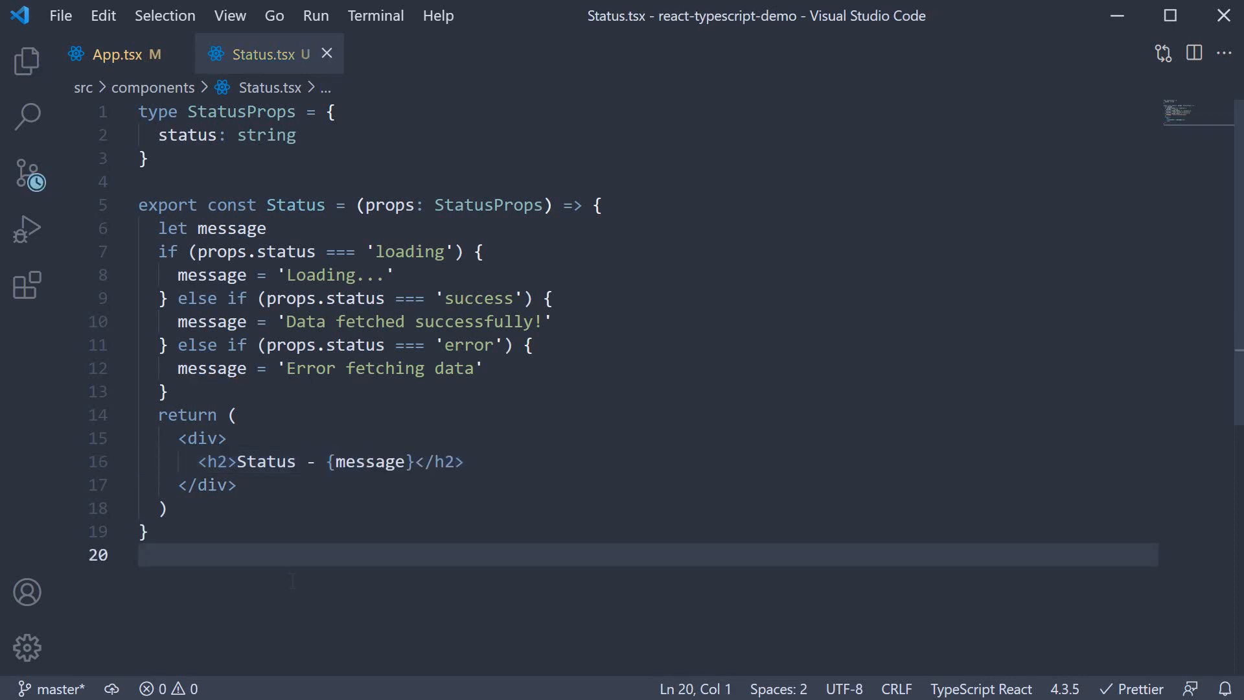
pyautogui.click(116, 54)
pyautogui.write('<Status status= />')
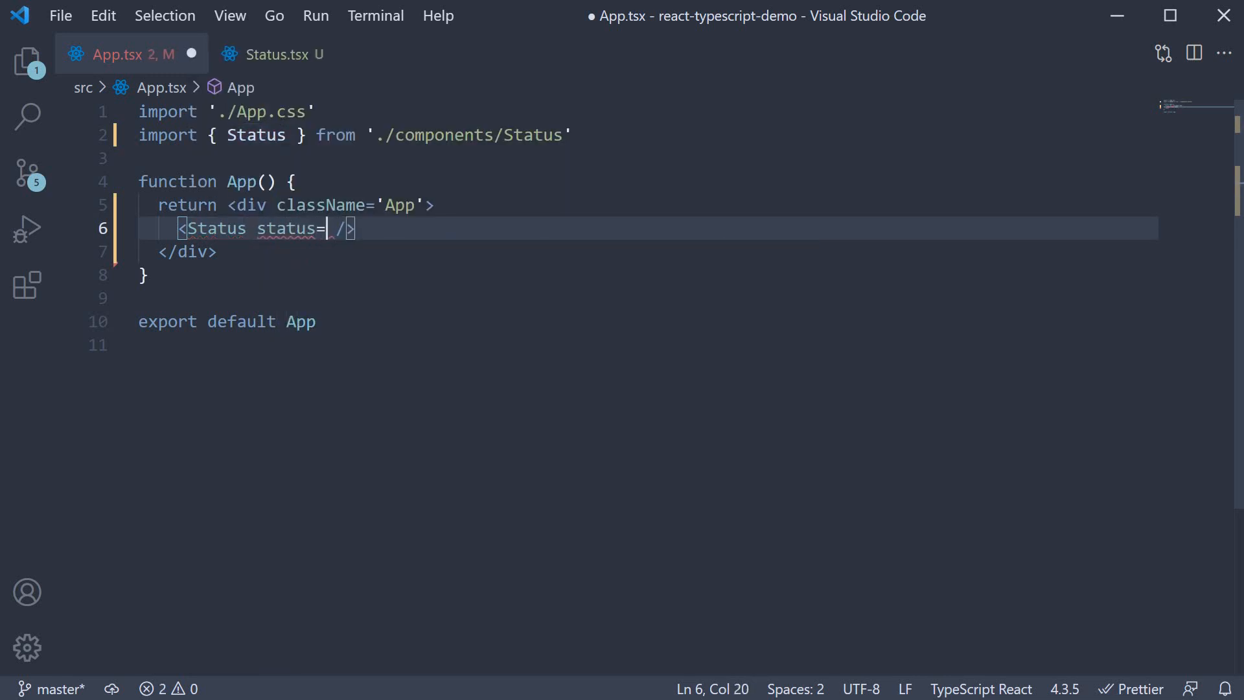
# Render <Status status='loading' /> in App, save, then change the value to 'success' and 'error'
pyautogui.write("'loading'")
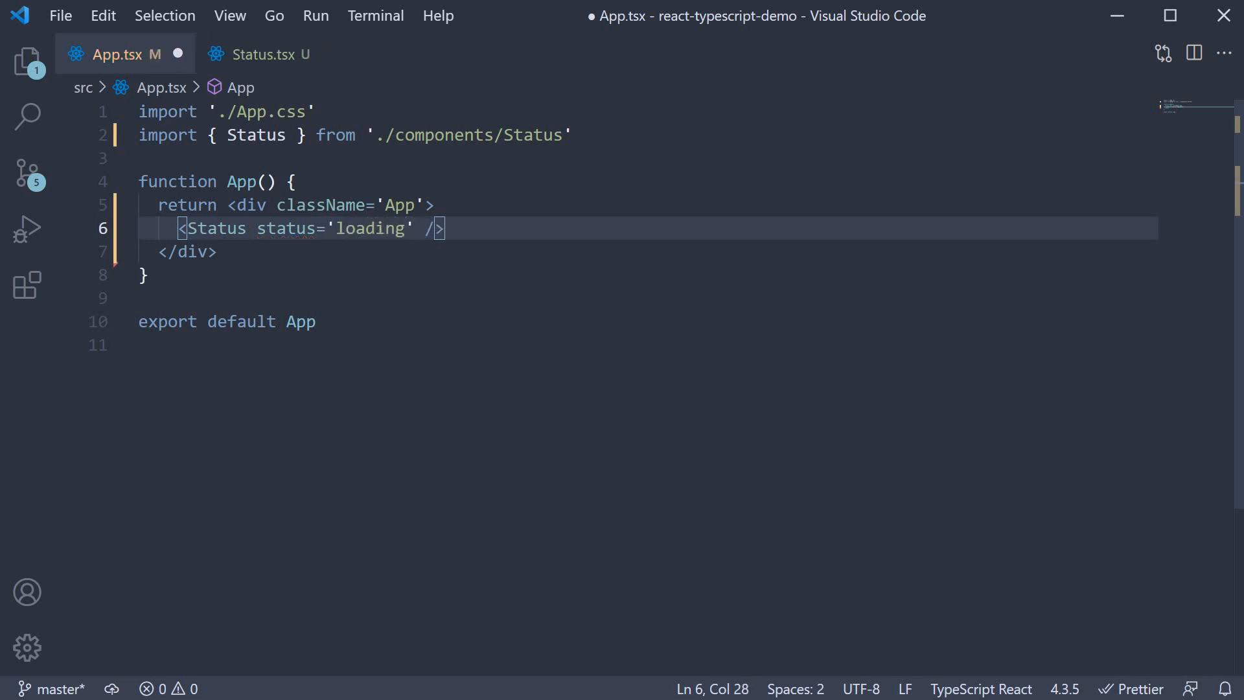
pyautogui.press('ctrl+s')
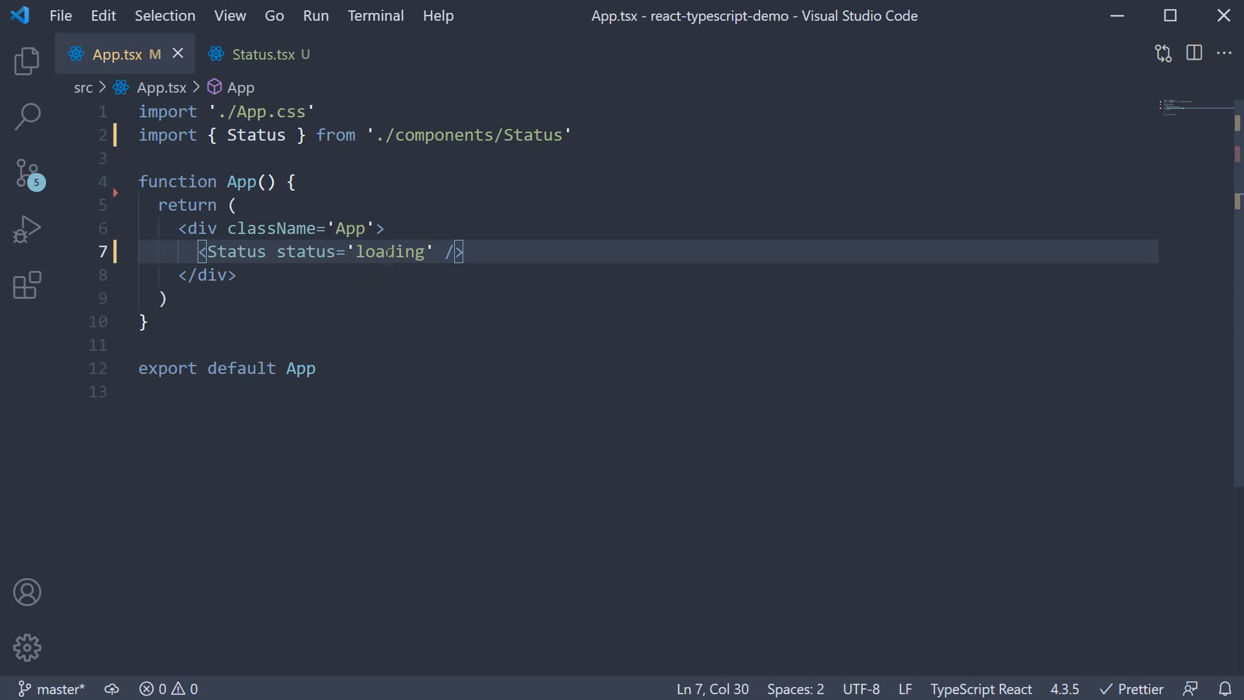
pyautogui.doubleClick(390, 251)
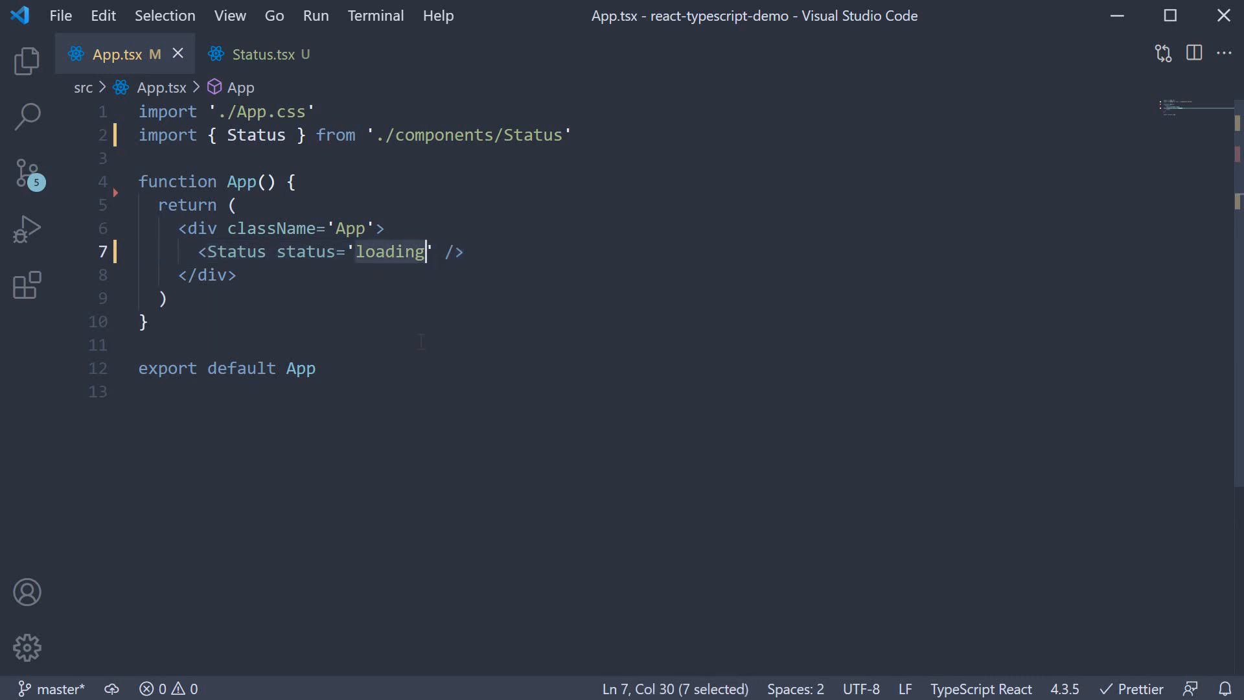
pyautogui.write('success')
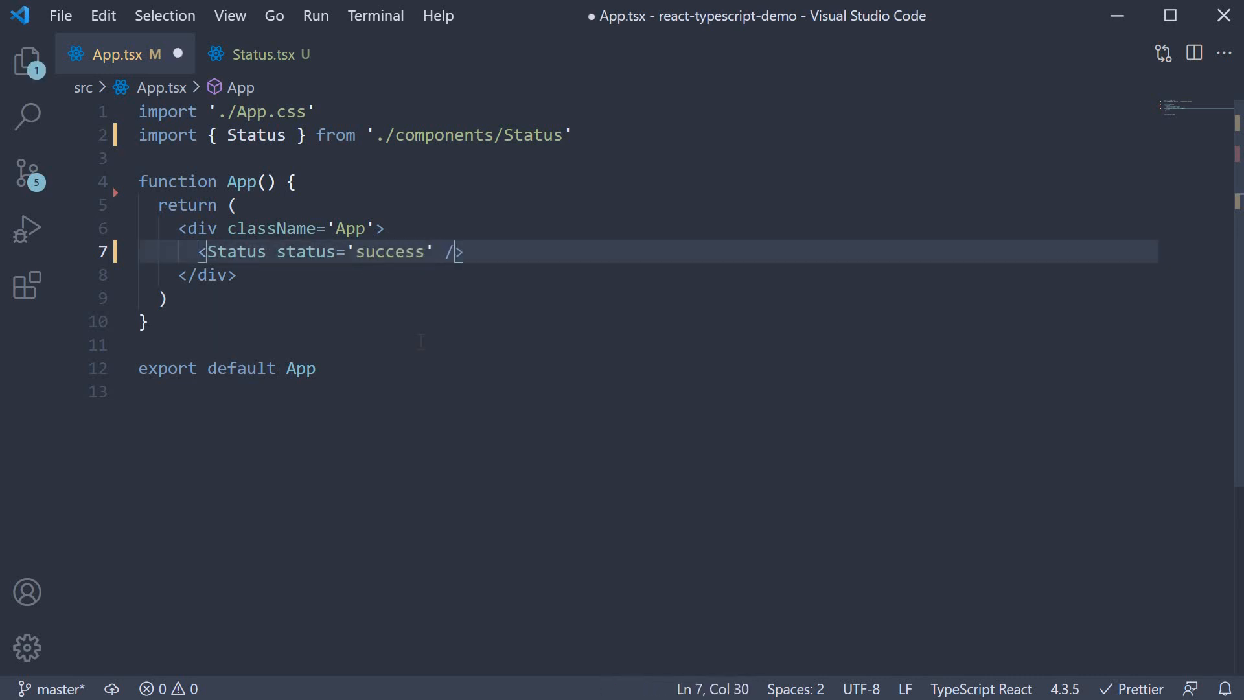
pyautogui.write('error')
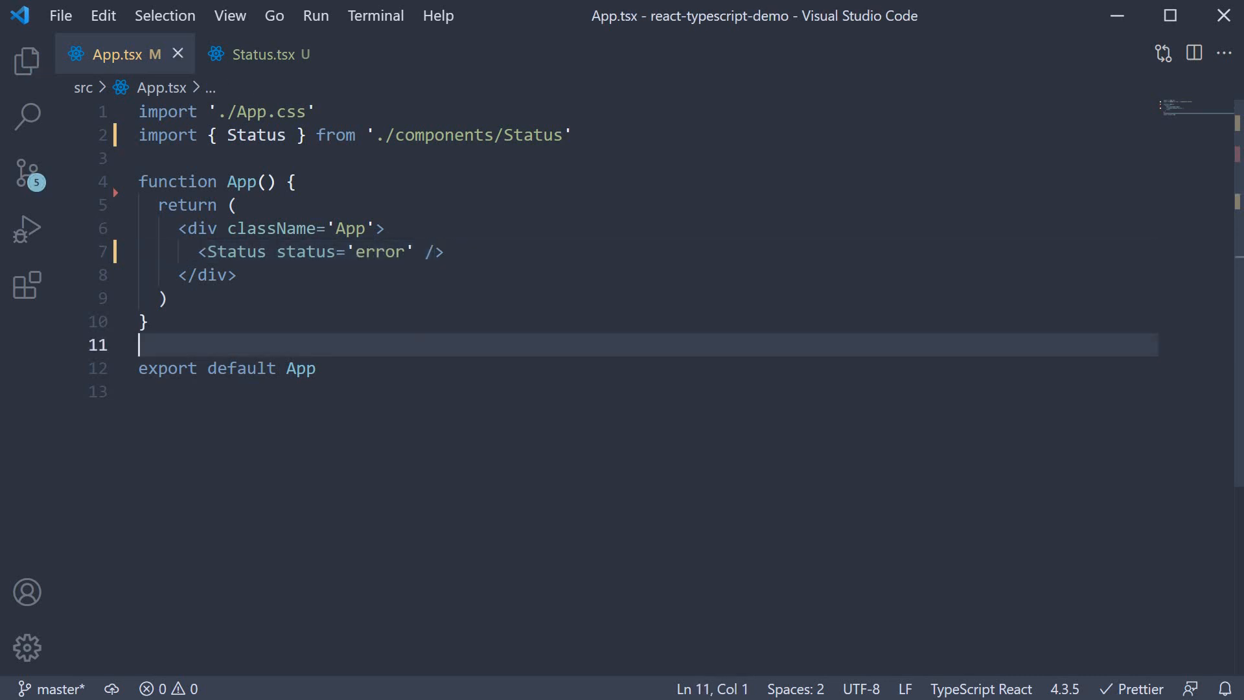
pyautogui.click(259, 55)
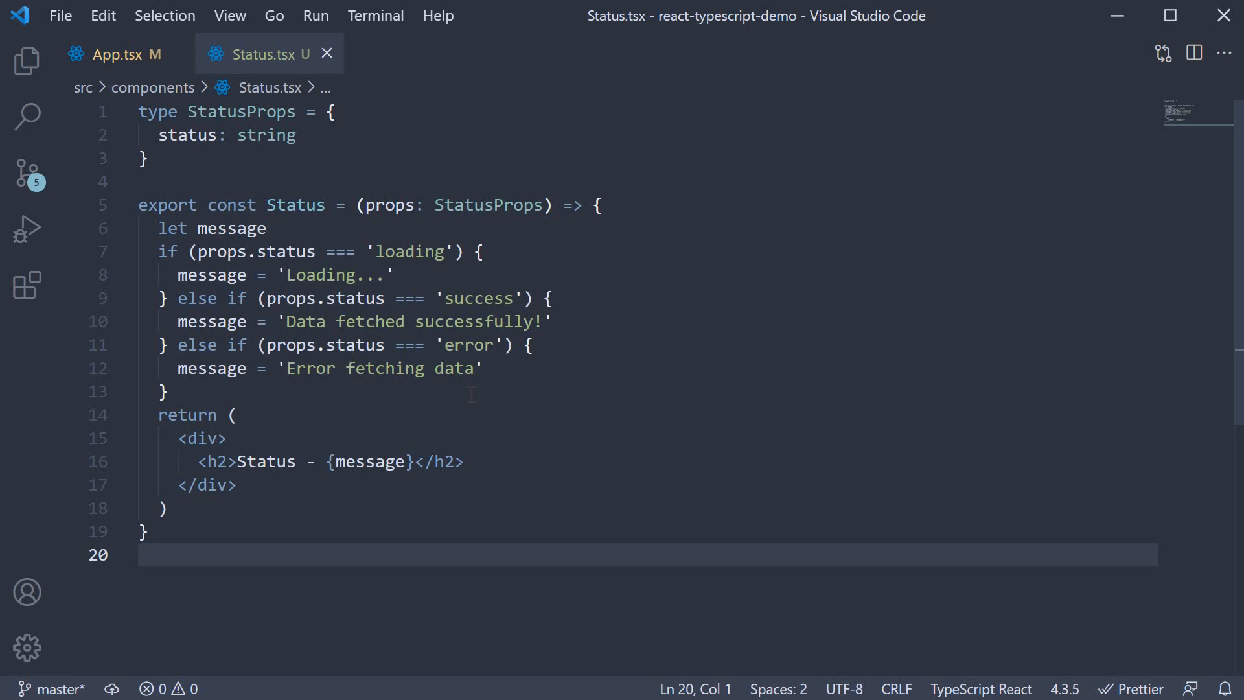
# Set Status's status to the arbitrary string 'asdasd' in App.tsx and save
pyautogui.doubleClick(267, 134)
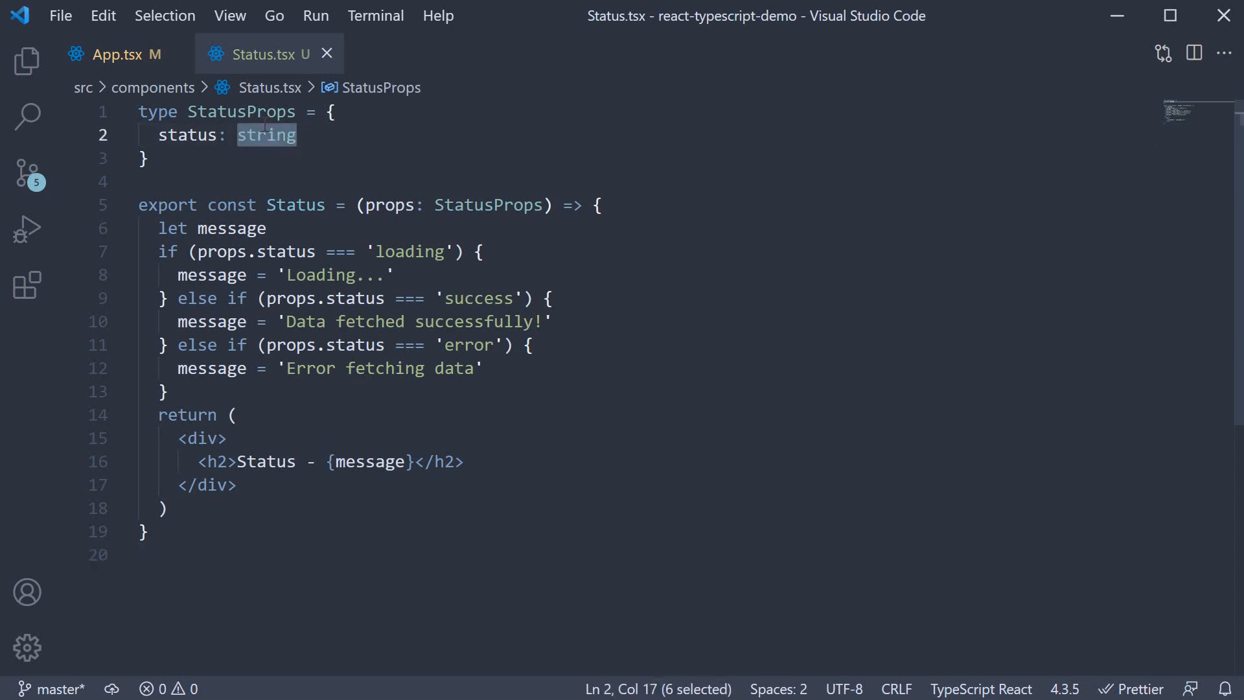
pyautogui.click(123, 54)
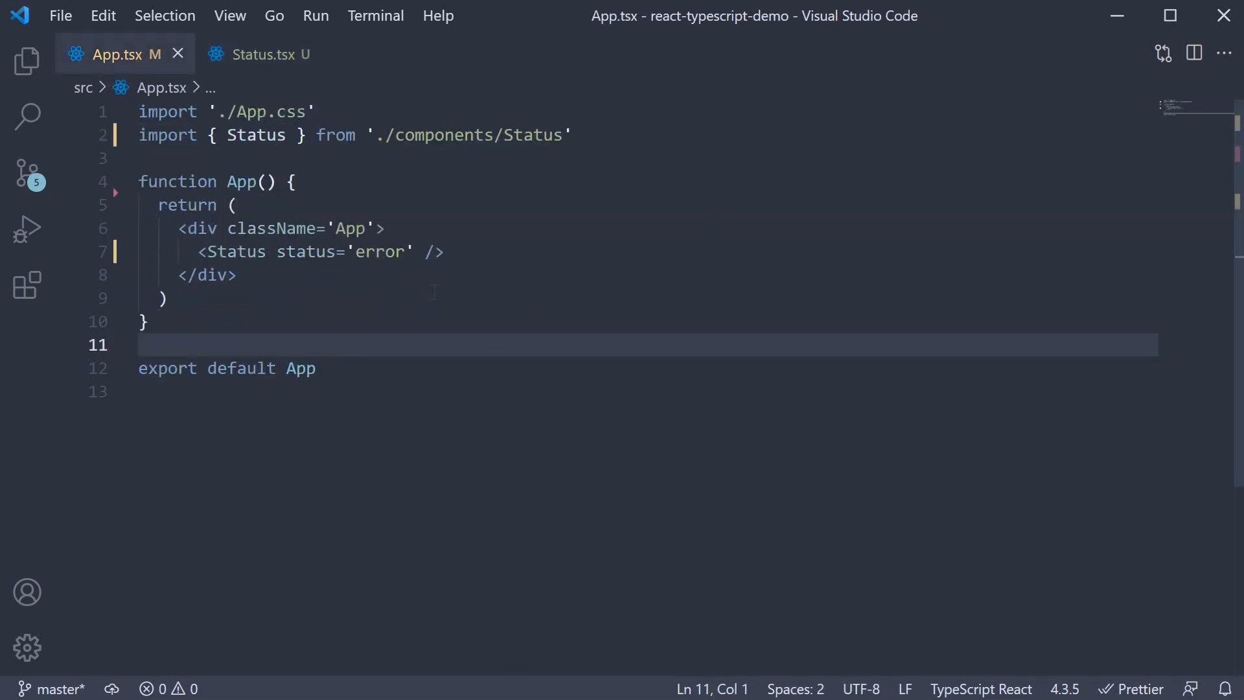
pyautogui.write('asdasd')
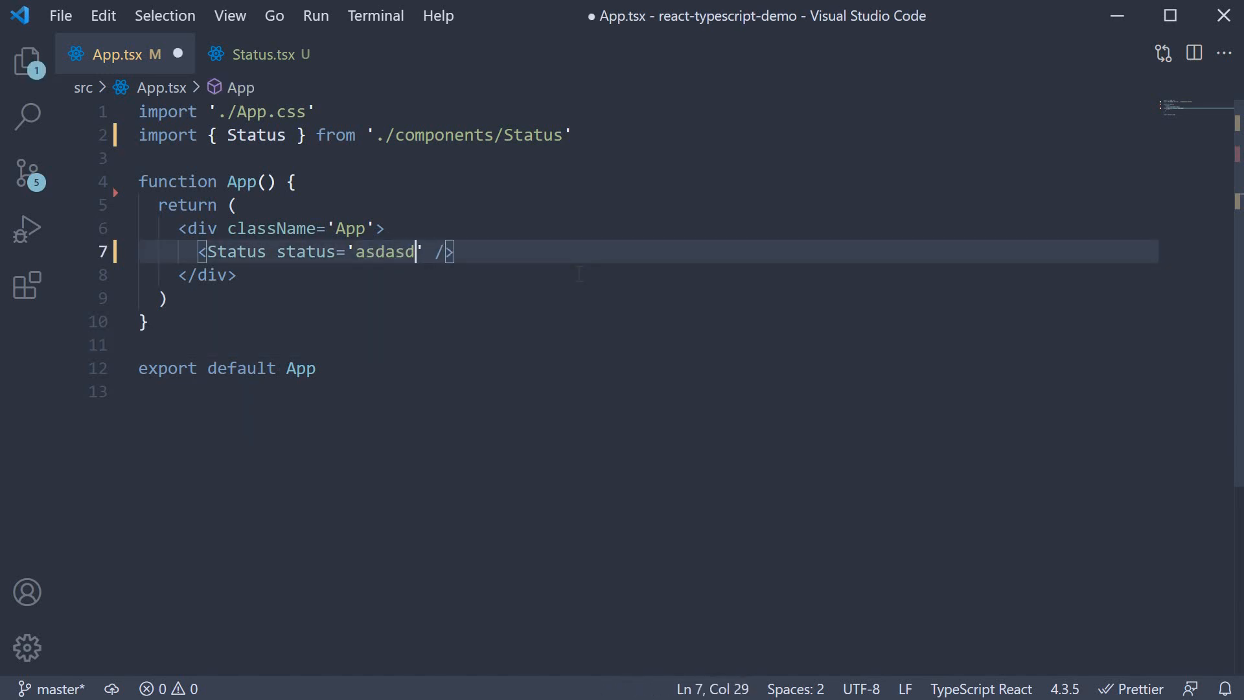
pyautogui.press('Ctrl+s')
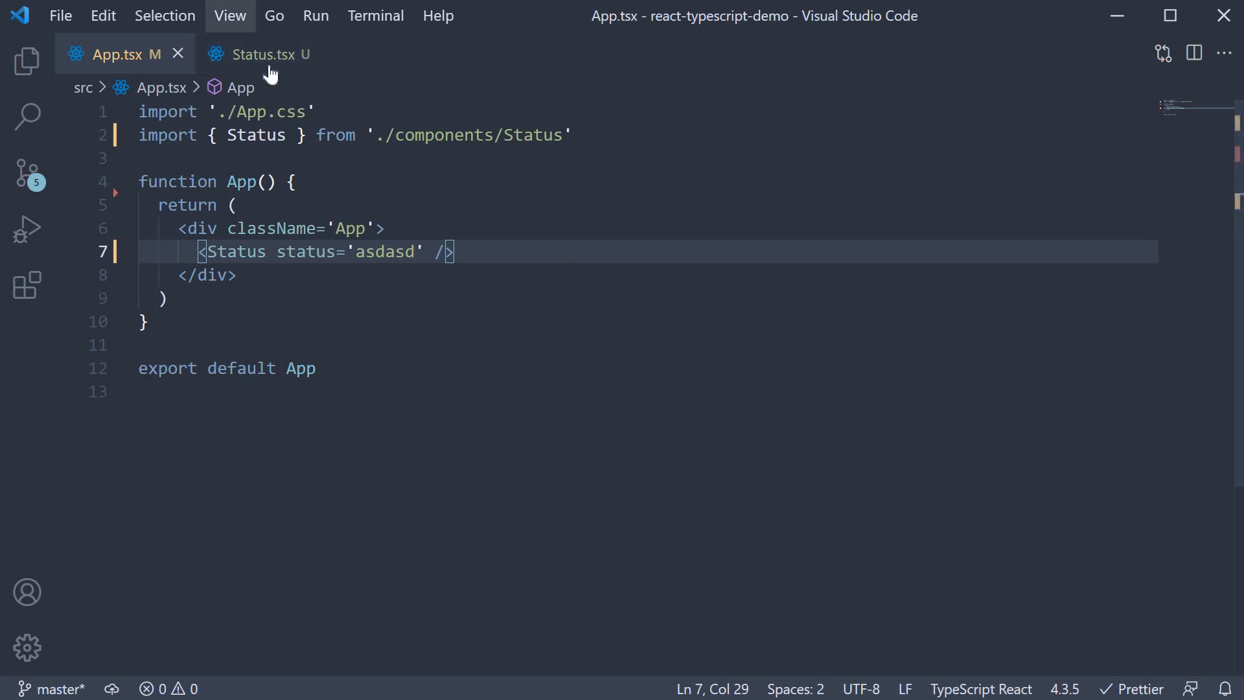
# In Status.tsx, change StatusProps status to the union 'loading' | 'success' | 'error'
pyautogui.click(256, 54)
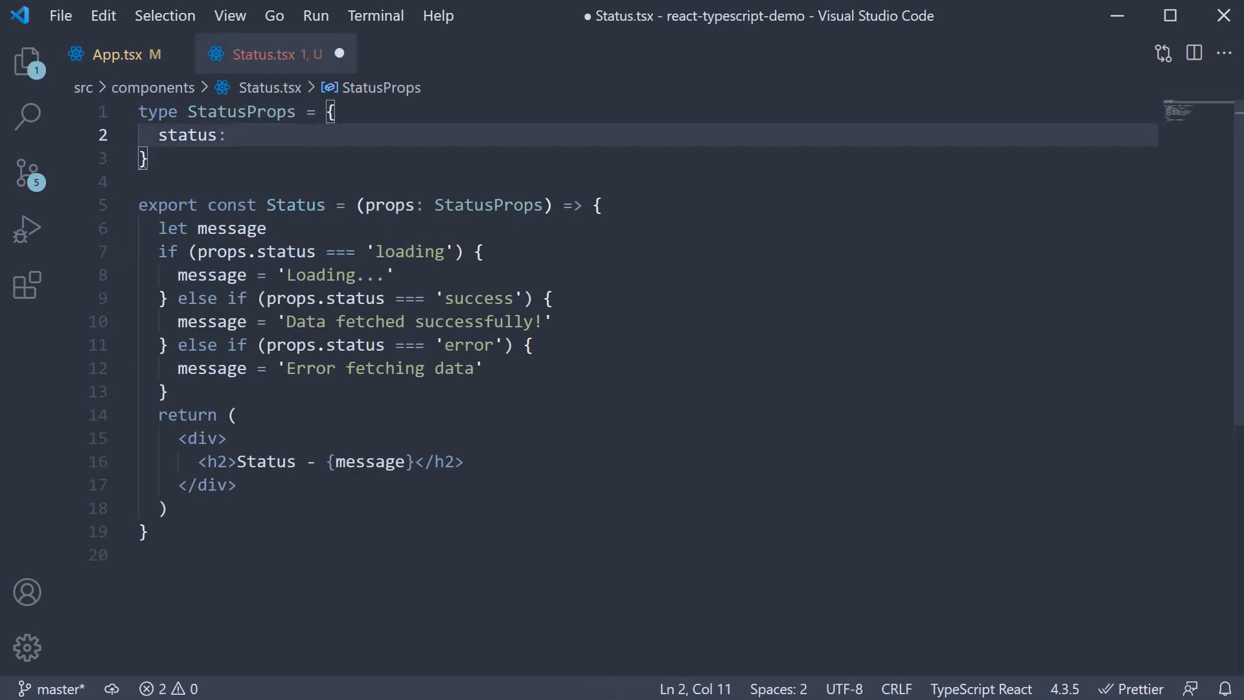
pyautogui.write("'loading'")
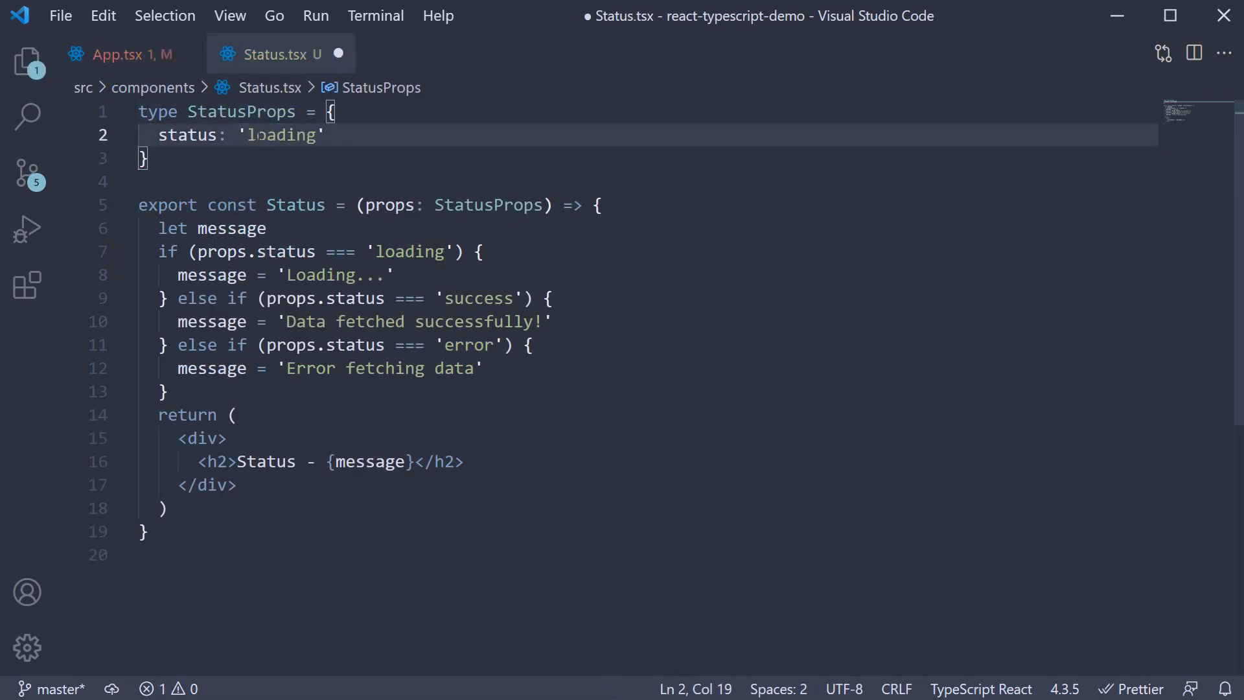
pyautogui.write("| 'succ'")
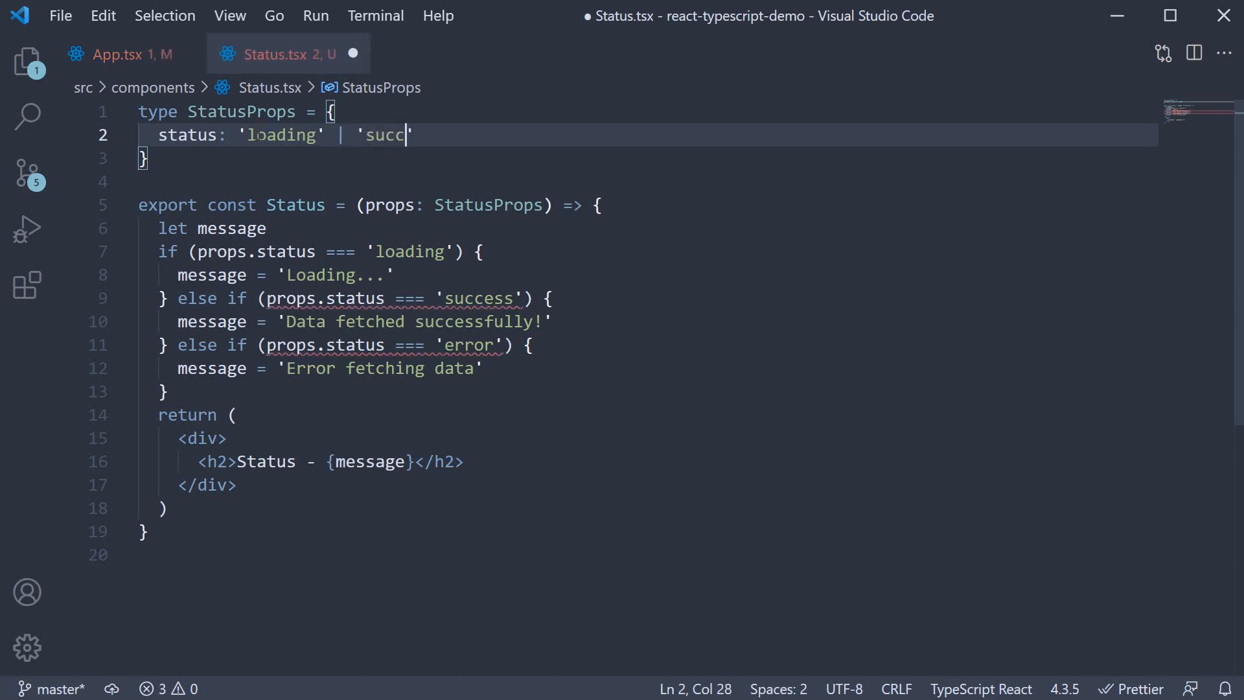
pyautogui.write("ess' | 'er'")
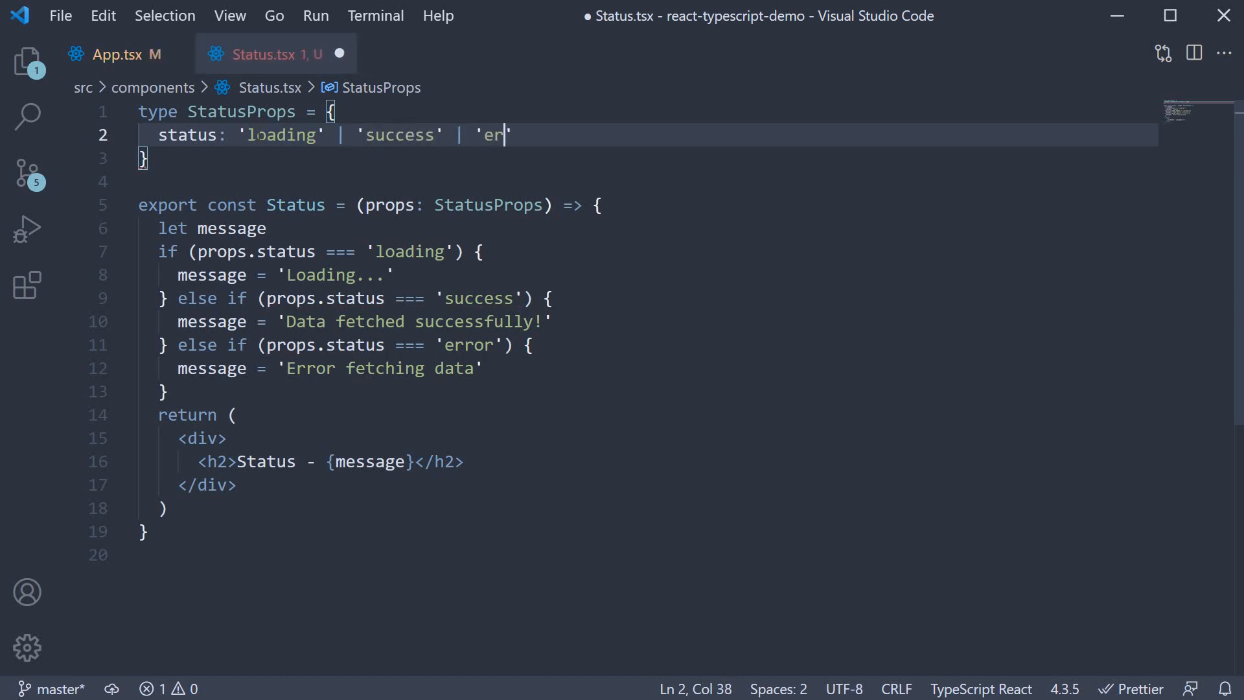
pyautogui.write("ror'")
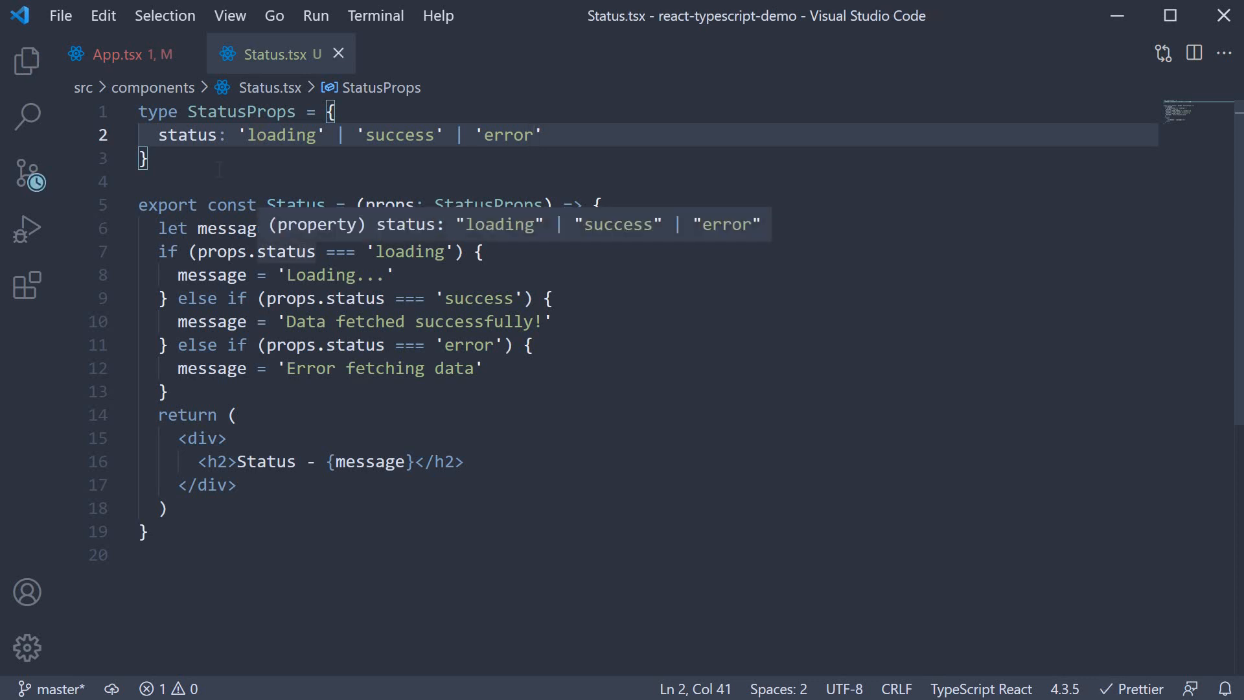
# Restore status='loading' in App.tsx and show the project file tree again
pyautogui.click(132, 55)
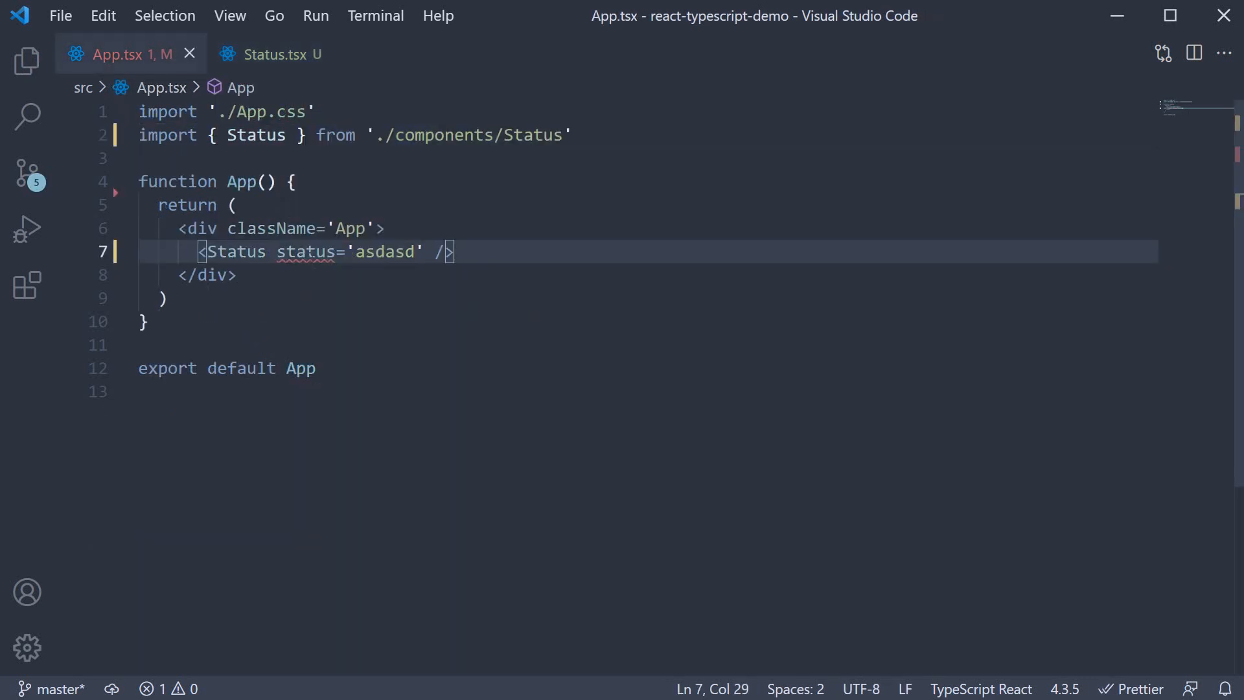
pyautogui.moveTo(308, 251)
pyautogui.write('loading')
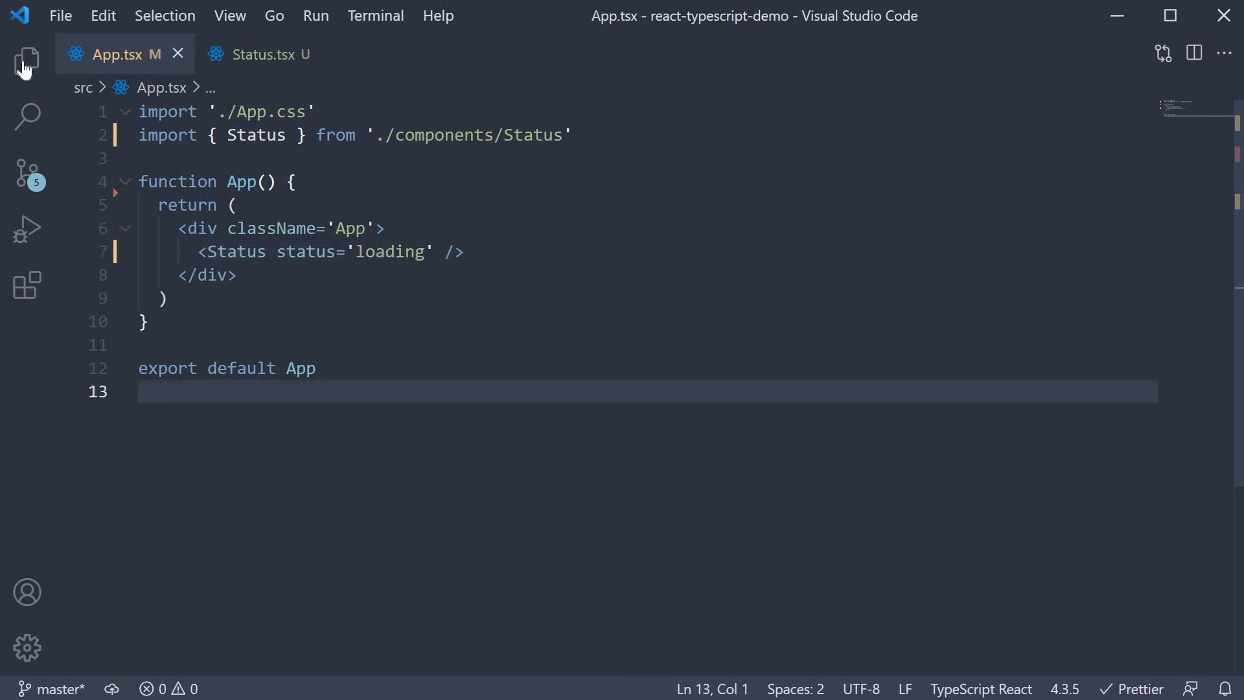
pyautogui.click(22, 58)
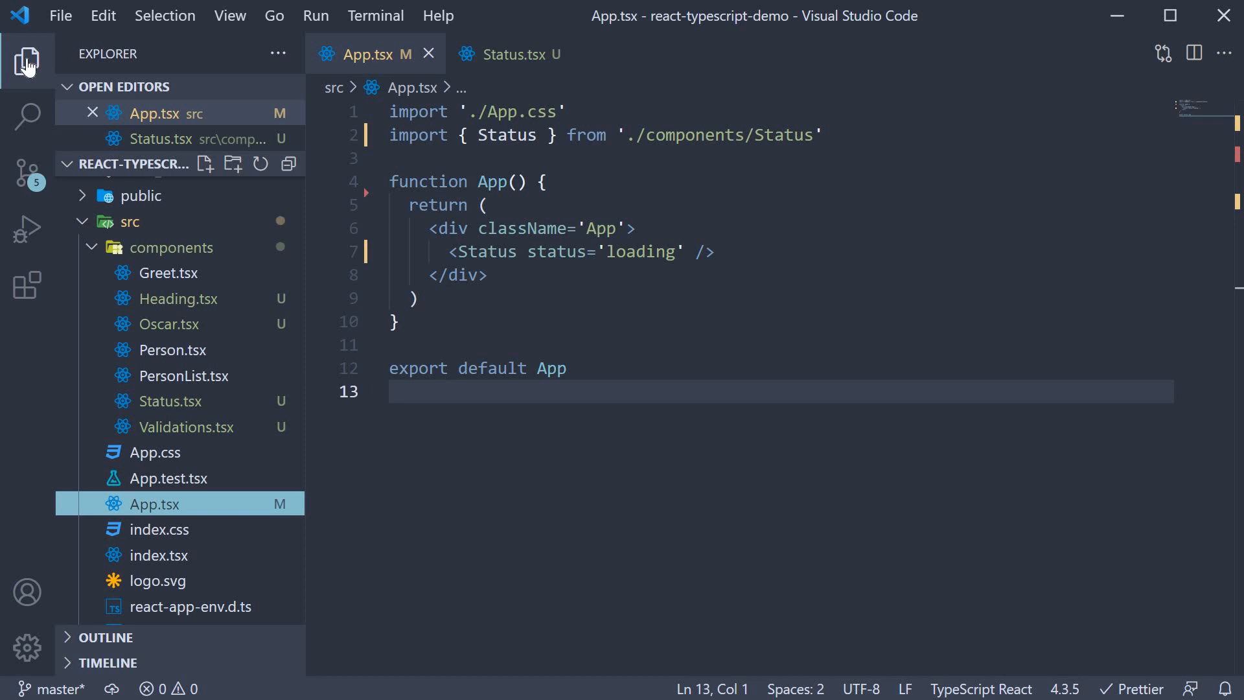
pyautogui.moveTo(504, 344)
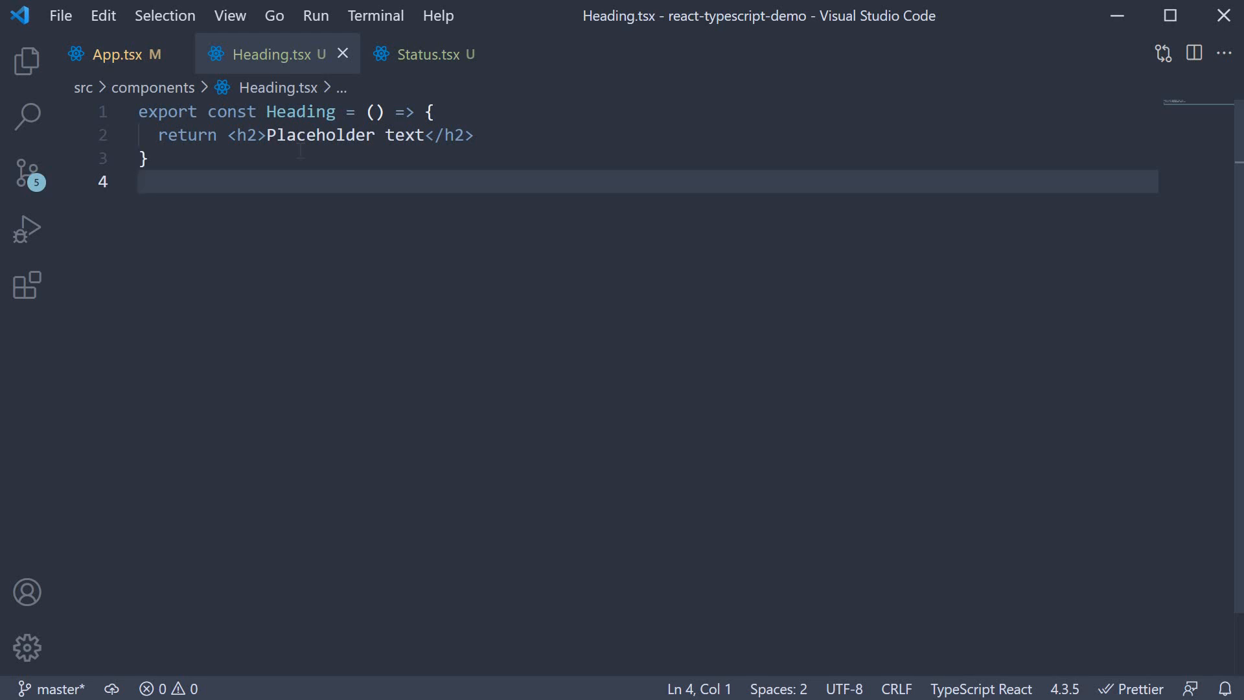
# Review components/Heading.tsx from the Explorer, then return to App.tsx
pyautogui.click(127, 54)
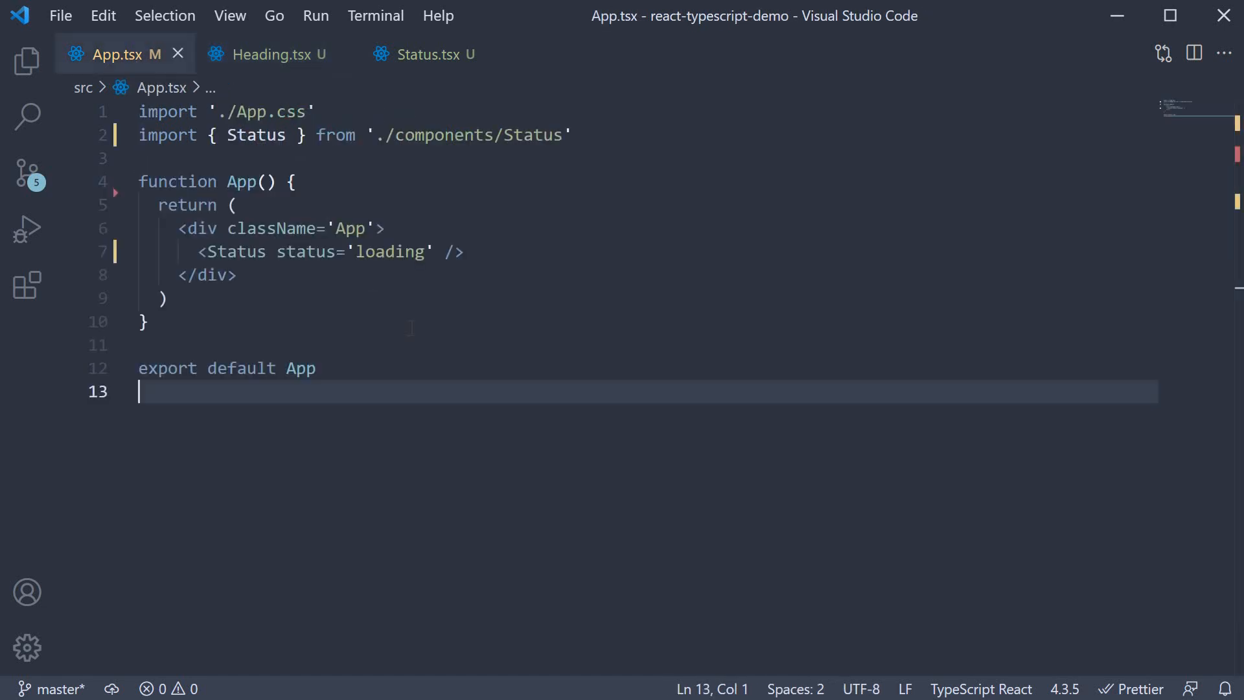
# Add <Heading>Placeholder text</Heading> under Status in App.tsx with Heading auto-imported
pyautogui.write('<Heading')
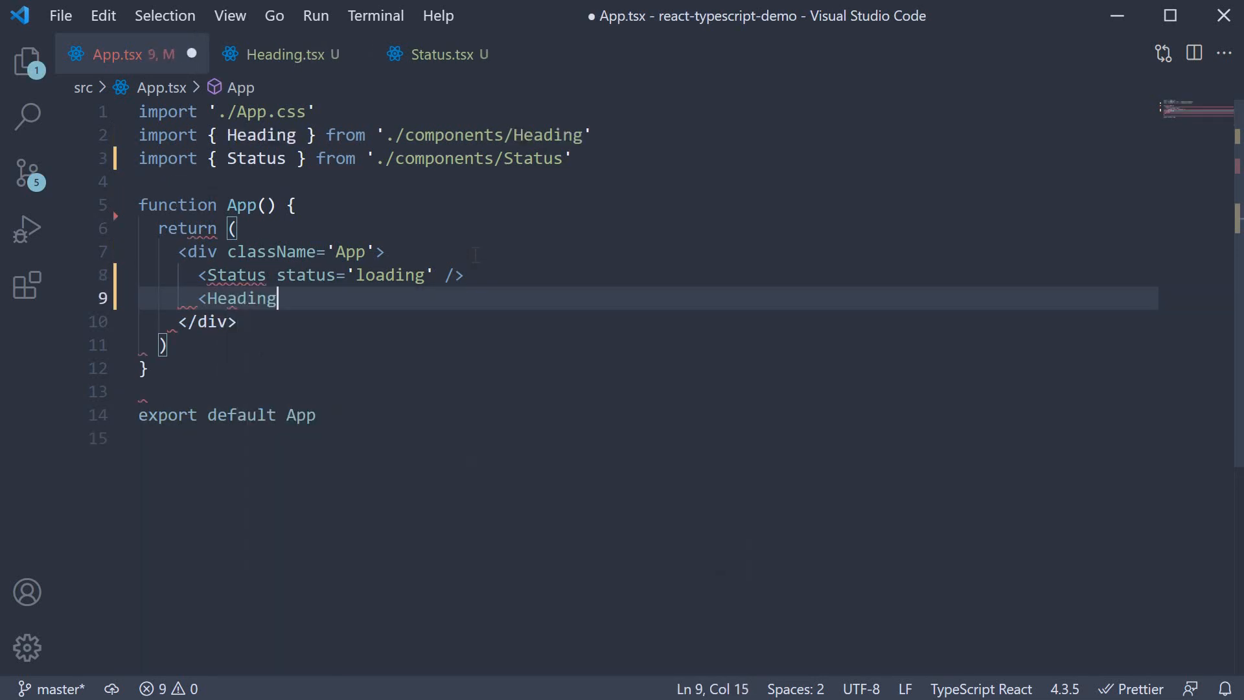
pyautogui.write('></Heading>')
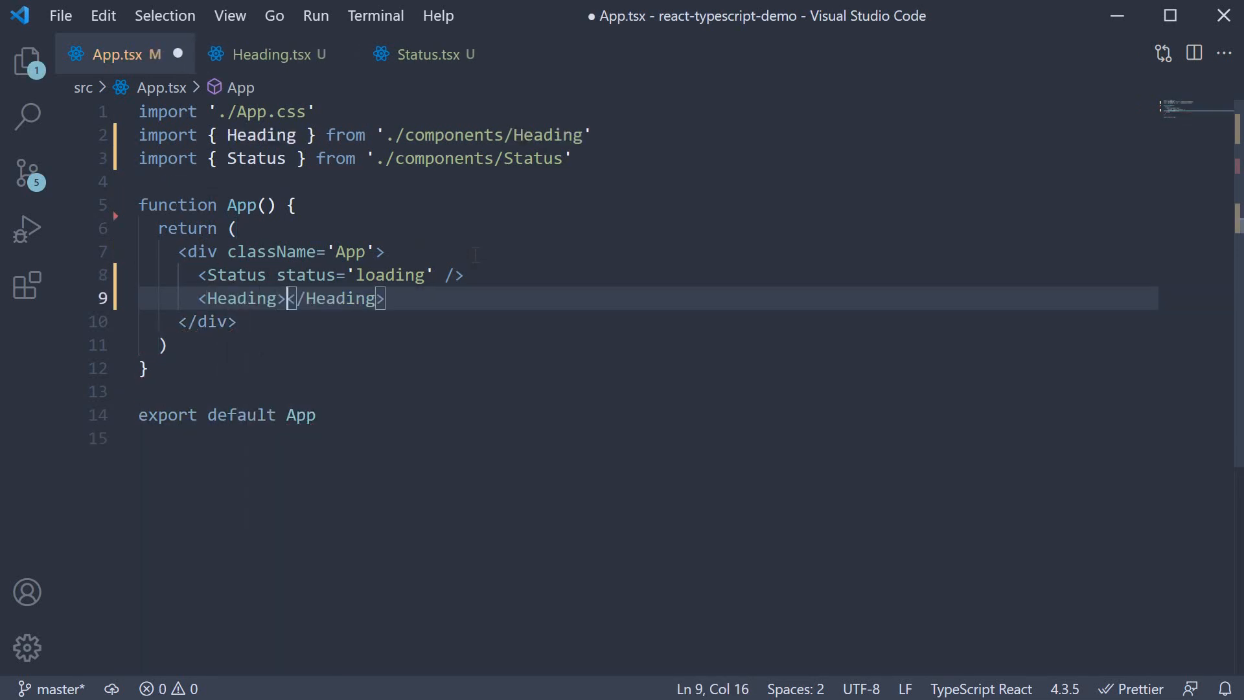
pyautogui.write('Plceholder')
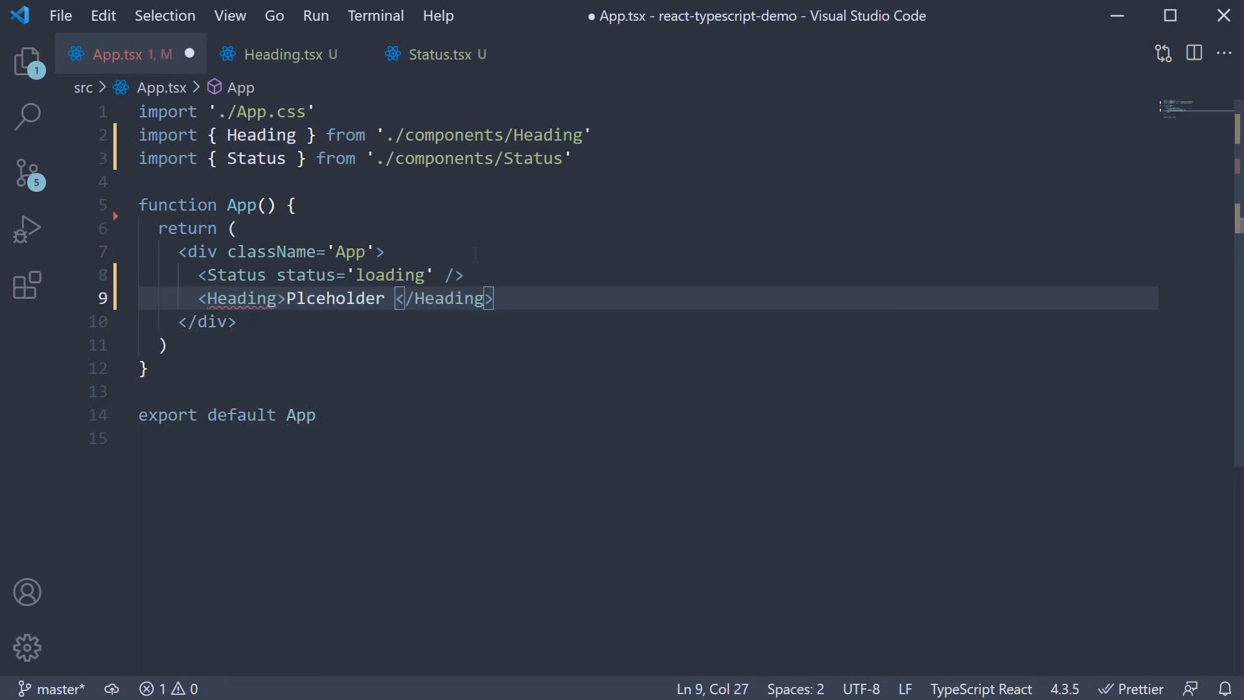
pyautogui.write('text')
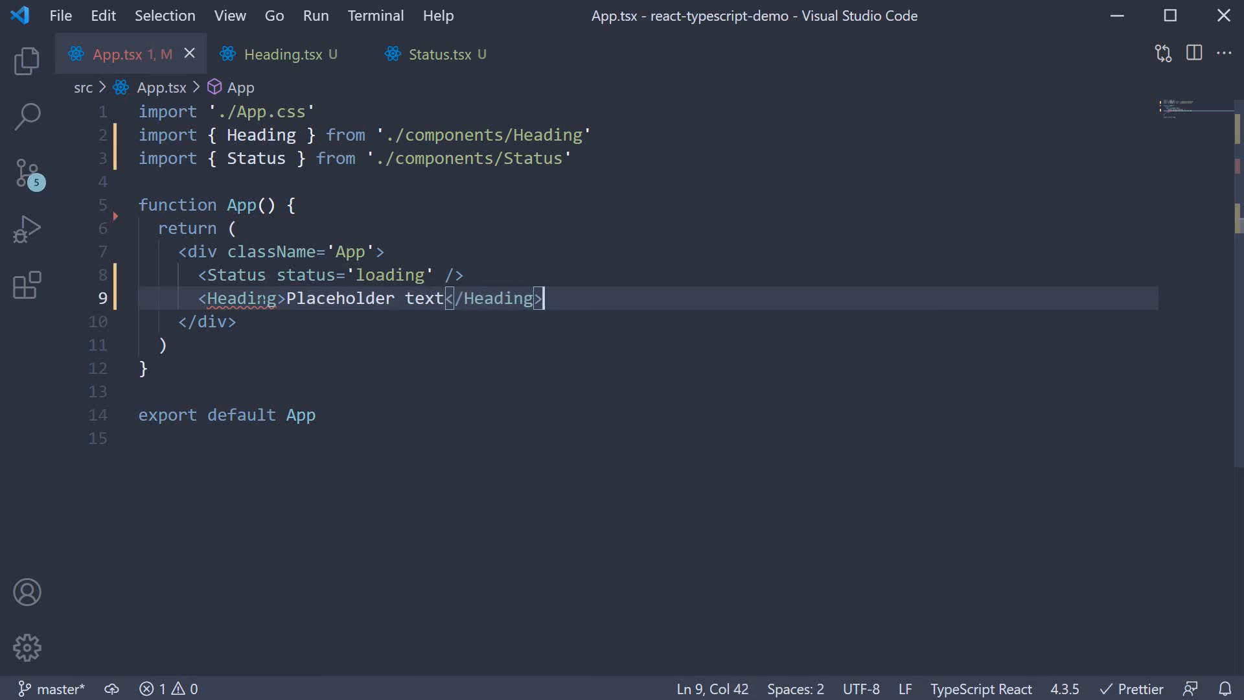
pyautogui.moveTo(240, 298)
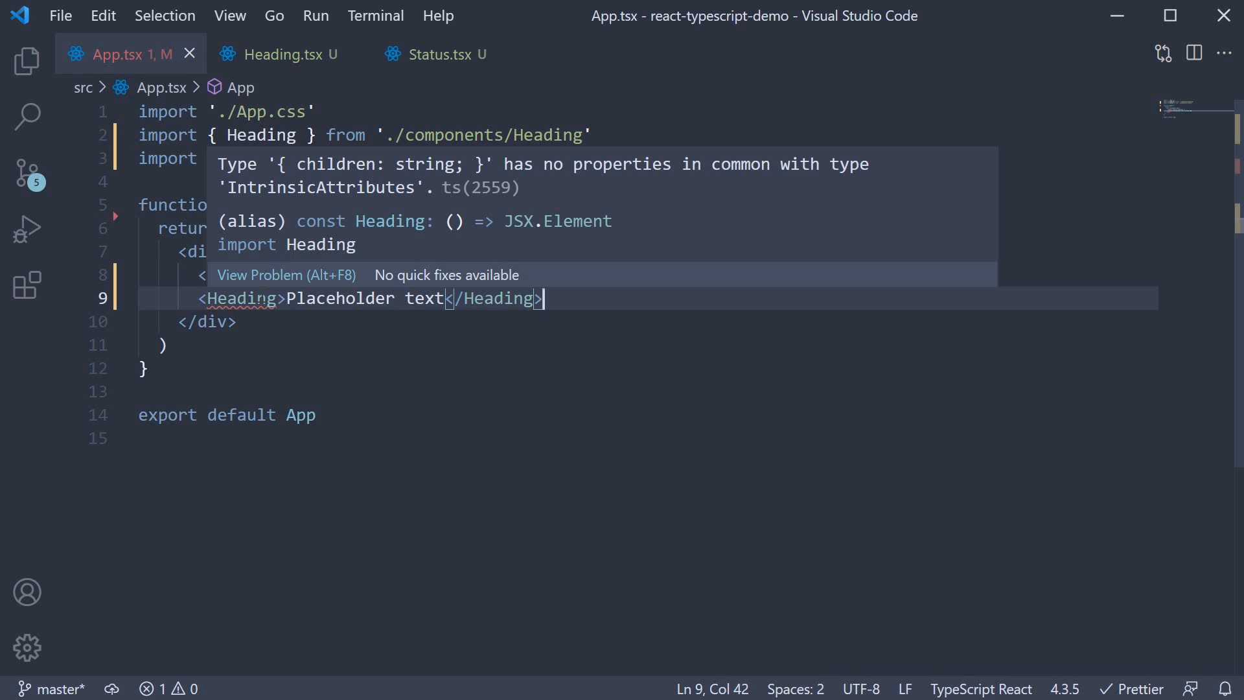
pyautogui.moveTo(339, 226)
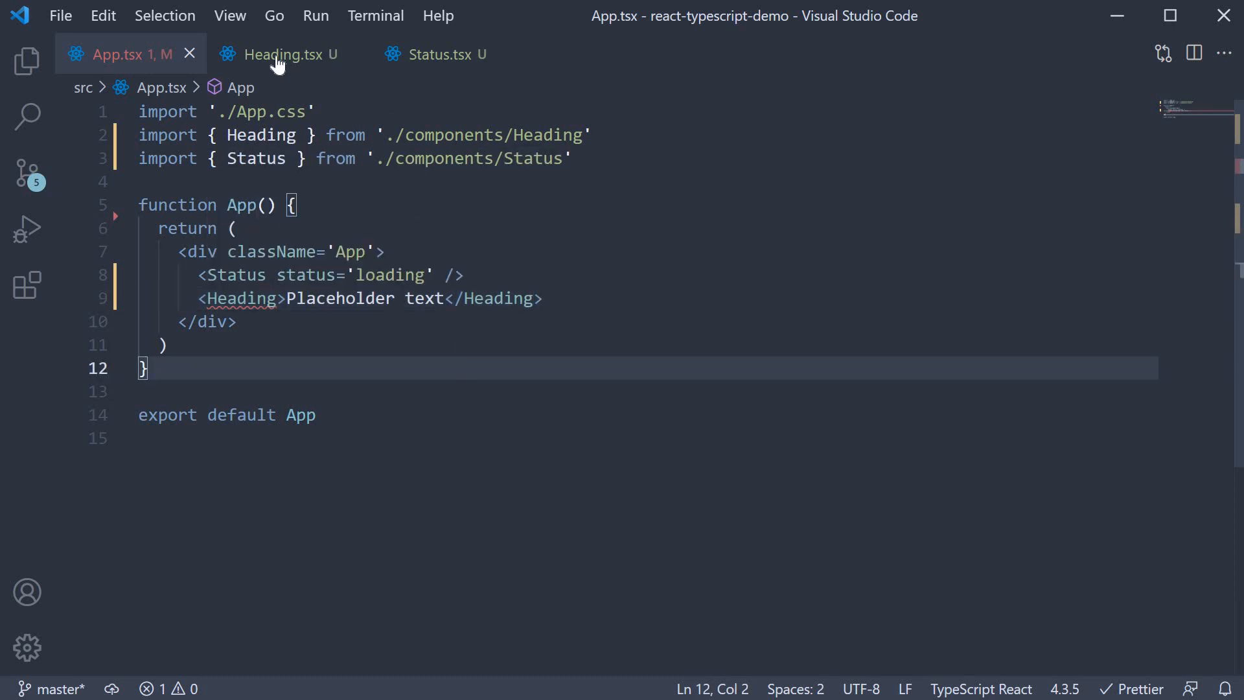
# Define type HeadingProps = { children: string } at the top of Heading.tsx
pyautogui.click(282, 55)
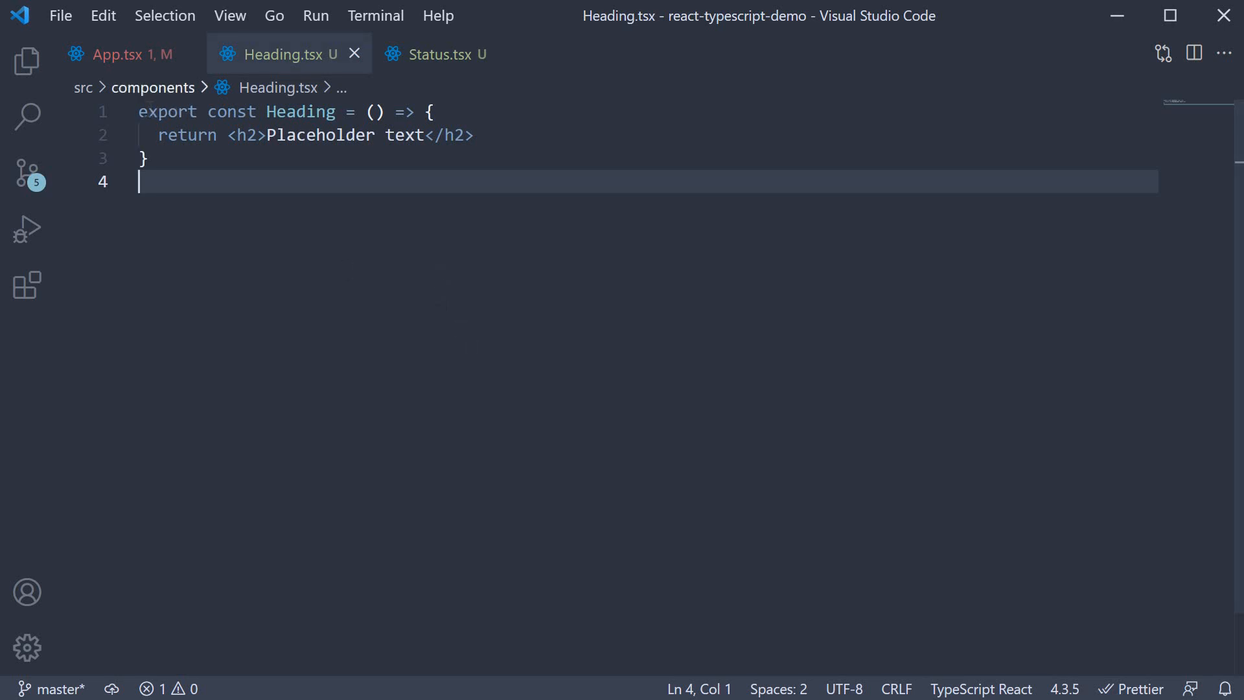
pyautogui.write('type H')
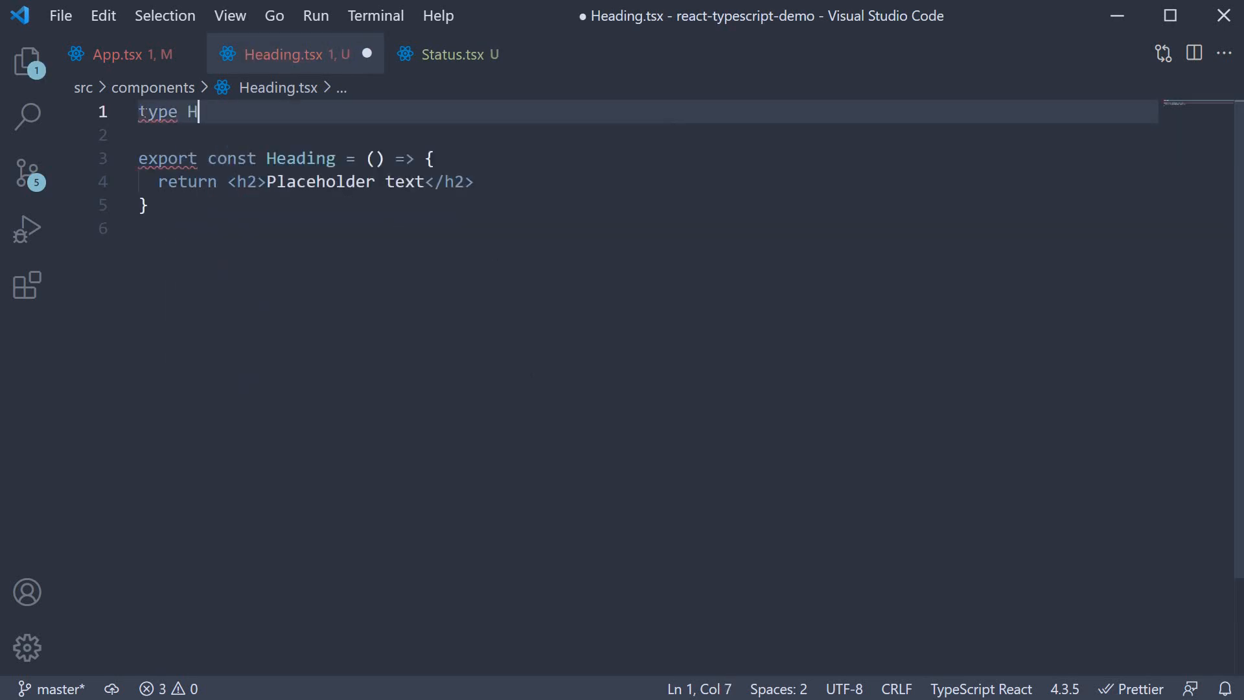
pyautogui.write('eadingProps')
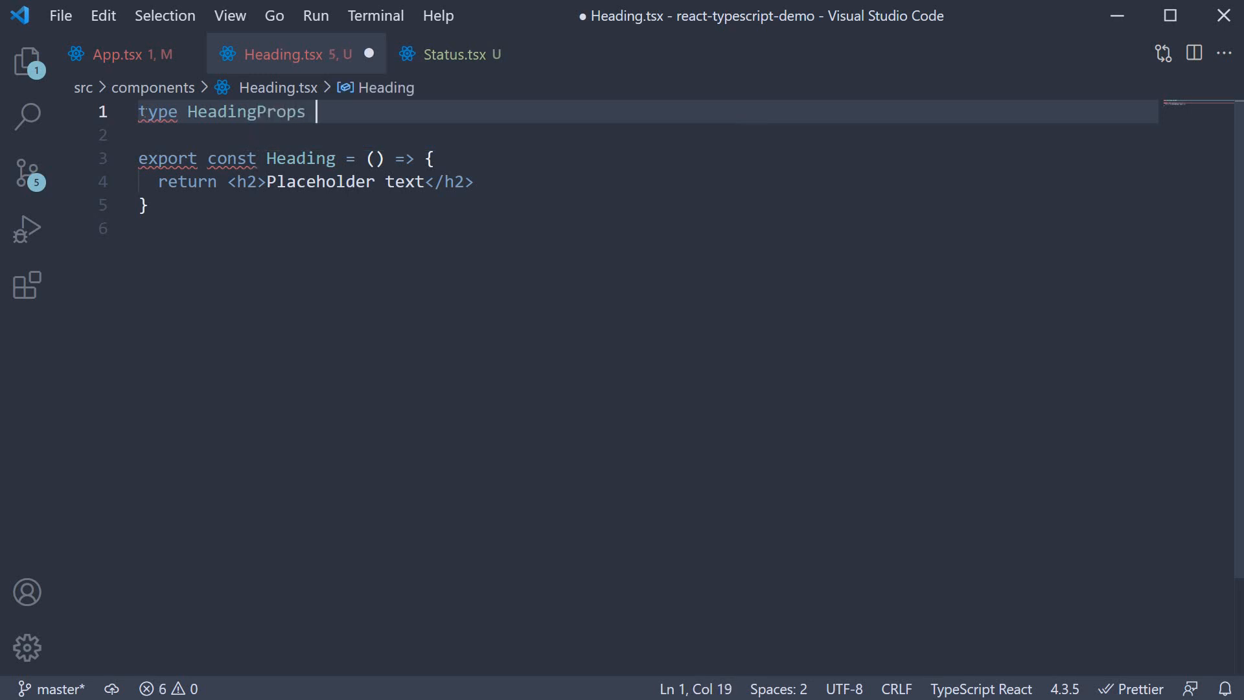
pyautogui.write('= {\\n  children')
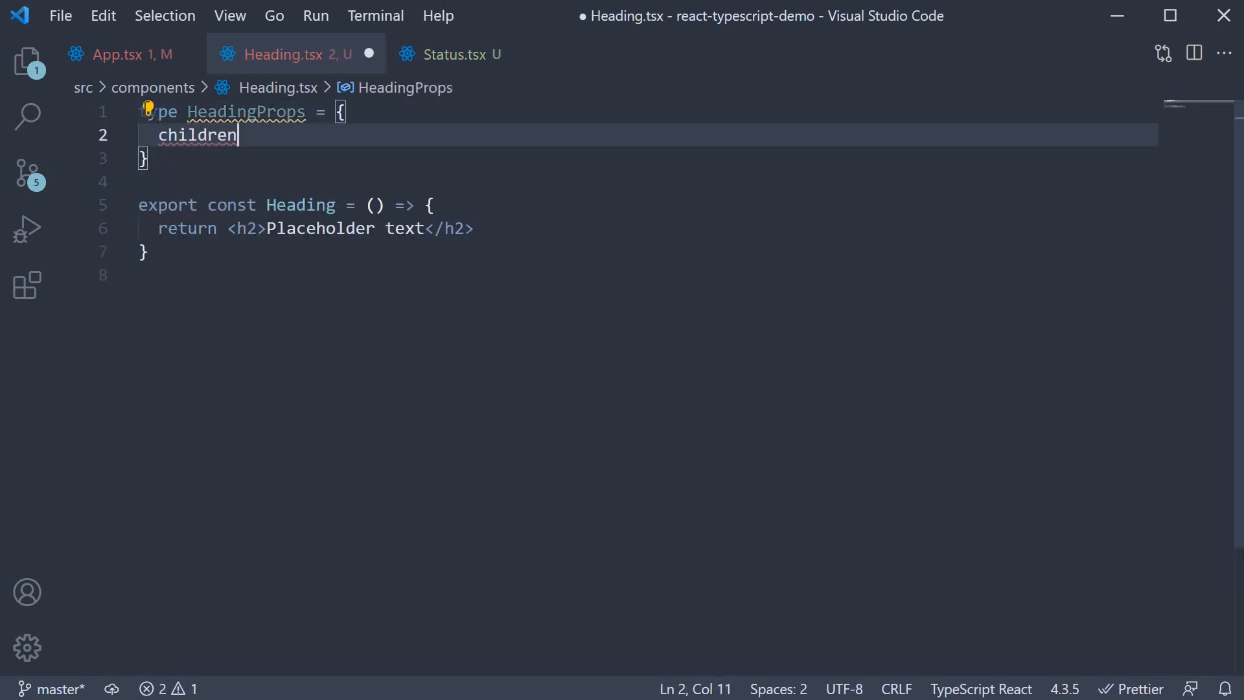
pyautogui.write(': string')
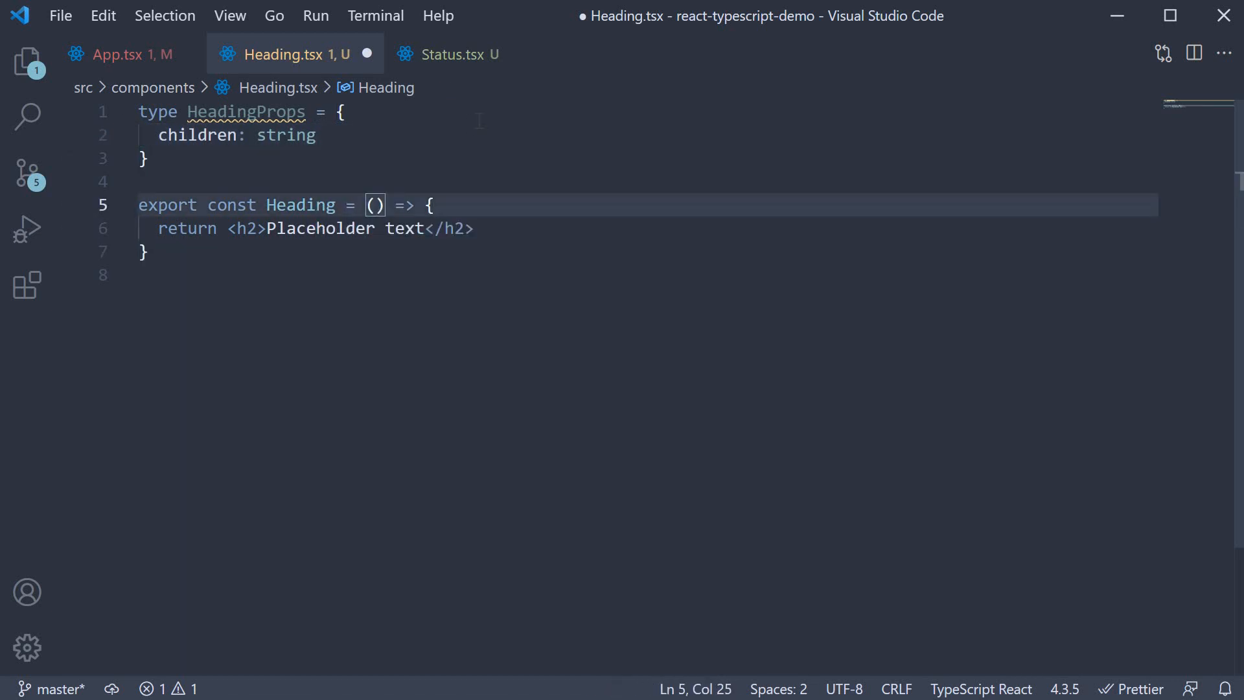
# Type the Heading parameter as props: HeadingProps and render {props.children} inside the h2
pyautogui.write('props:')
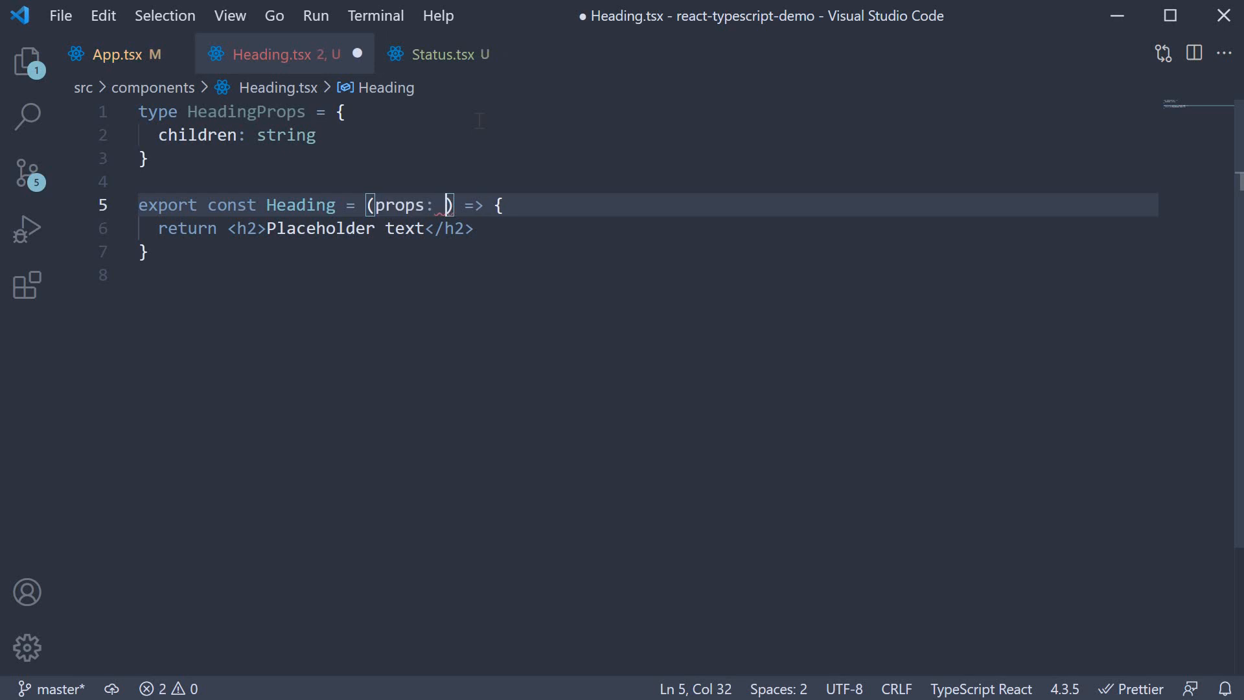
pyautogui.write('HeadingProps')
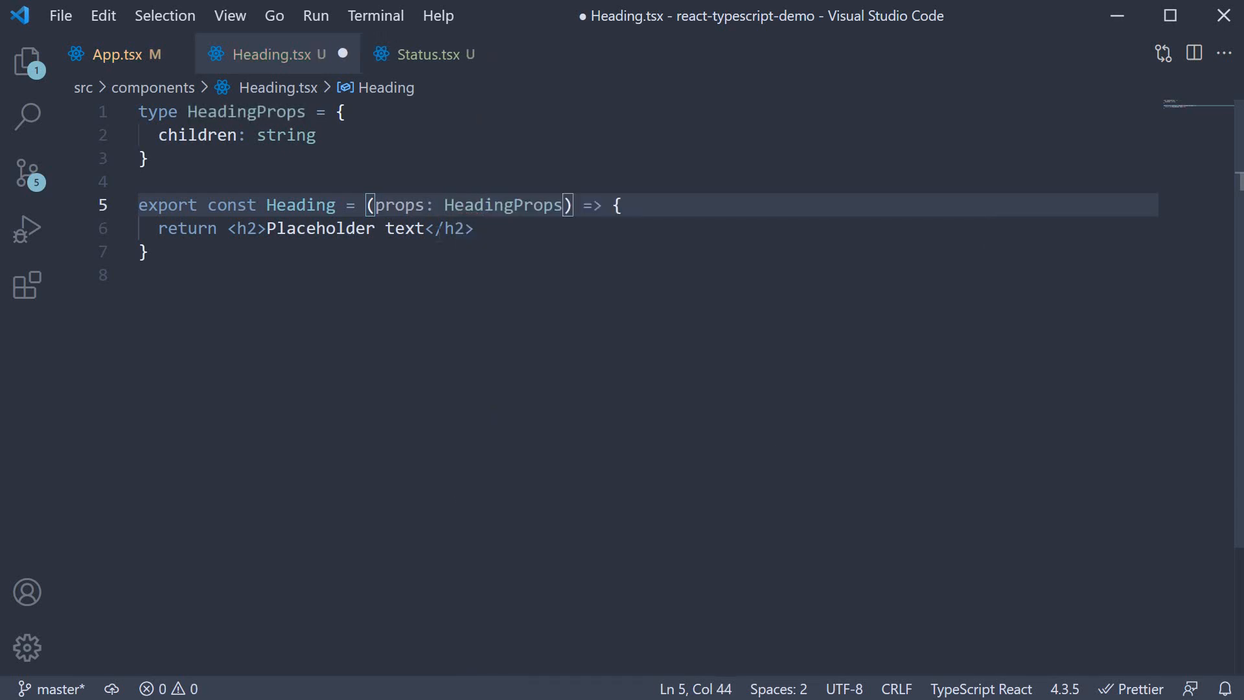
pyautogui.press('Delete')
pyautogui.write('{p')
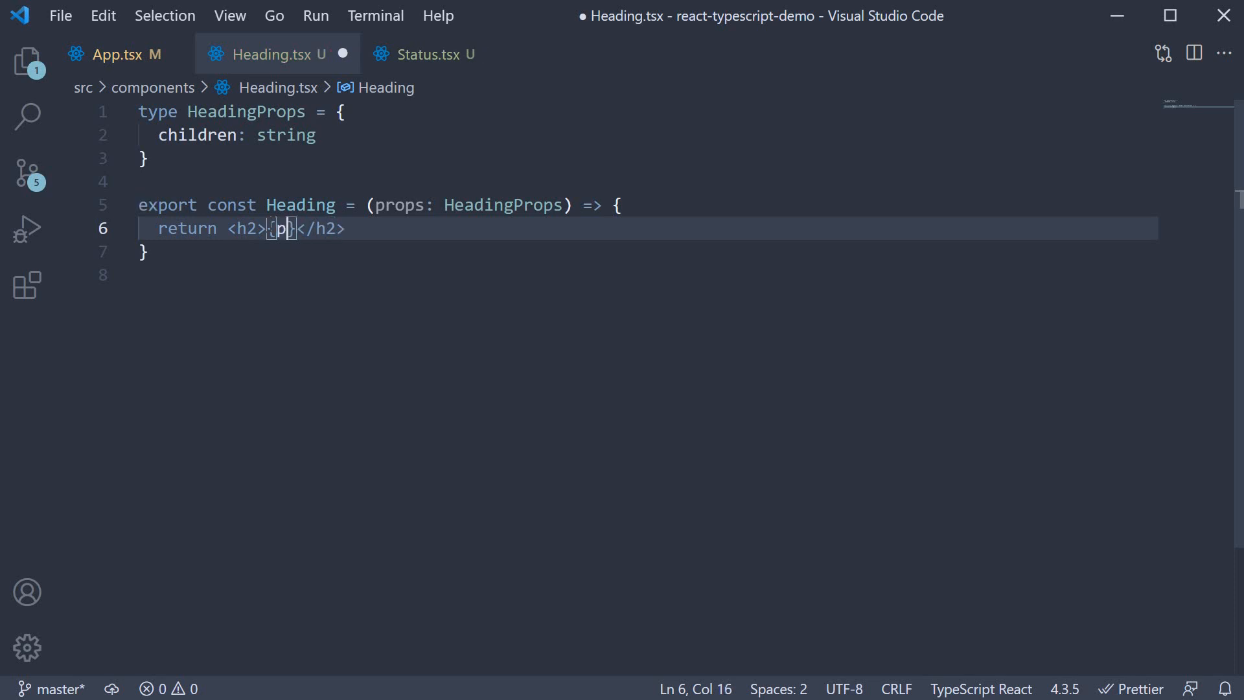
pyautogui.write('rops.children')
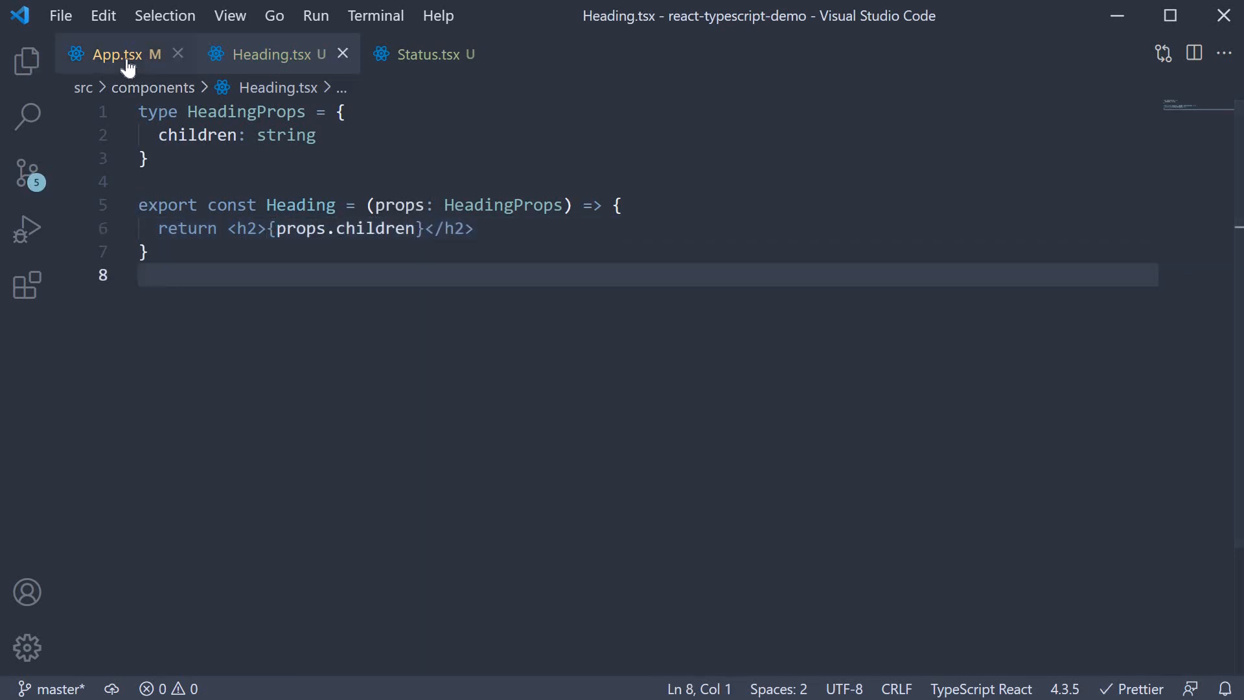
# Open Oscar.tsx from the Explorer and collapse the sidebar for a wider editor
pyautogui.click(121, 54)
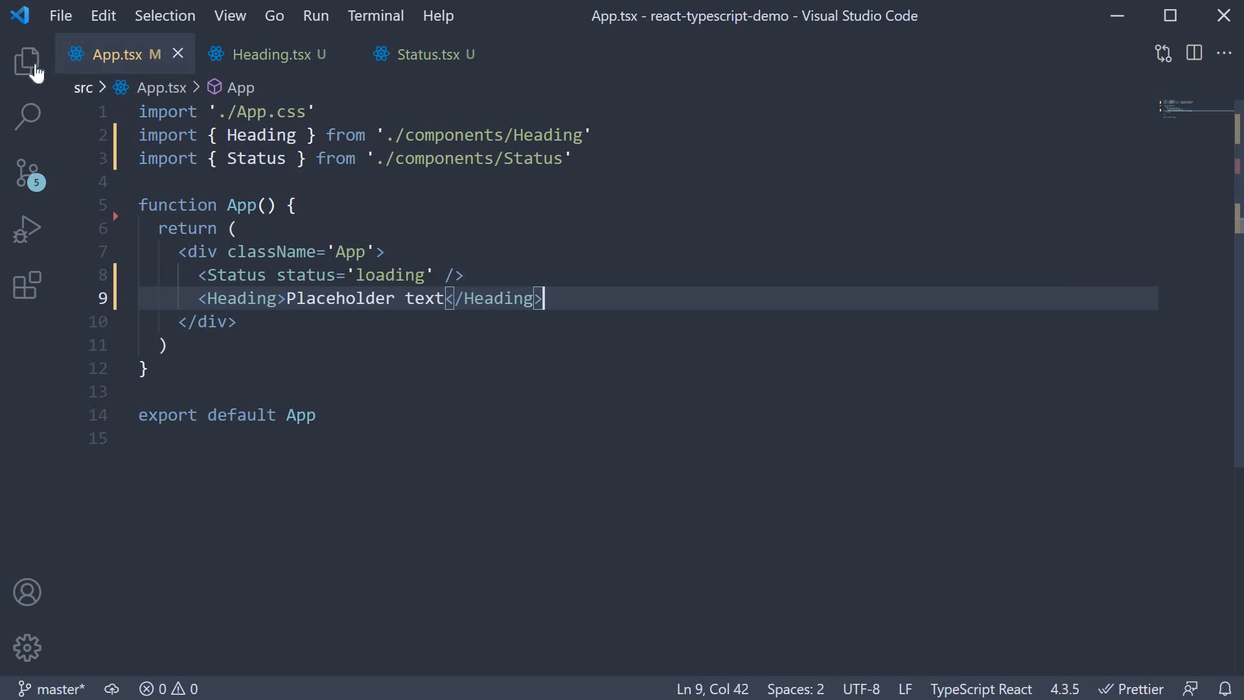
pyautogui.click(27, 61)
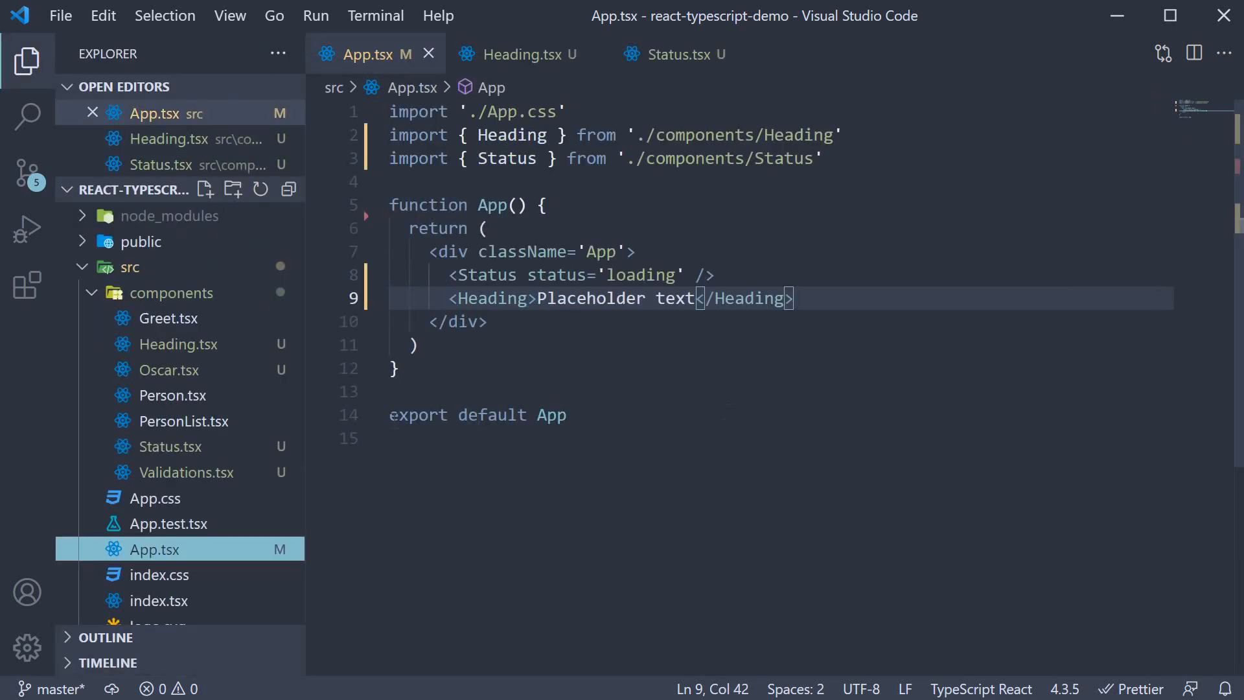
pyautogui.click(170, 371)
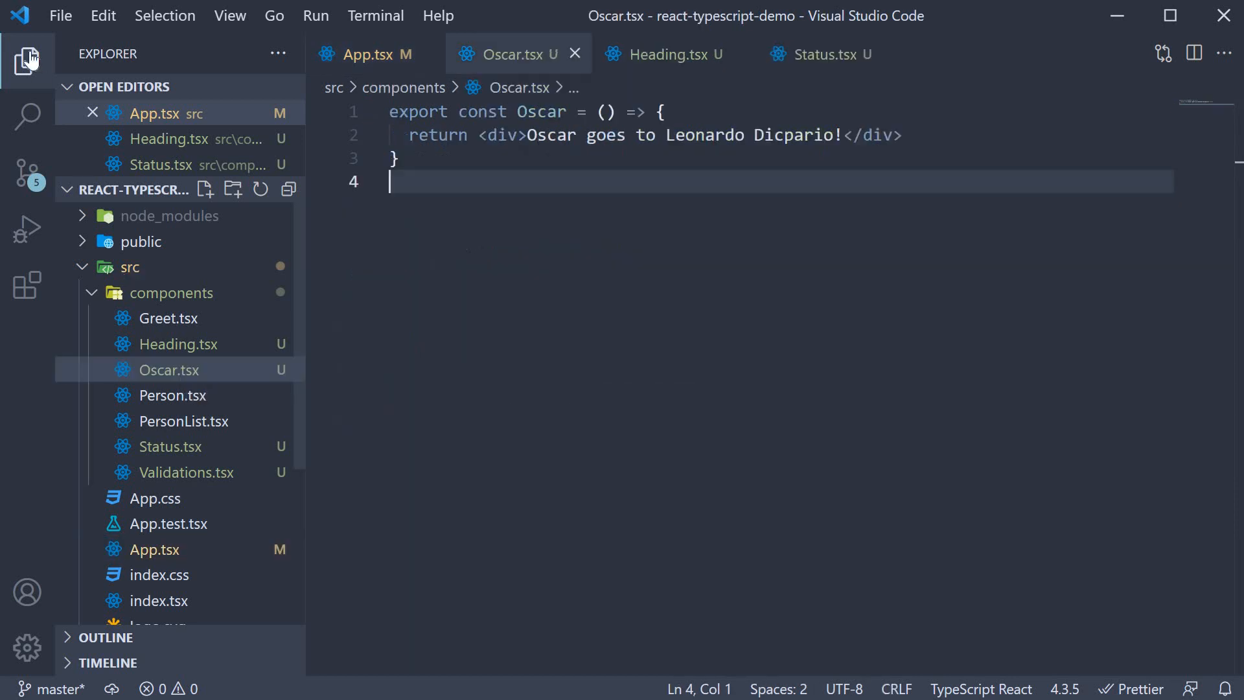
pyautogui.click(23, 56)
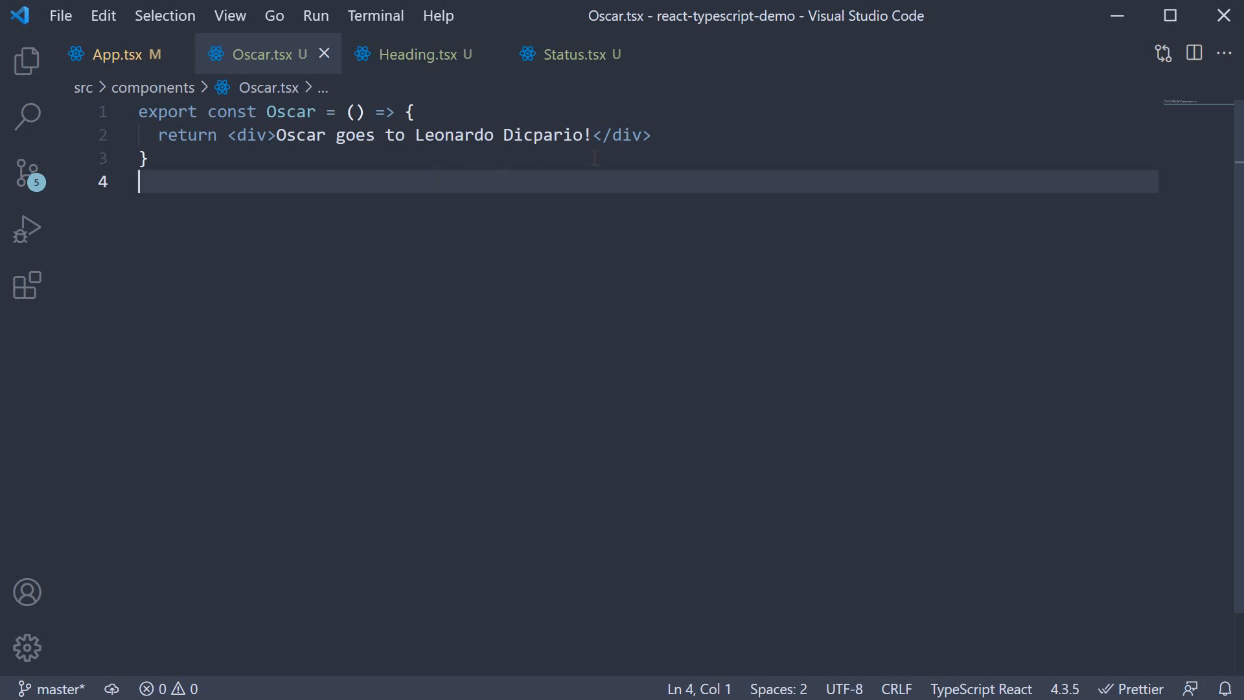
pyautogui.moveTo(523, 201)
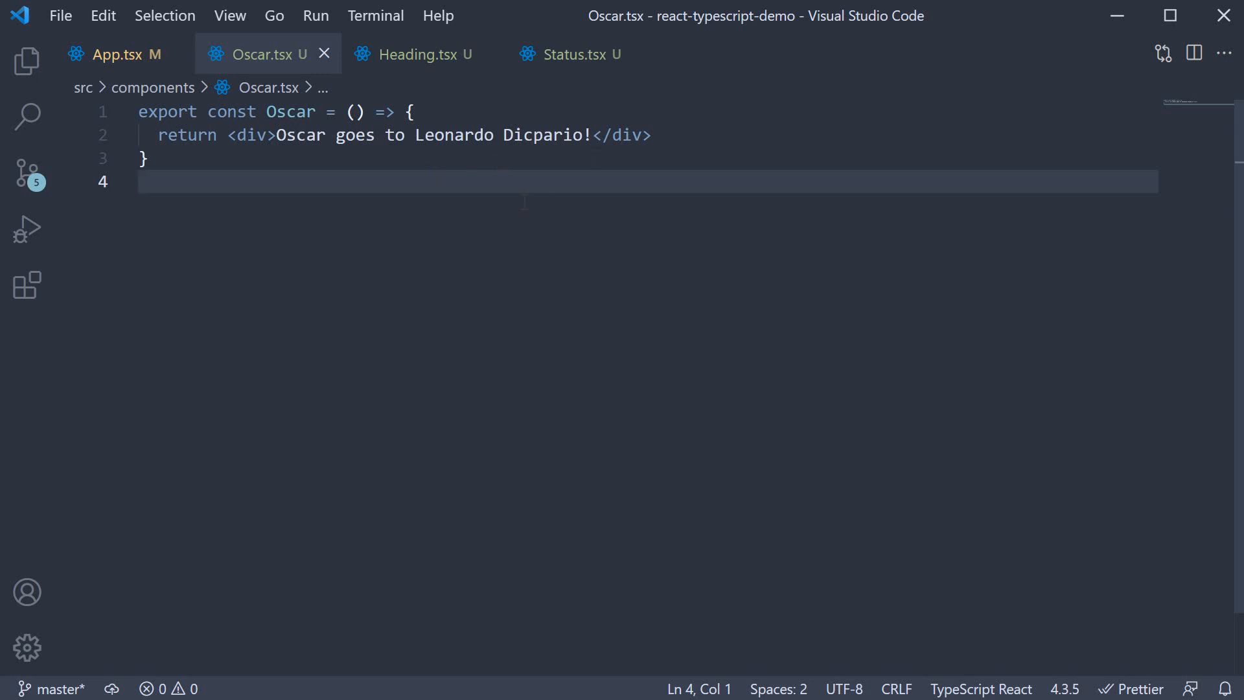
pyautogui.moveTo(557, 251)
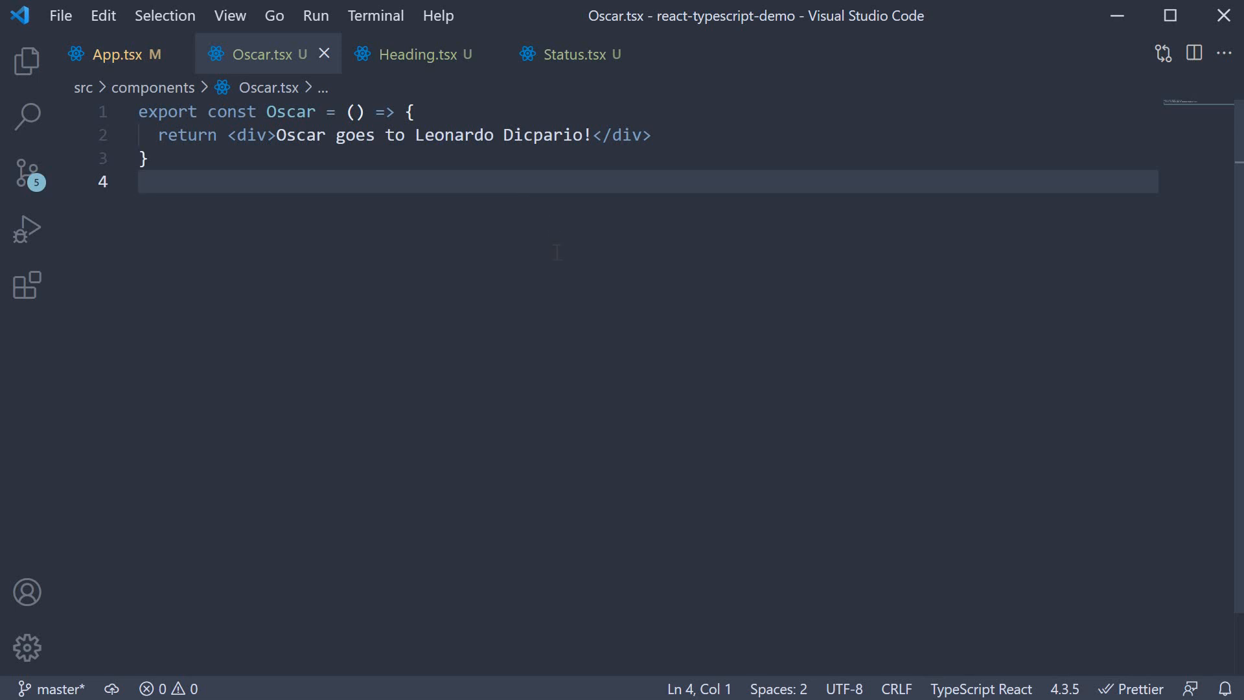
pyautogui.moveTo(246, 98)
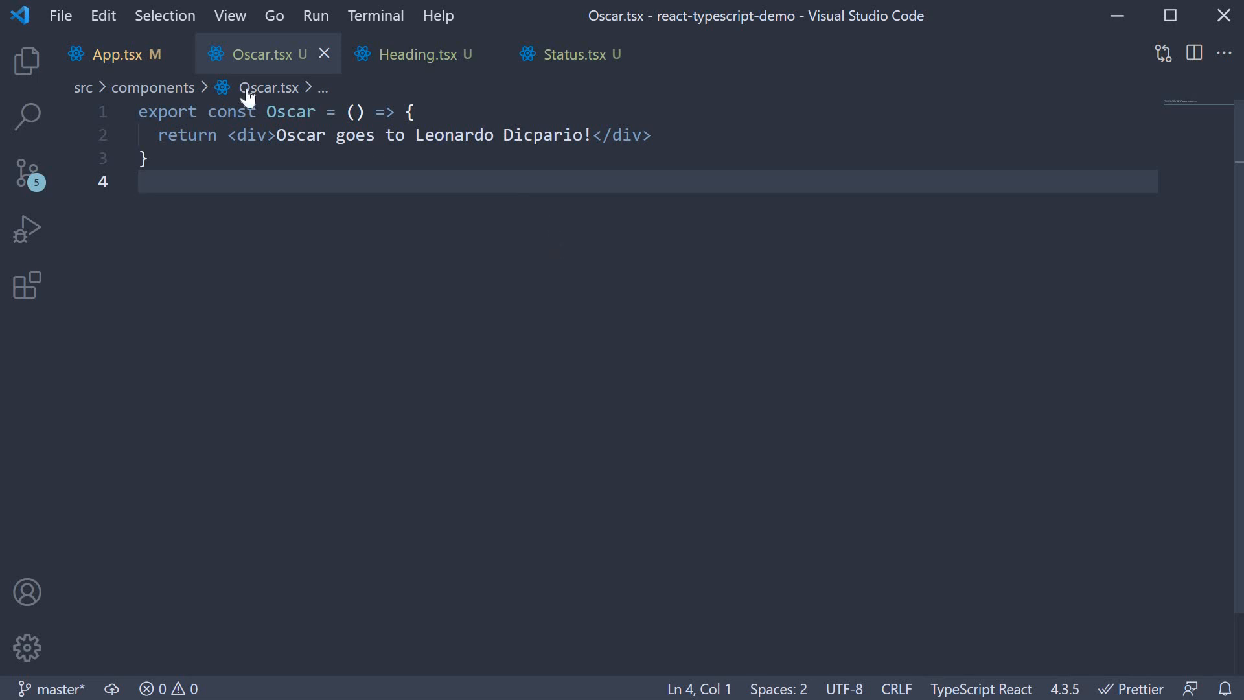
# Add an <Oscar> element in App.tsx with a nested <Heading> element inside it
pyautogui.click(123, 53)
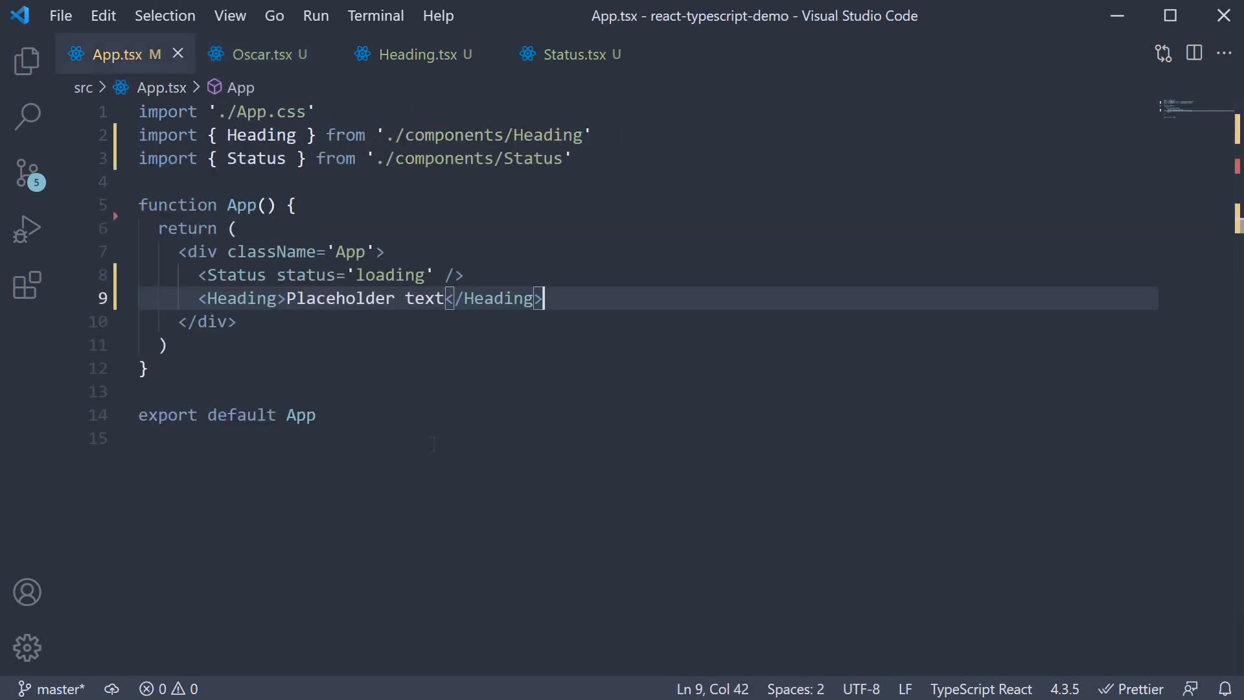
pyautogui.press('Enter')
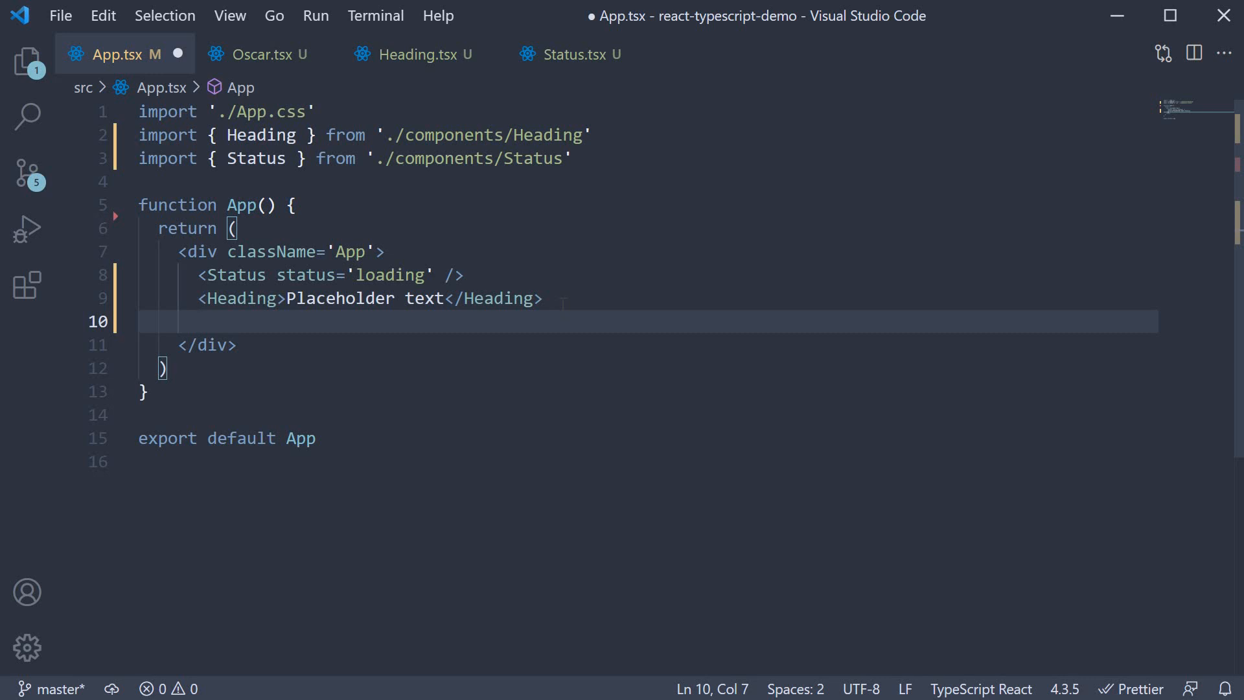
pyautogui.write('<Oscar></Oscar>')
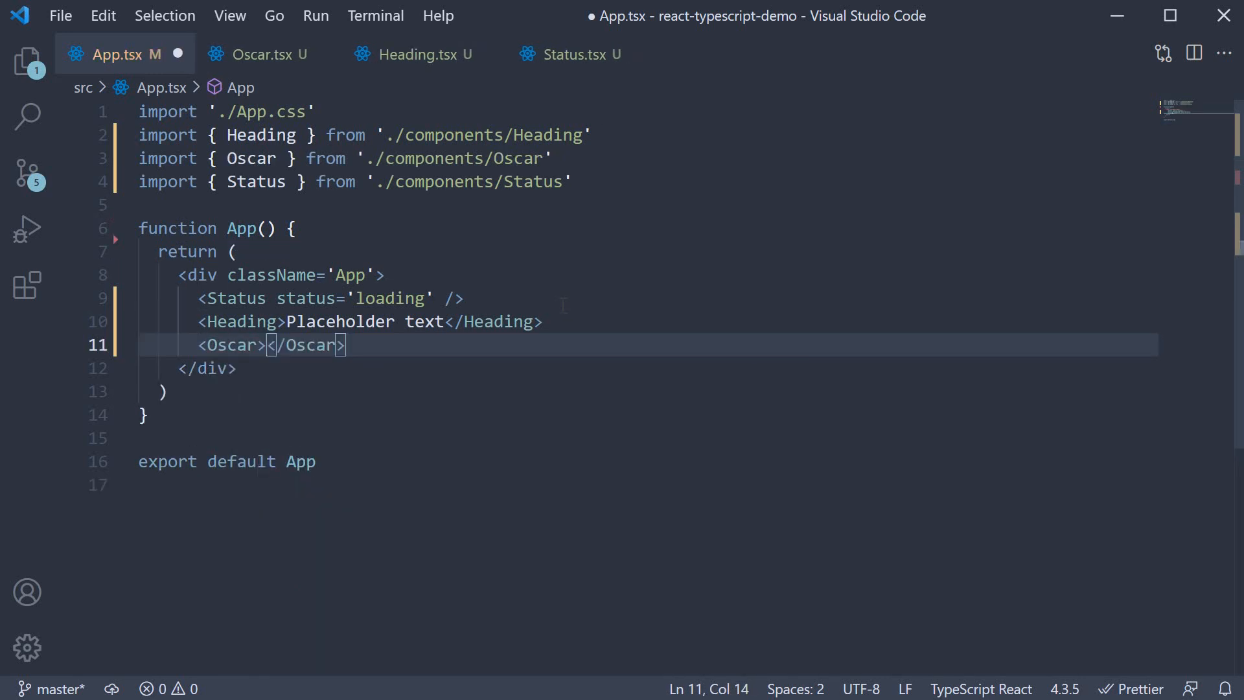
pyautogui.press('Enter')
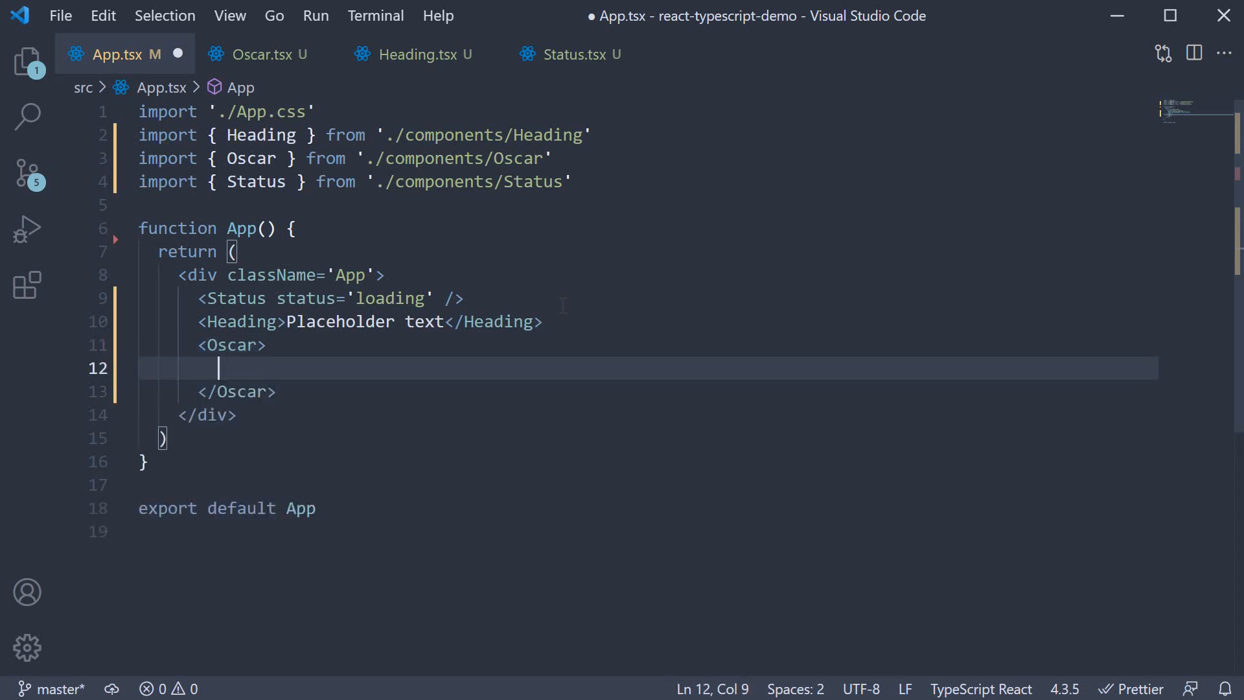
pyautogui.write('<Hea')
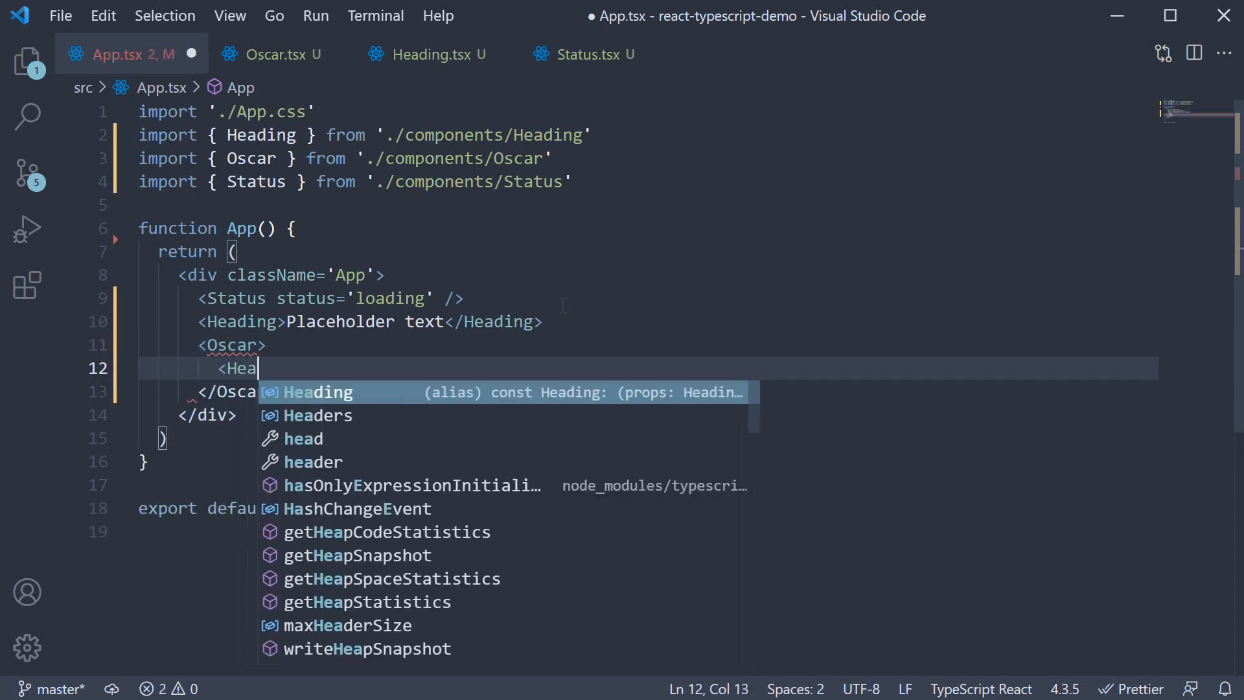
pyautogui.write('ding')
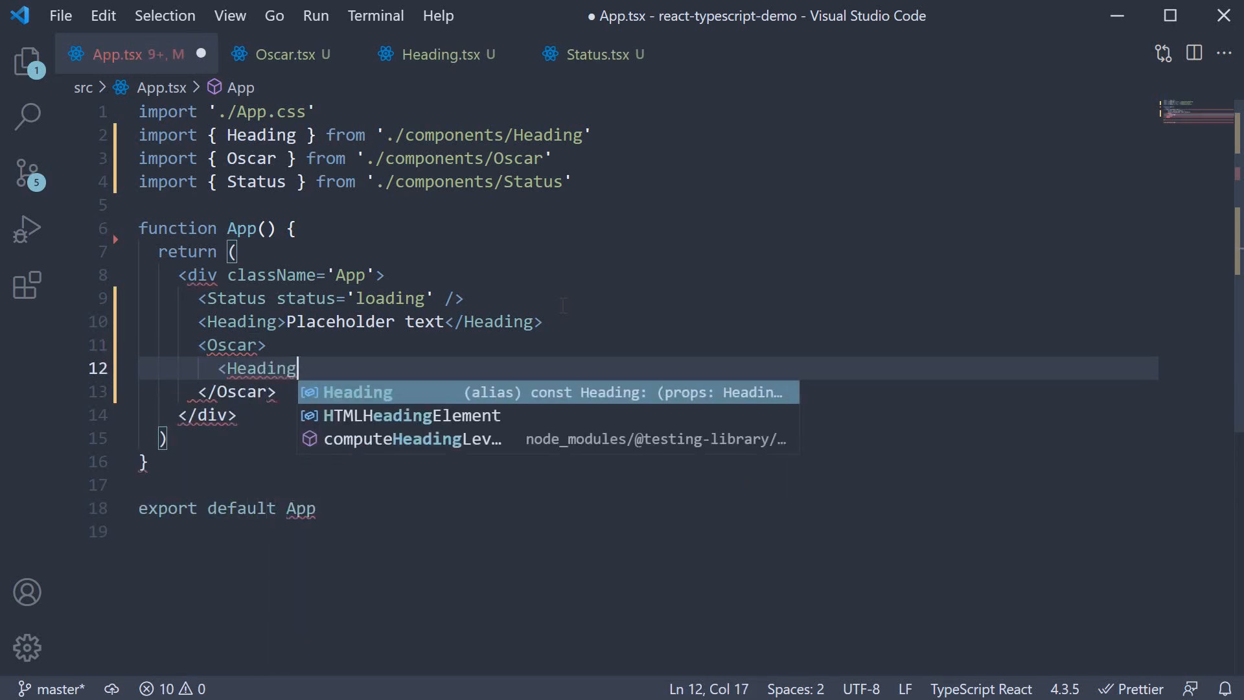
pyautogui.press('Tab')
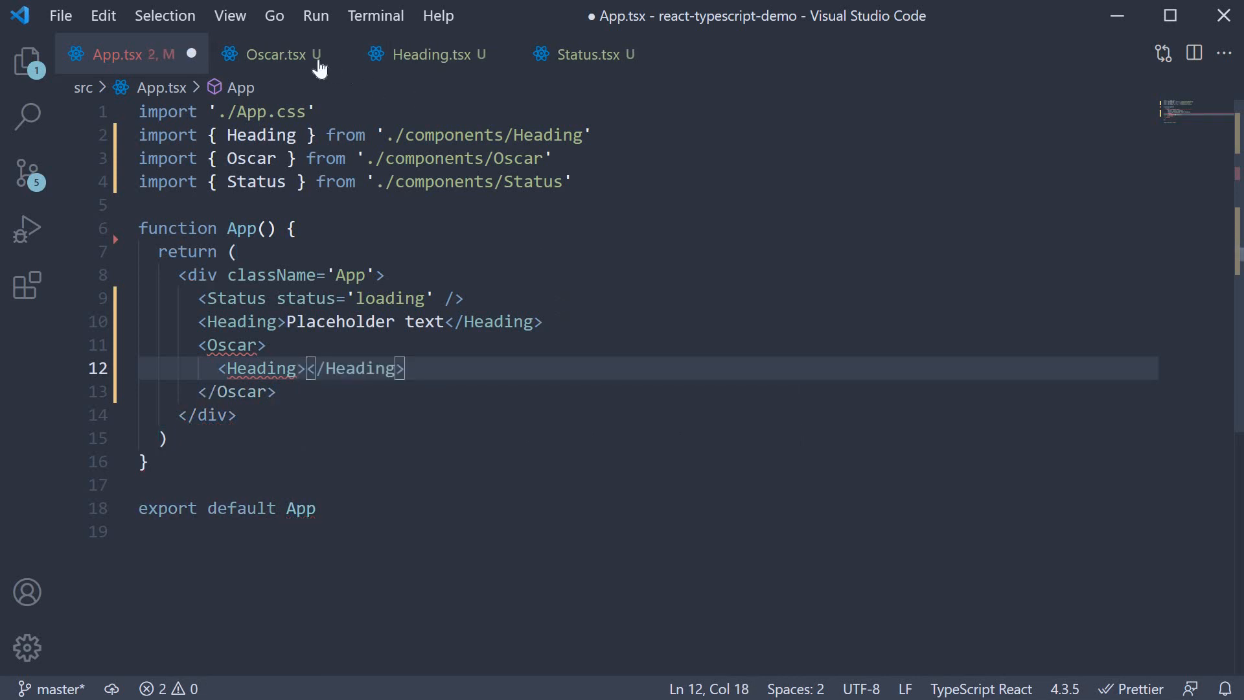
# Copy the 'Oscar goes to Leonardo Dicpario!' sentence from Oscar.tsx into the nested Heading
pyautogui.click(275, 55)
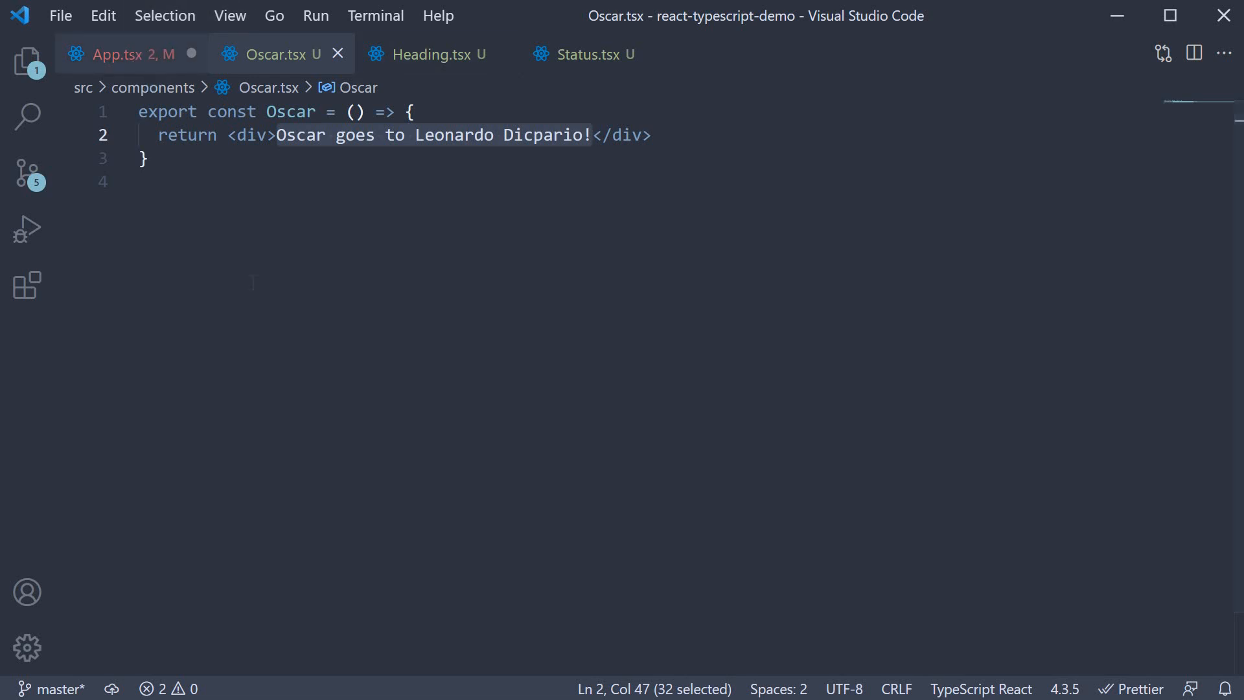
pyautogui.click(127, 55)
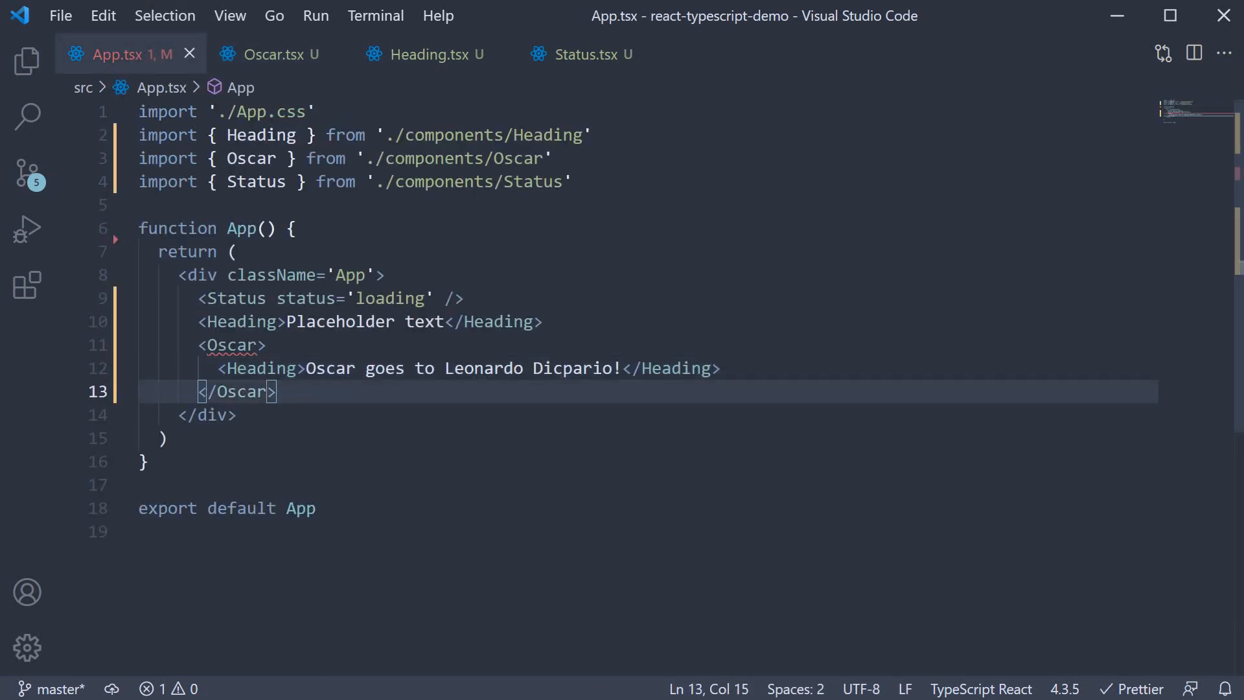
# Add type OscarProps = { children: React.ReactNode } at the top of Oscar.tsx
pyautogui.click(272, 55)
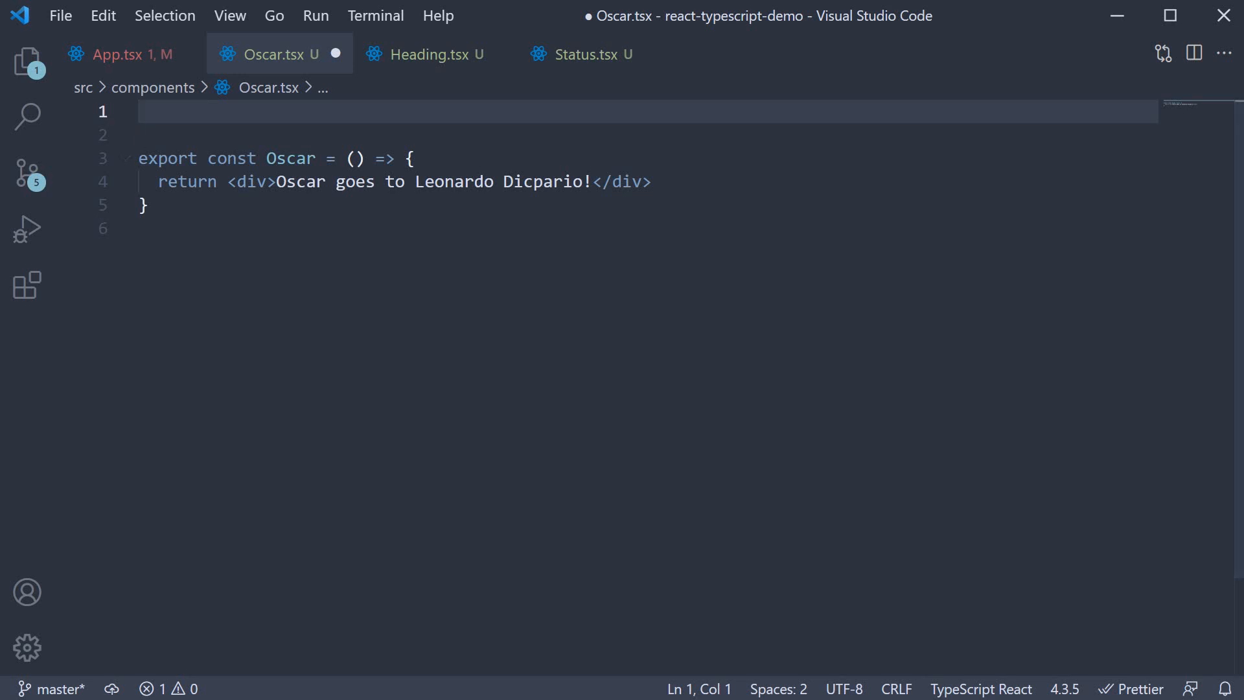
pyautogui.write('type O')
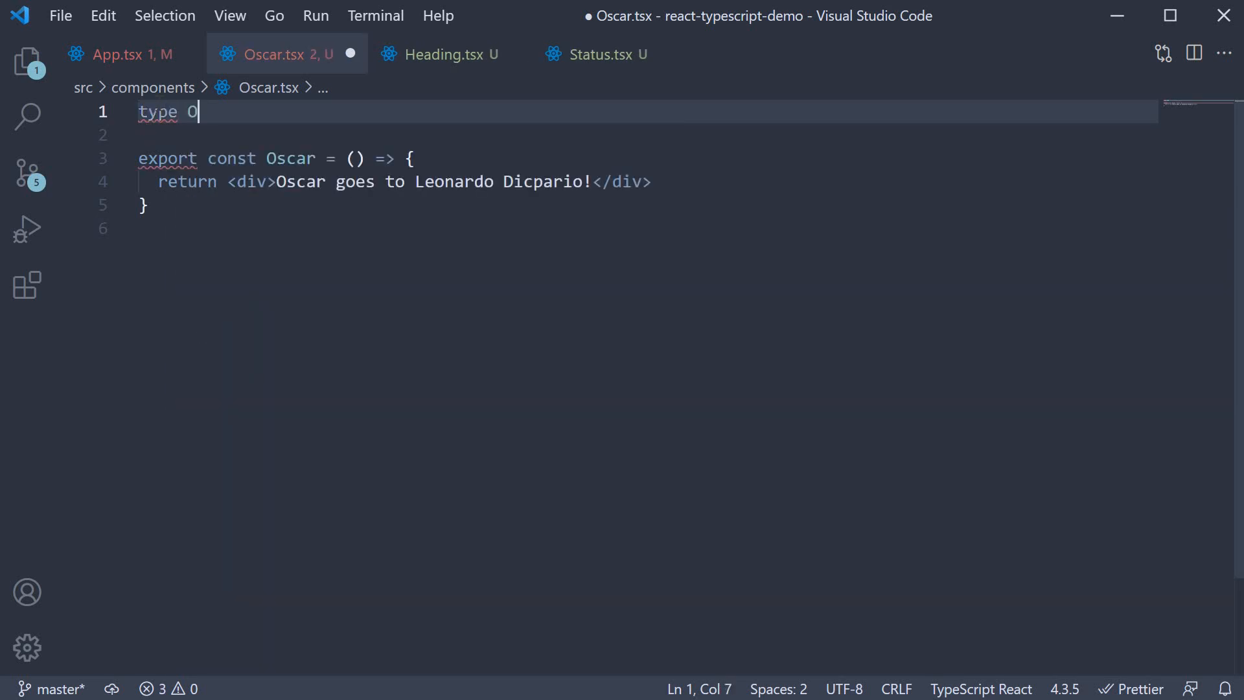
pyautogui.write('scarProps = {')
pyautogui.click(648, 135)
pyautogui.write('children')
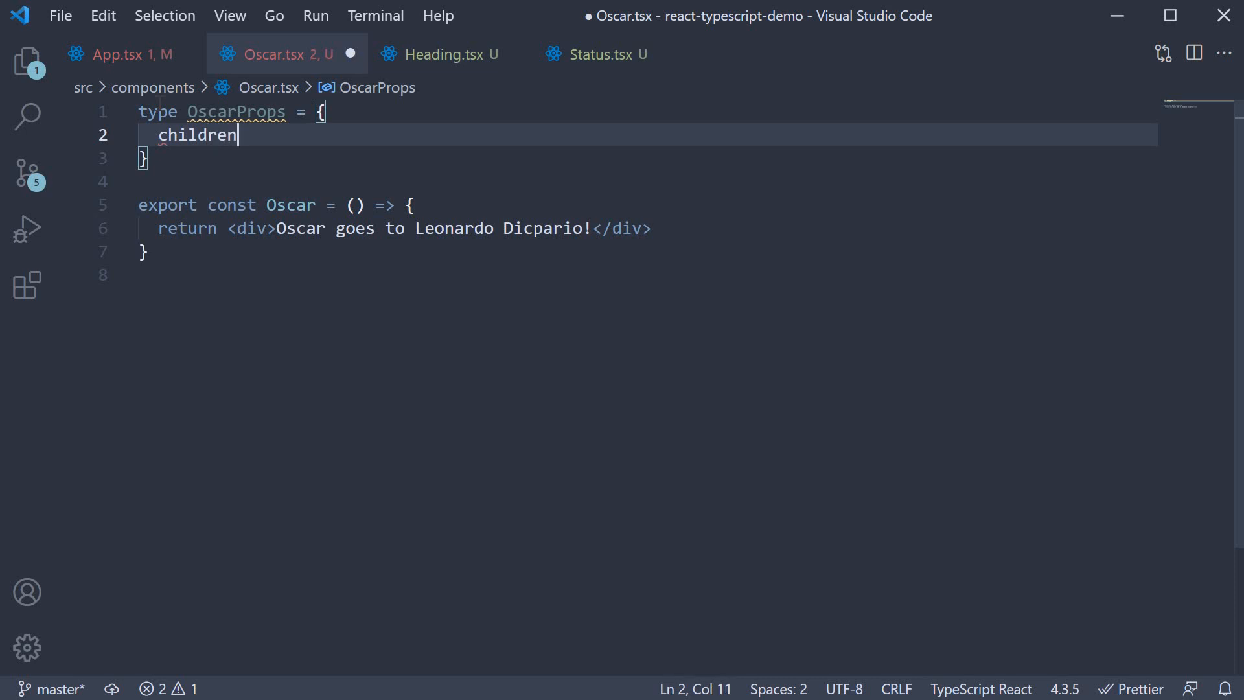
pyautogui.write(':')
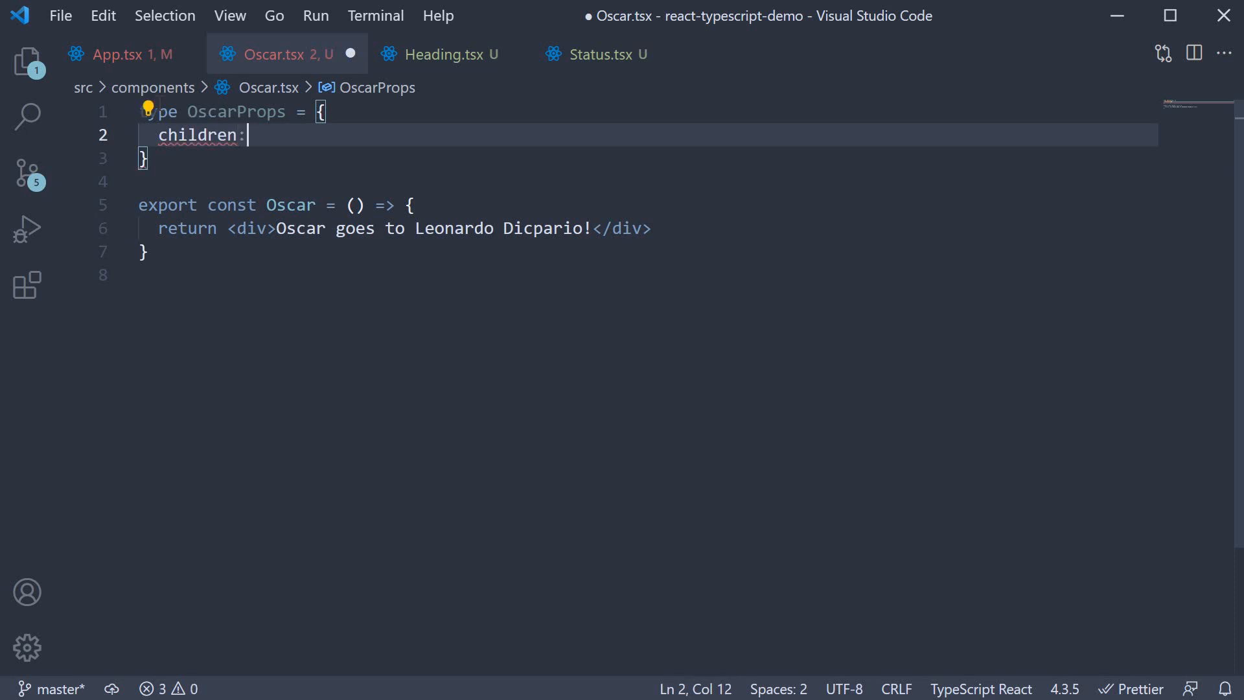
pyautogui.write('React.')
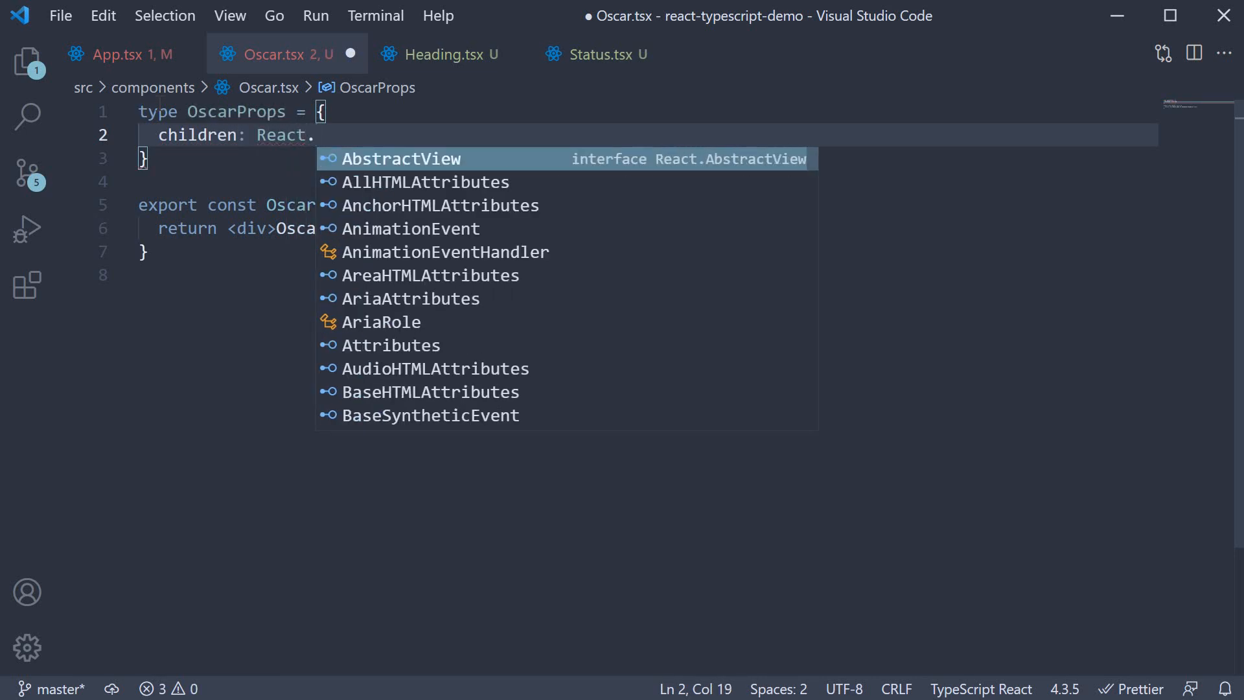
pyautogui.write('ReactNode')
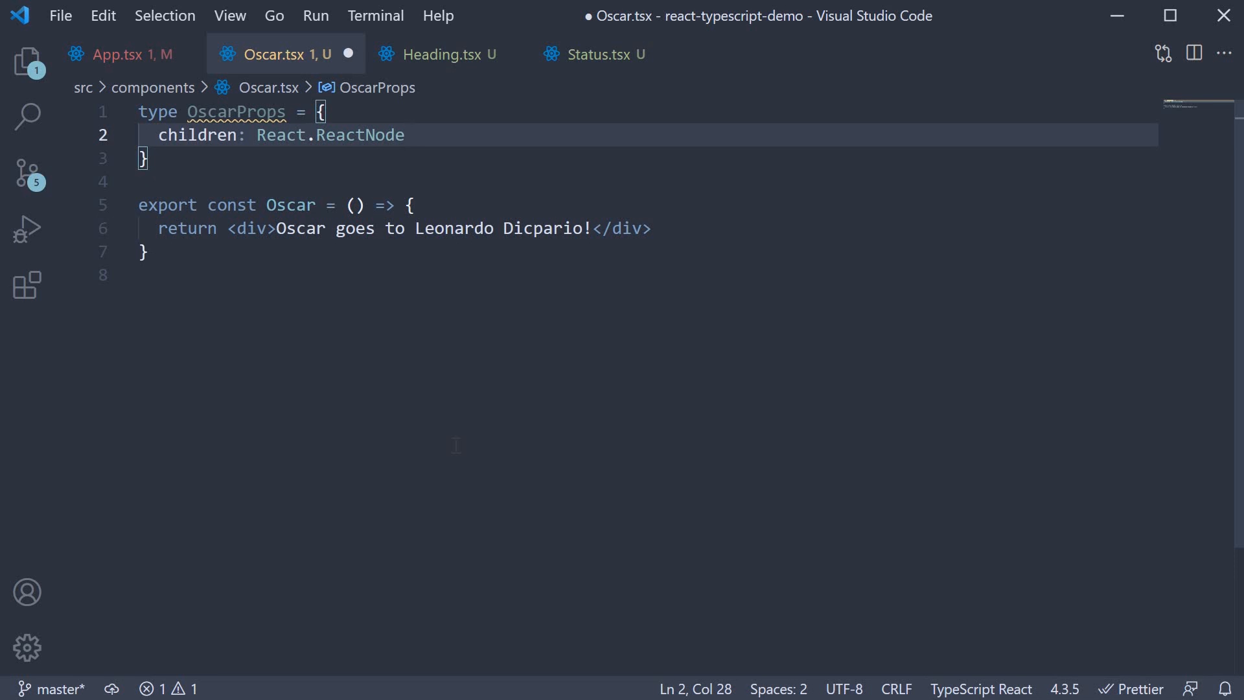
# Check the React types version in package.json and return to Oscar.tsx
pyautogui.click(355, 205)
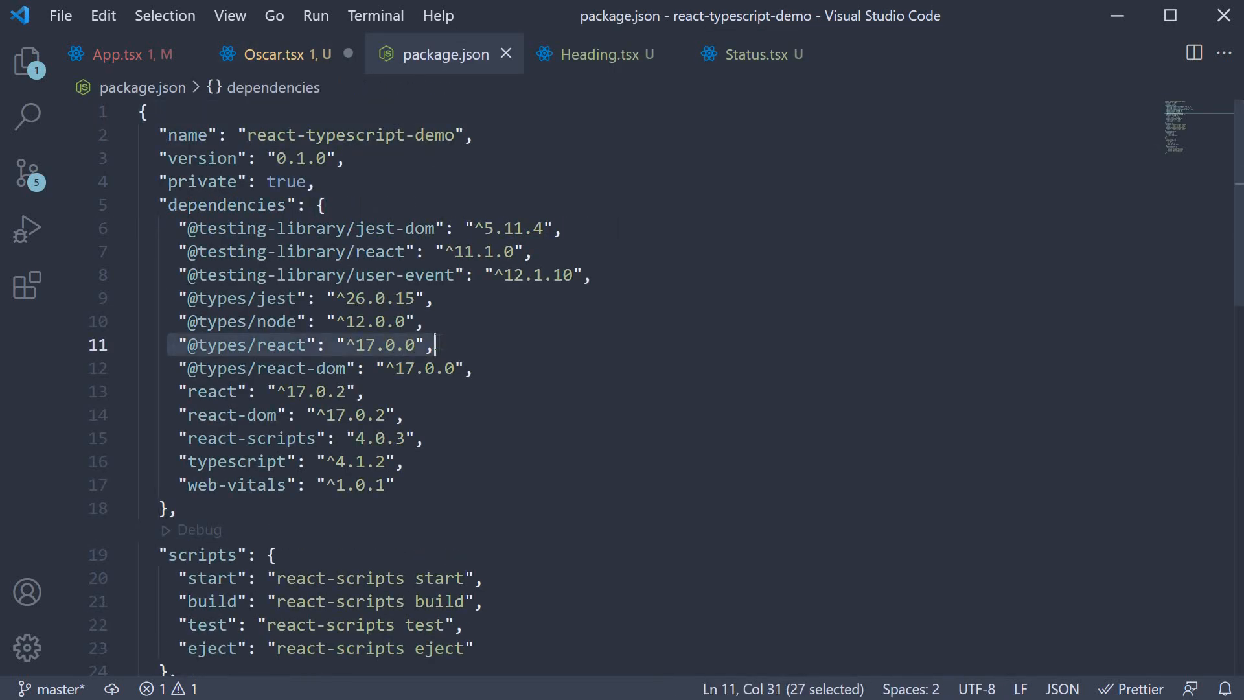
pyautogui.click(274, 54)
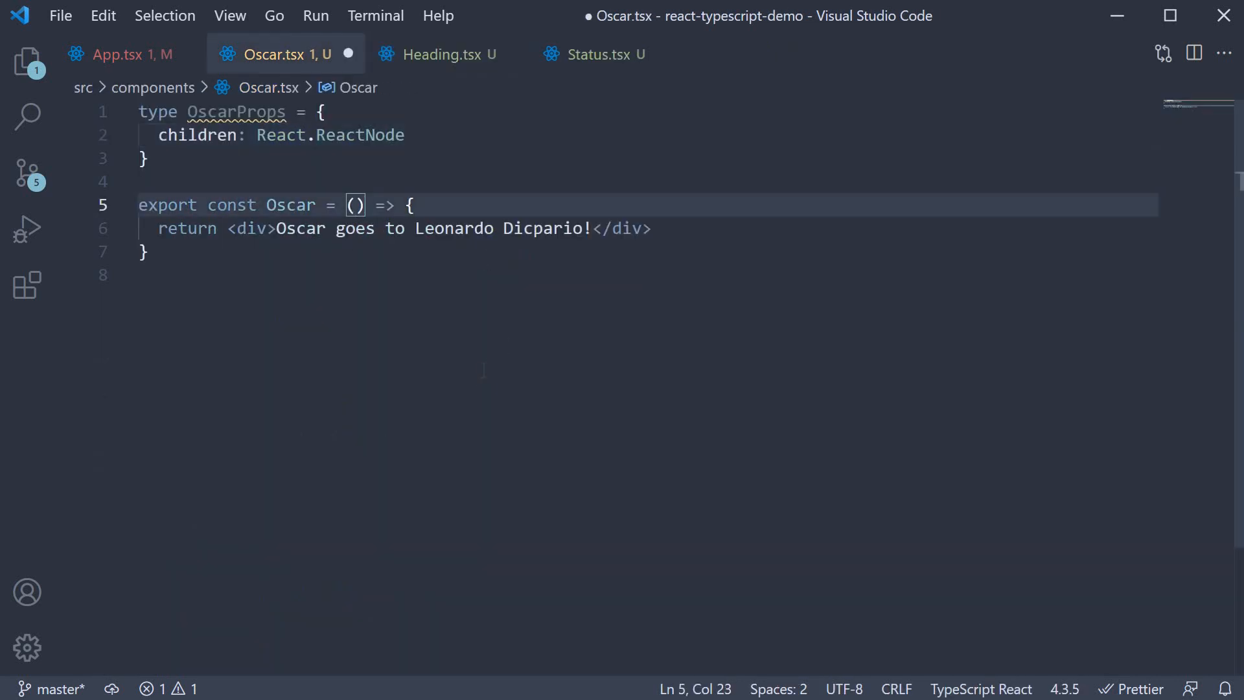
# Type Oscar's parameter as props: OscarProps and render {props.children} in its div, then check App.tsx
pyautogui.write('props:')
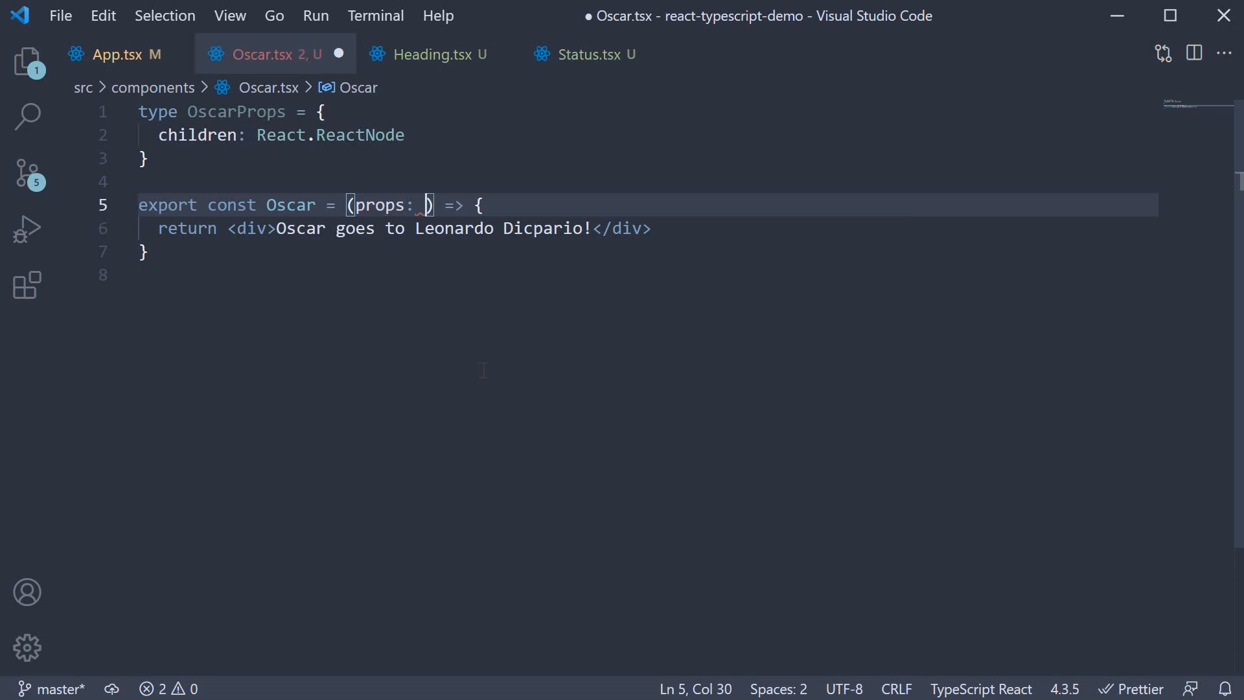
pyautogui.write('OscarProps')
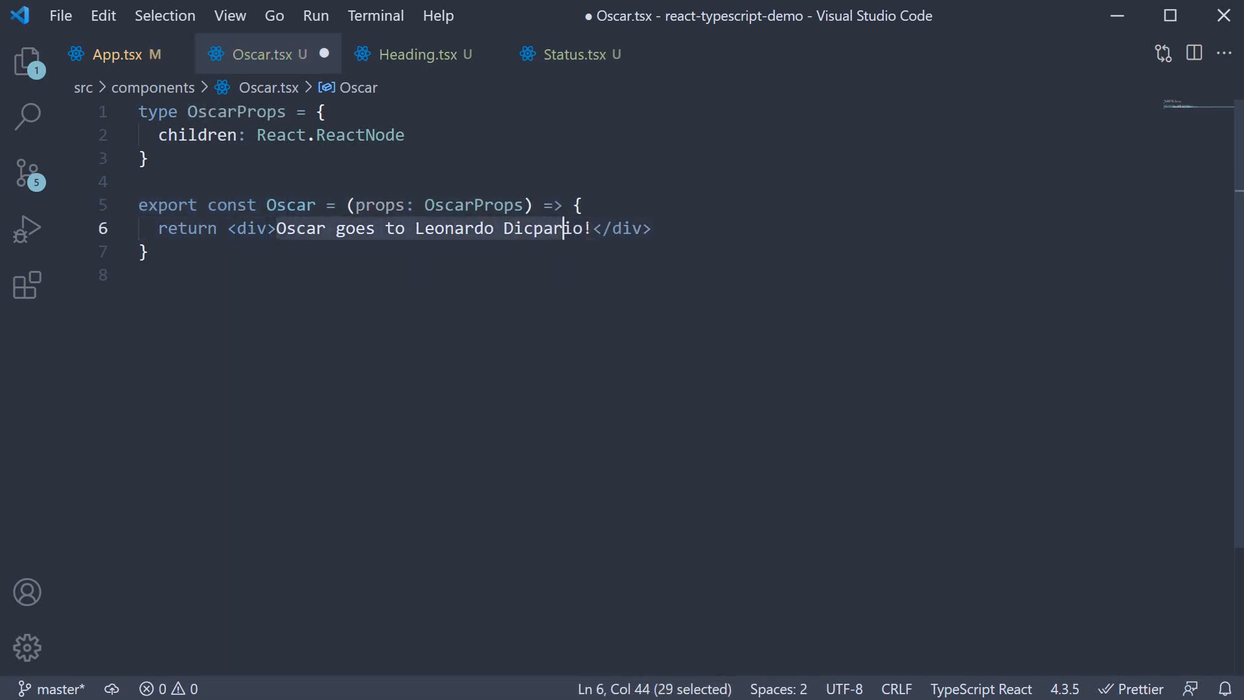
pyautogui.write('{props}</div>')
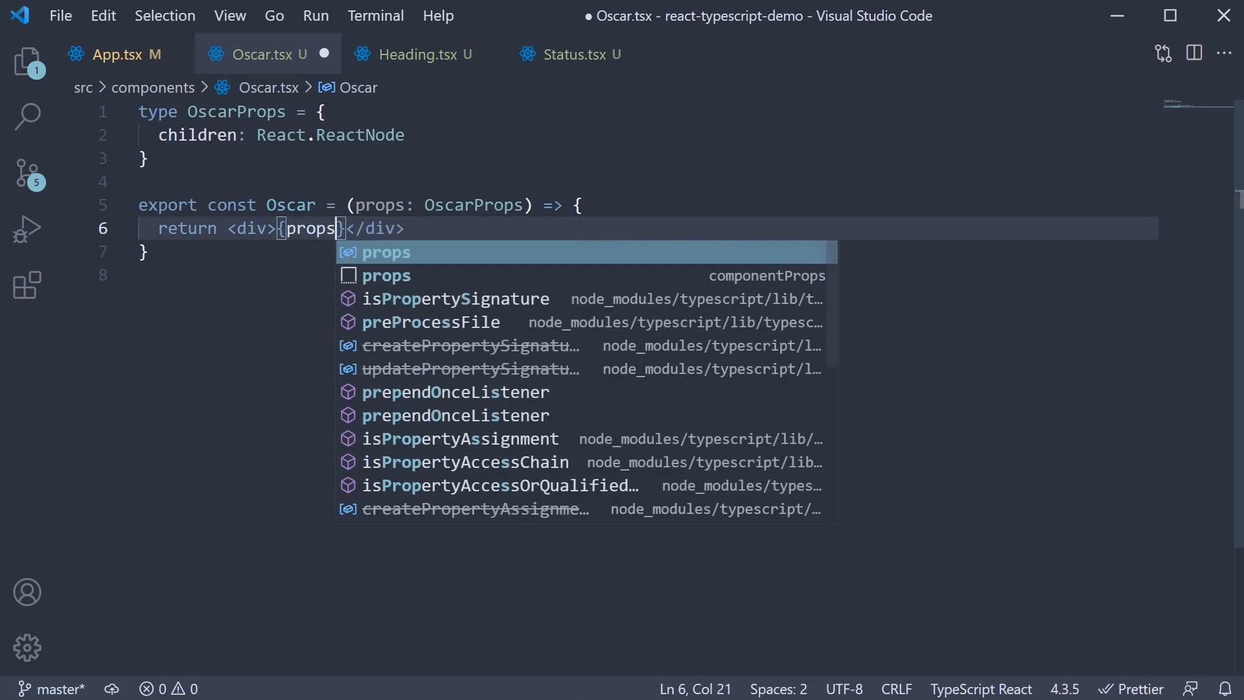
pyautogui.write('.children')
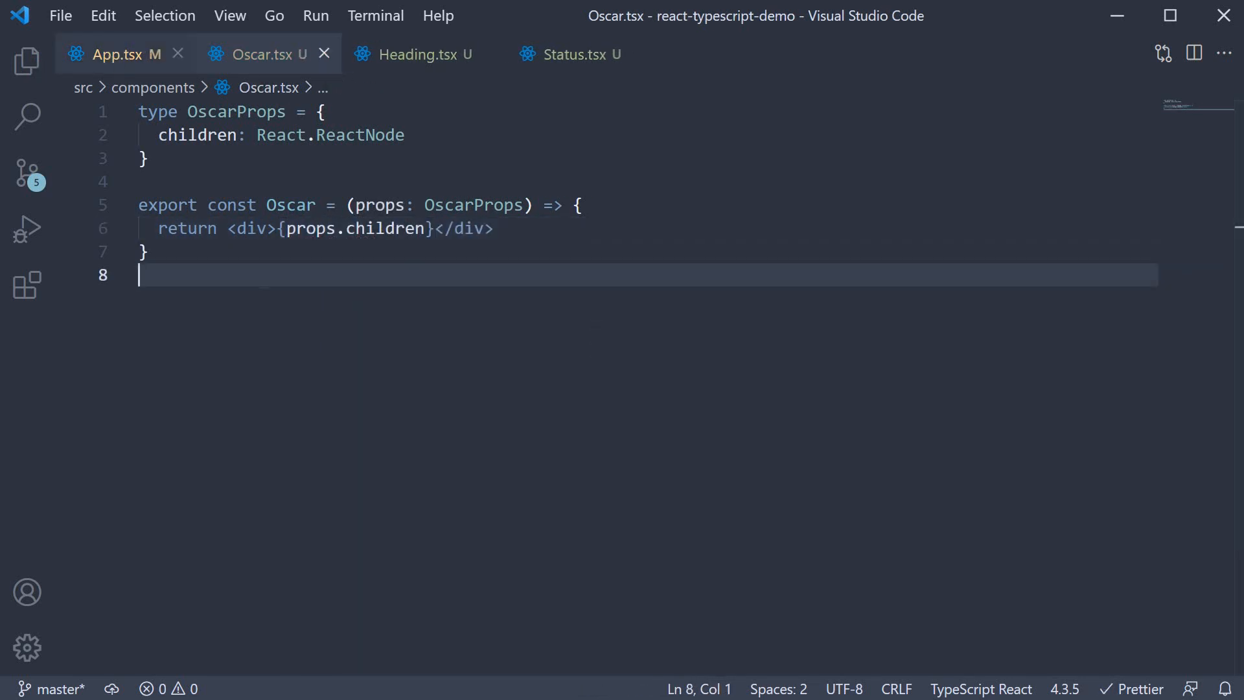
pyautogui.click(116, 53)
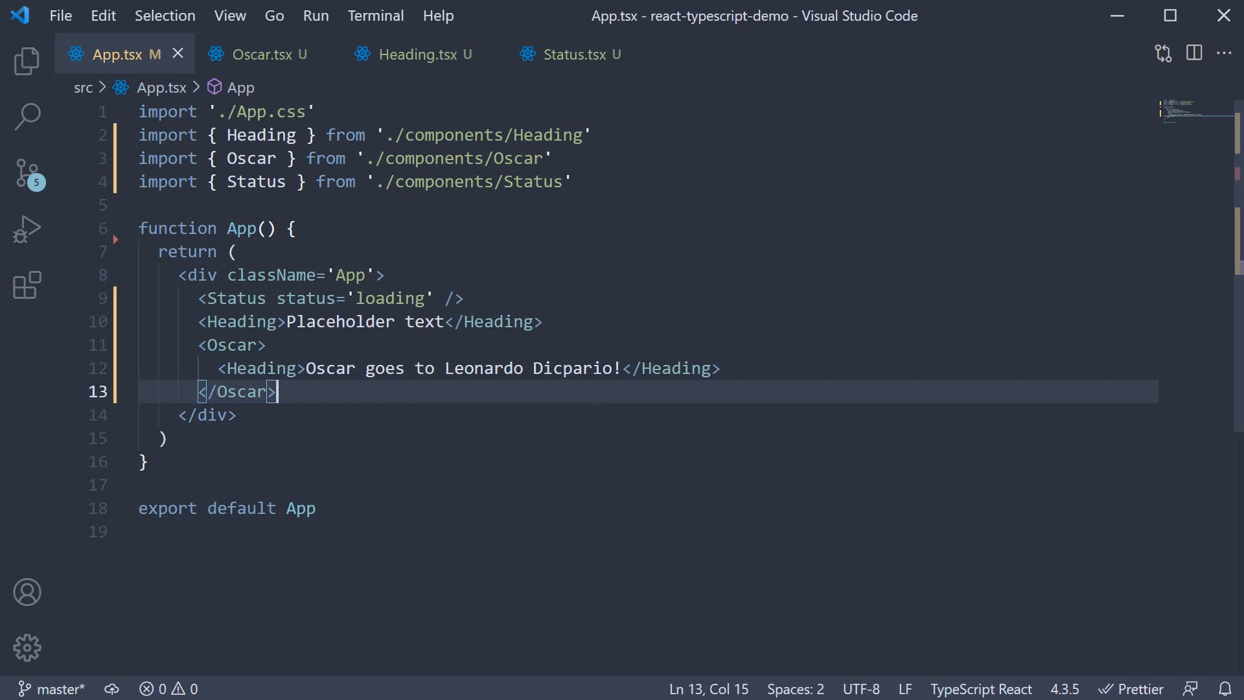
pyautogui.moveTo(348, 77)
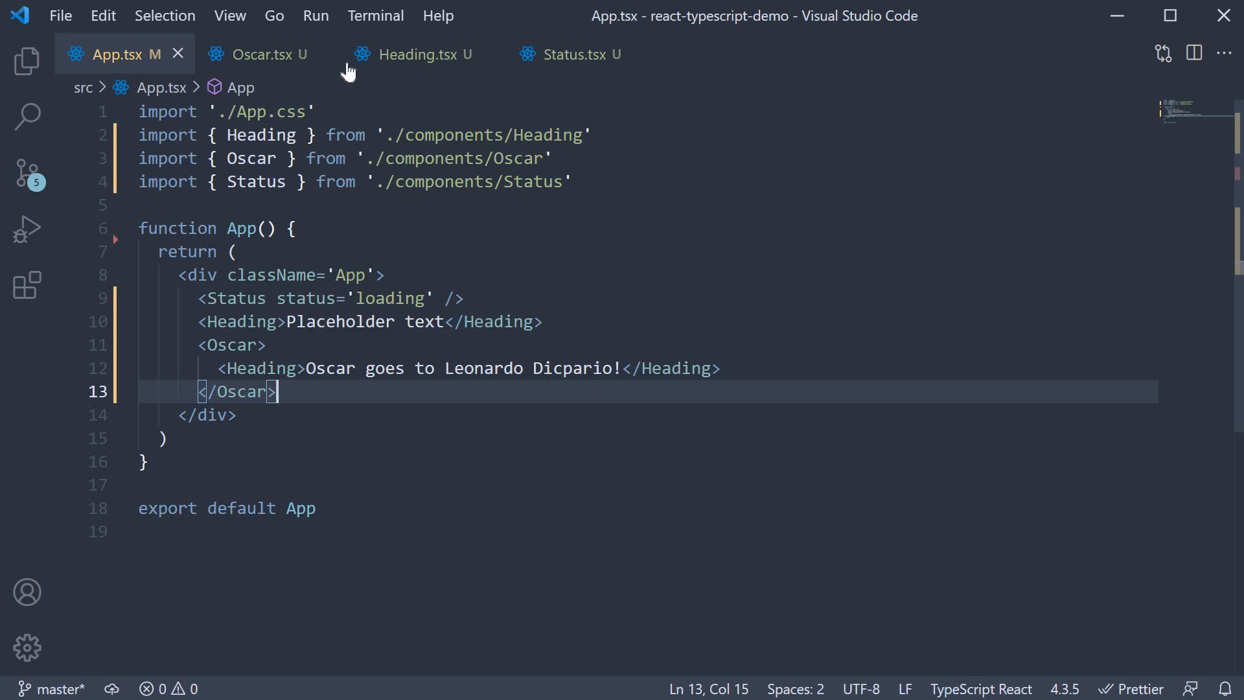
# Switch to Oscar.tsx and show the Explorer to open Greet.tsx from src/components
pyautogui.click(256, 55)
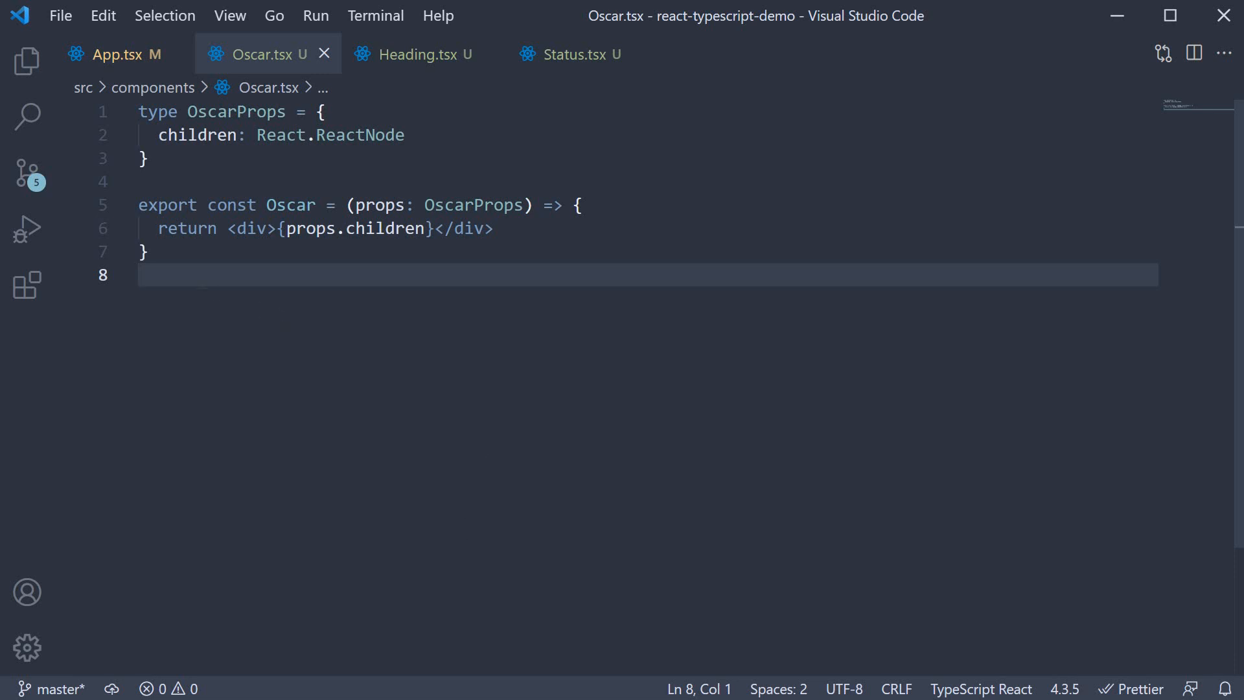
pyautogui.moveTo(20, 68)
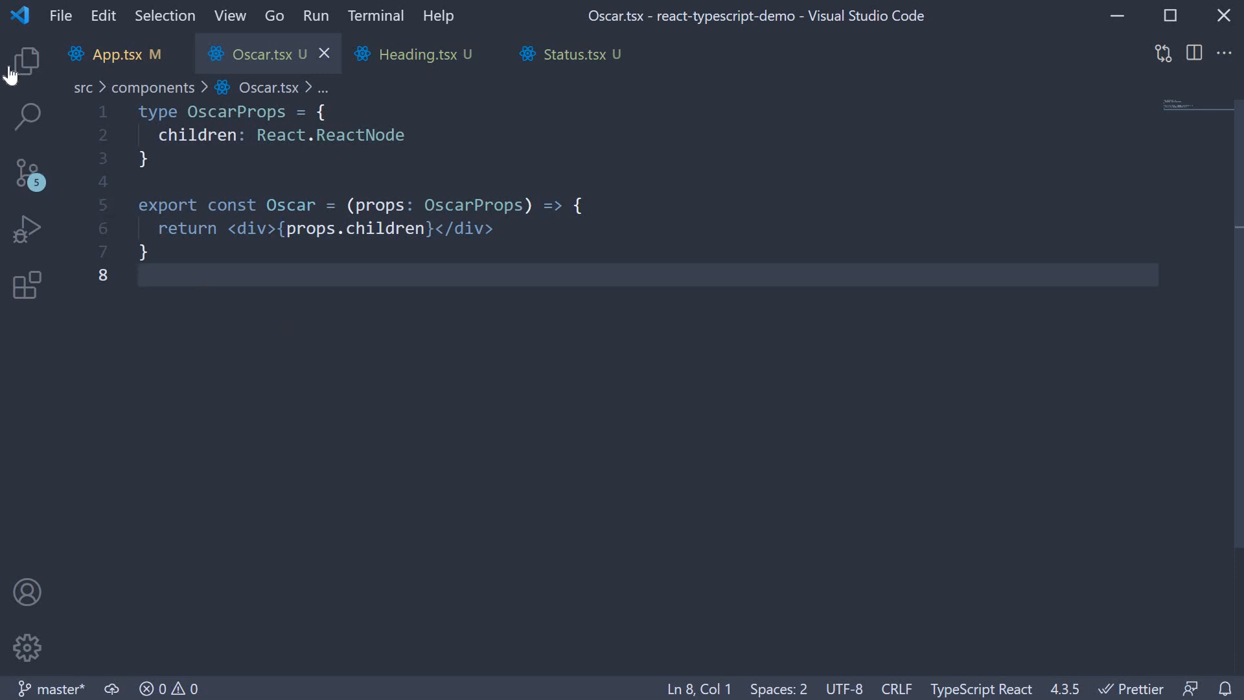
pyautogui.click(25, 59)
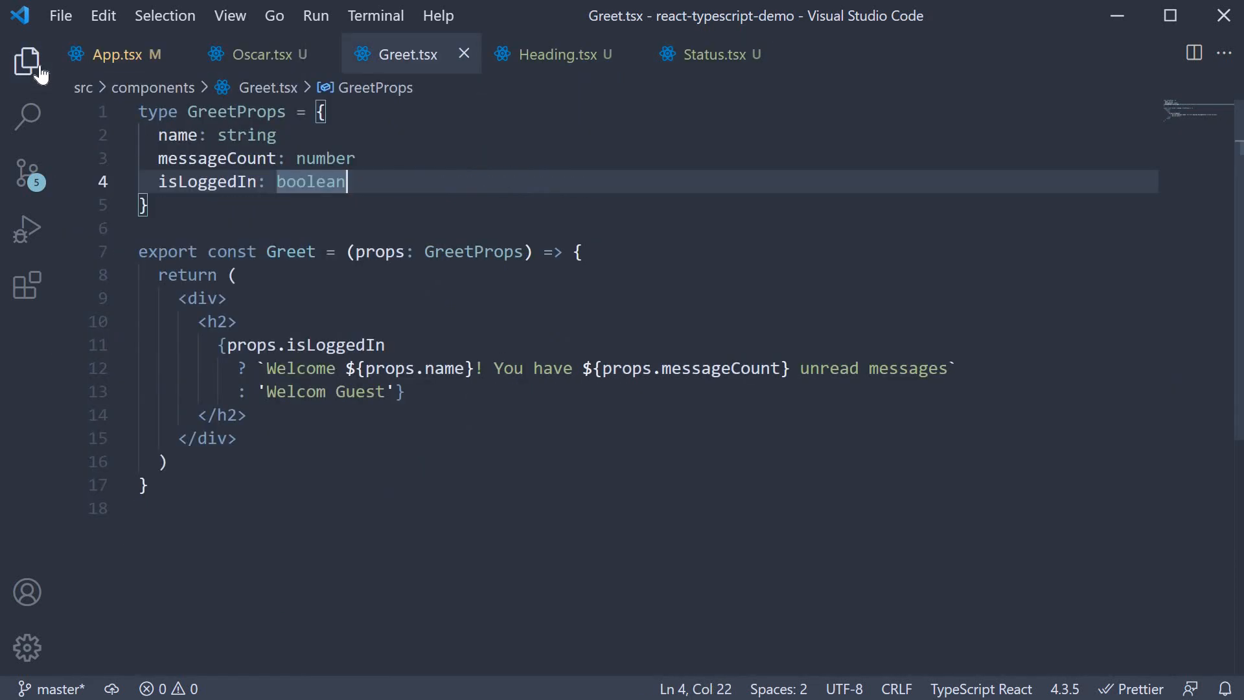
# Add <Greet name='Vishwas' messageCount={10} isLoggedIn={false} /> below Oscar in App.tsx and save
pyautogui.click(117, 53)
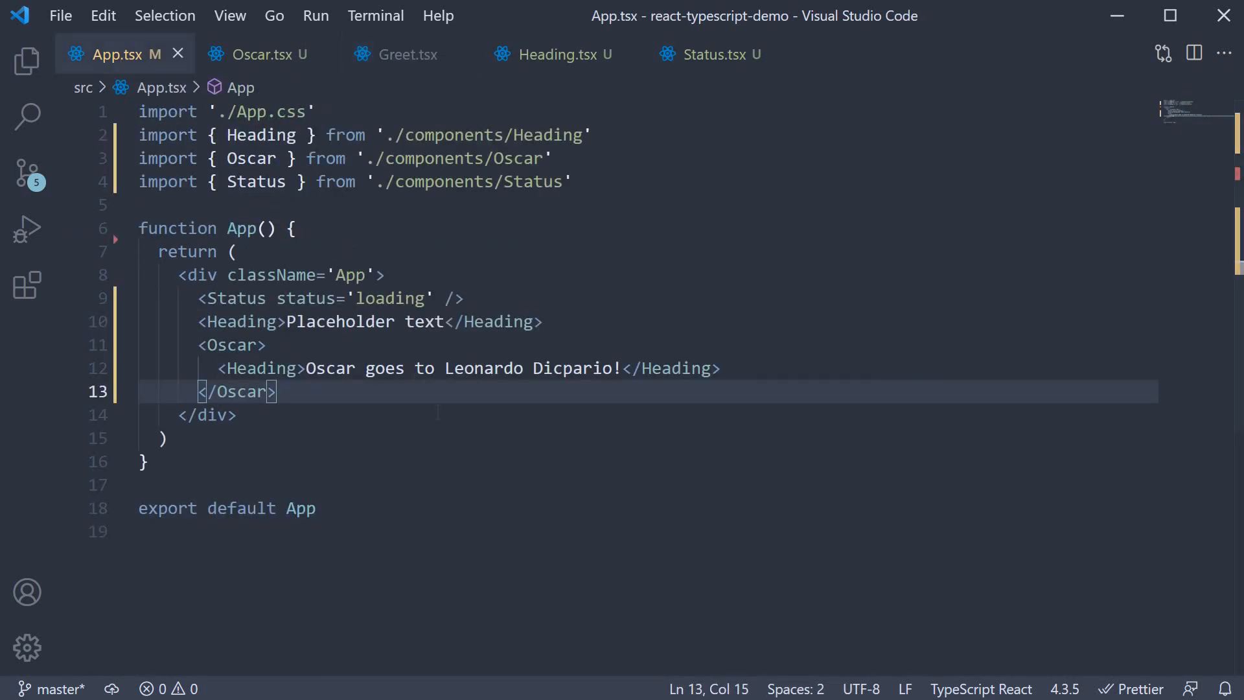
pyautogui.write('<Greet name />')
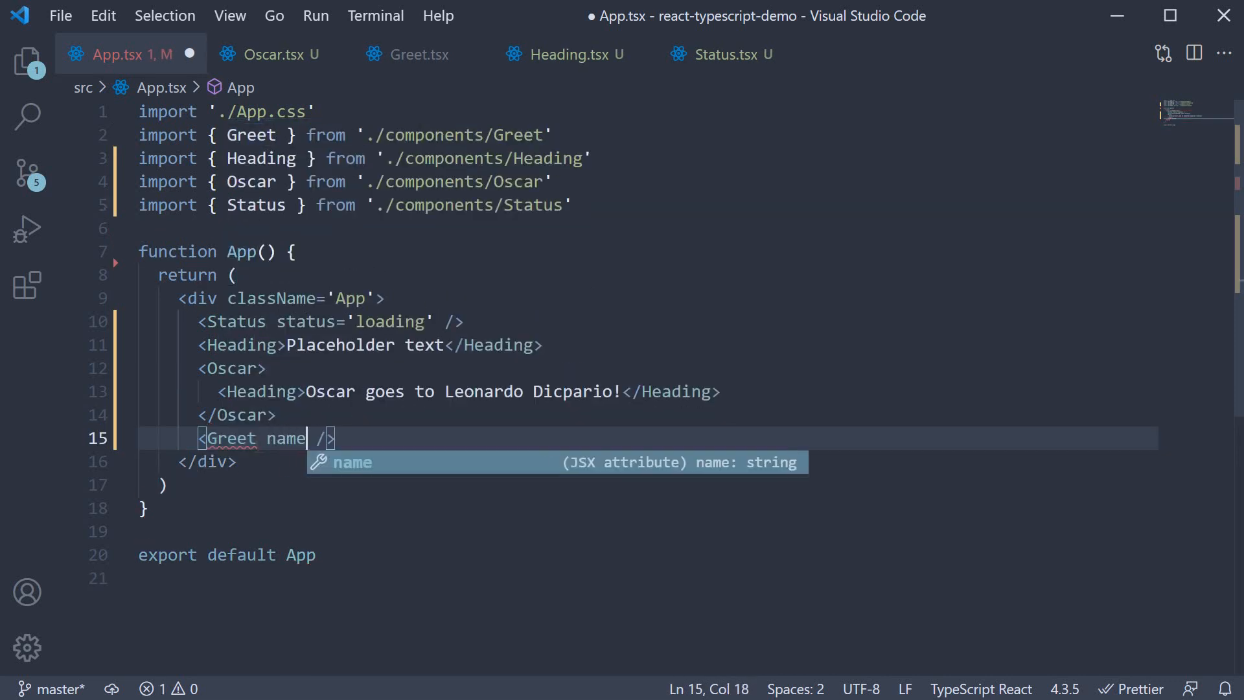
pyautogui.write("='V'")
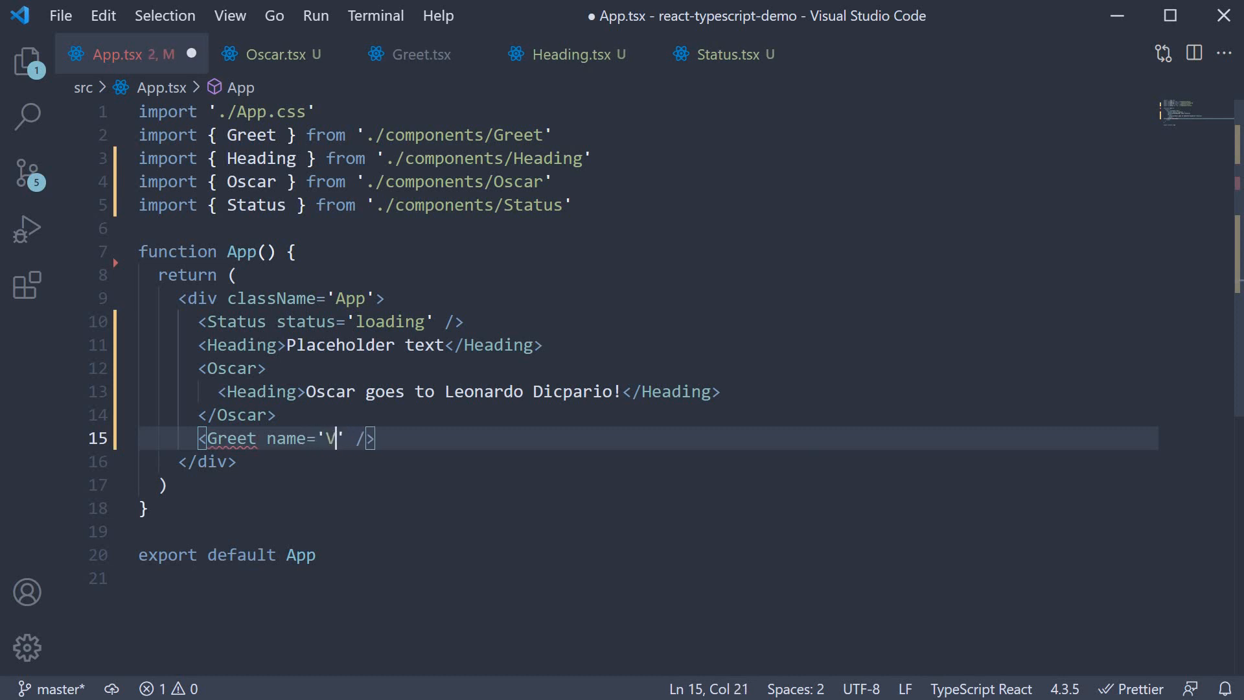
pyautogui.write("ishwas' messageCount=")
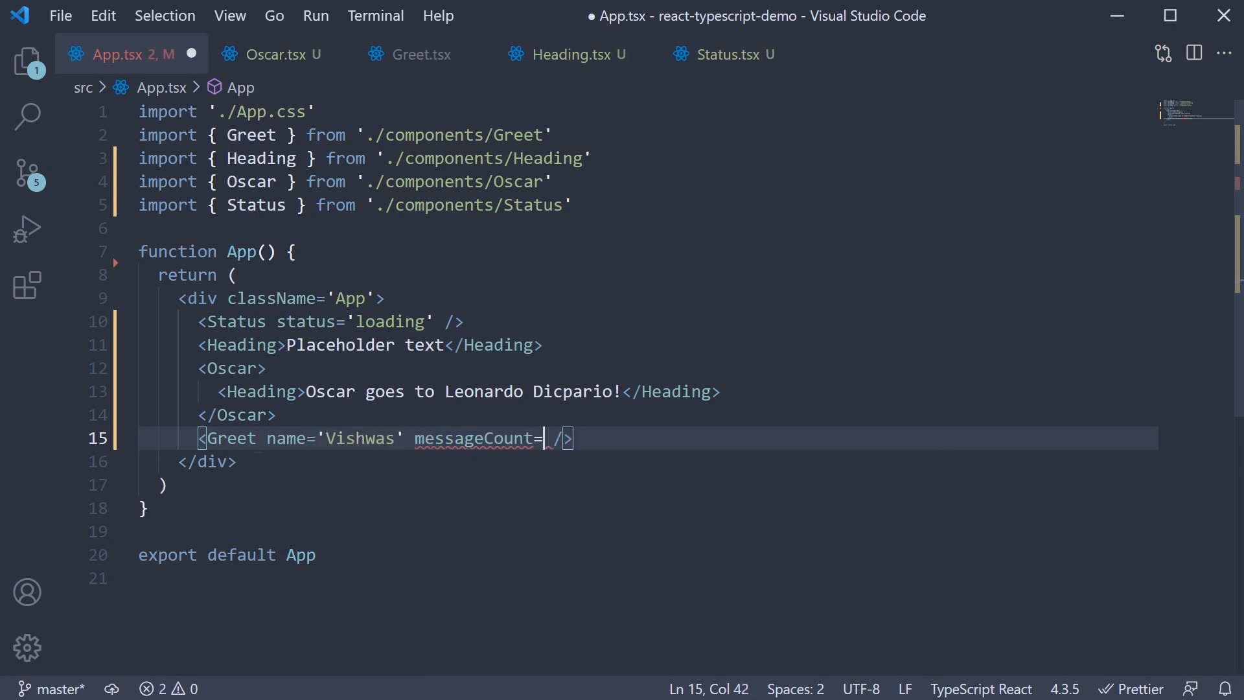
pyautogui.write('{10}')
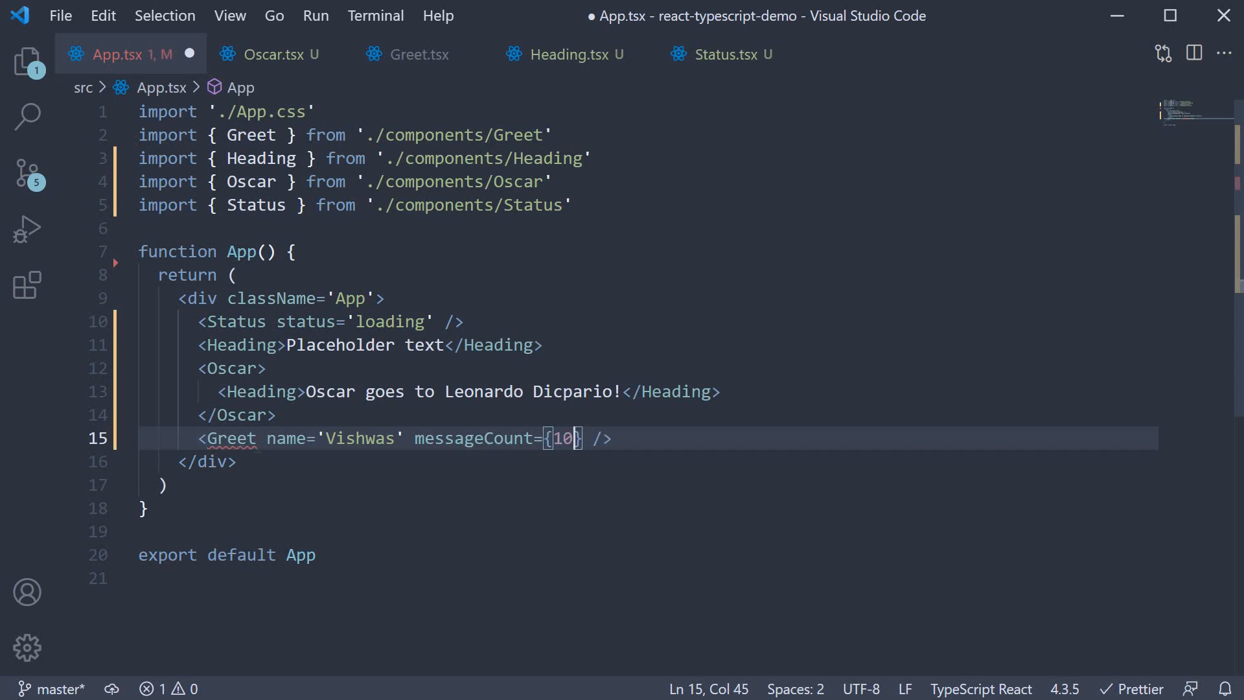
pyautogui.write('isLoggedIn')
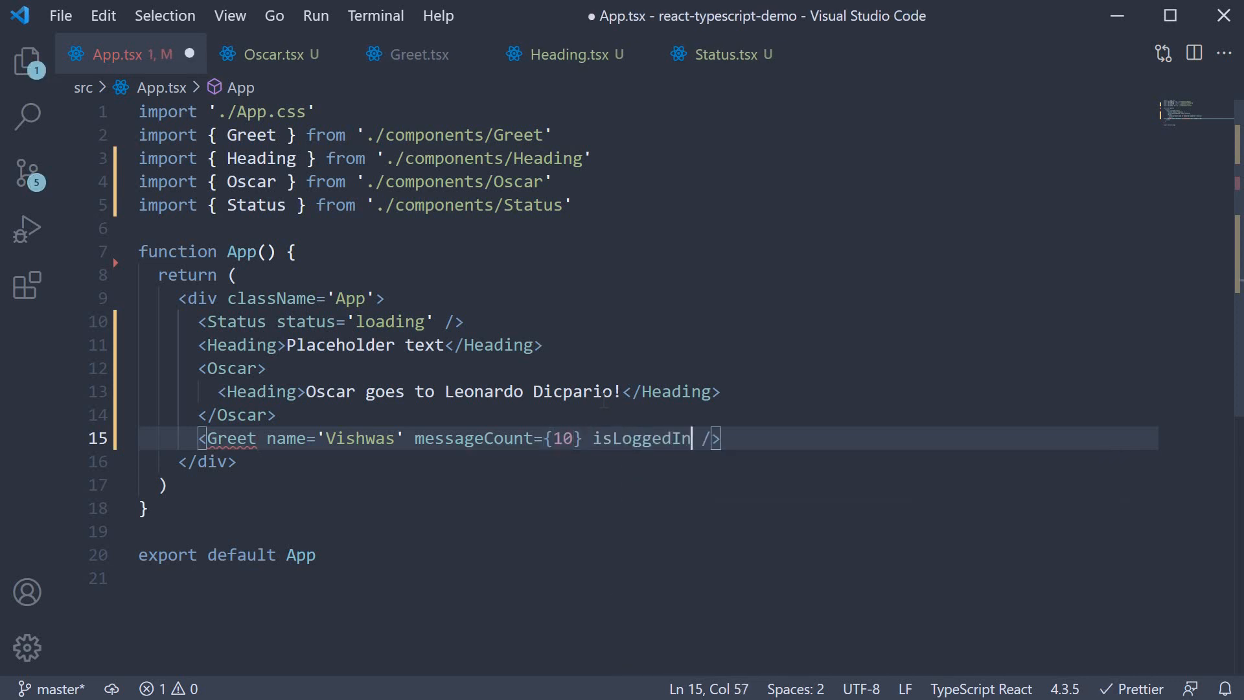
pyautogui.write('={false}')
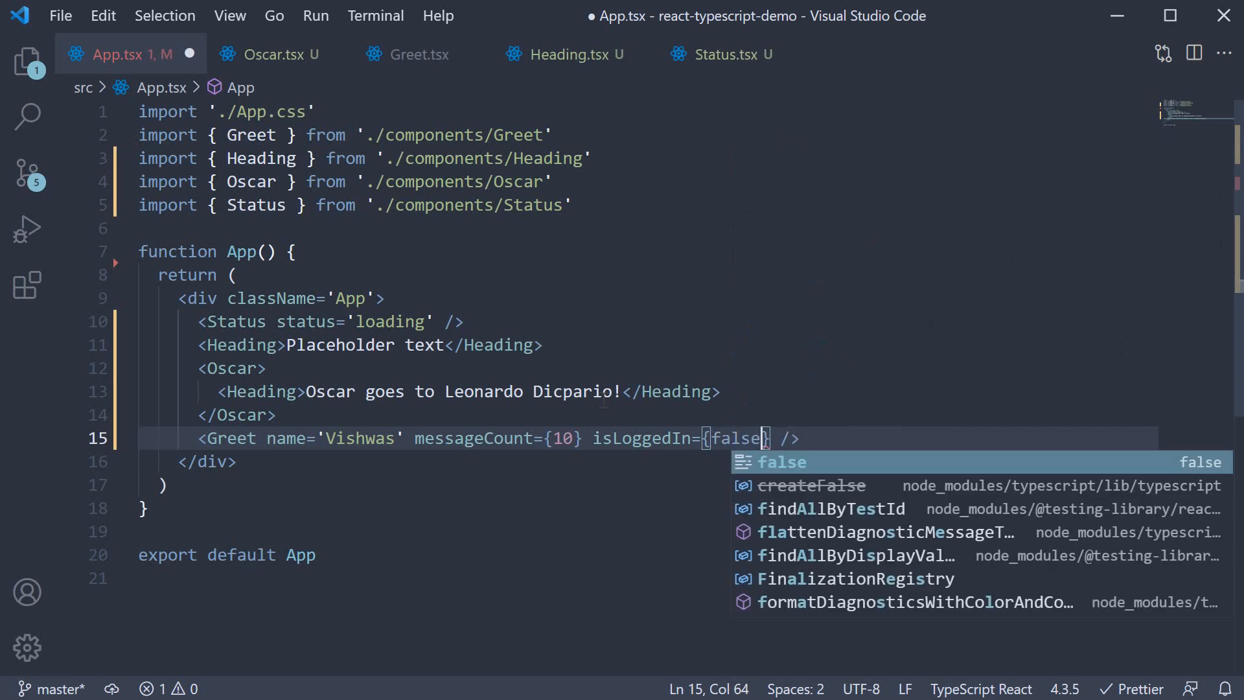
pyautogui.press('Ctrl+s')
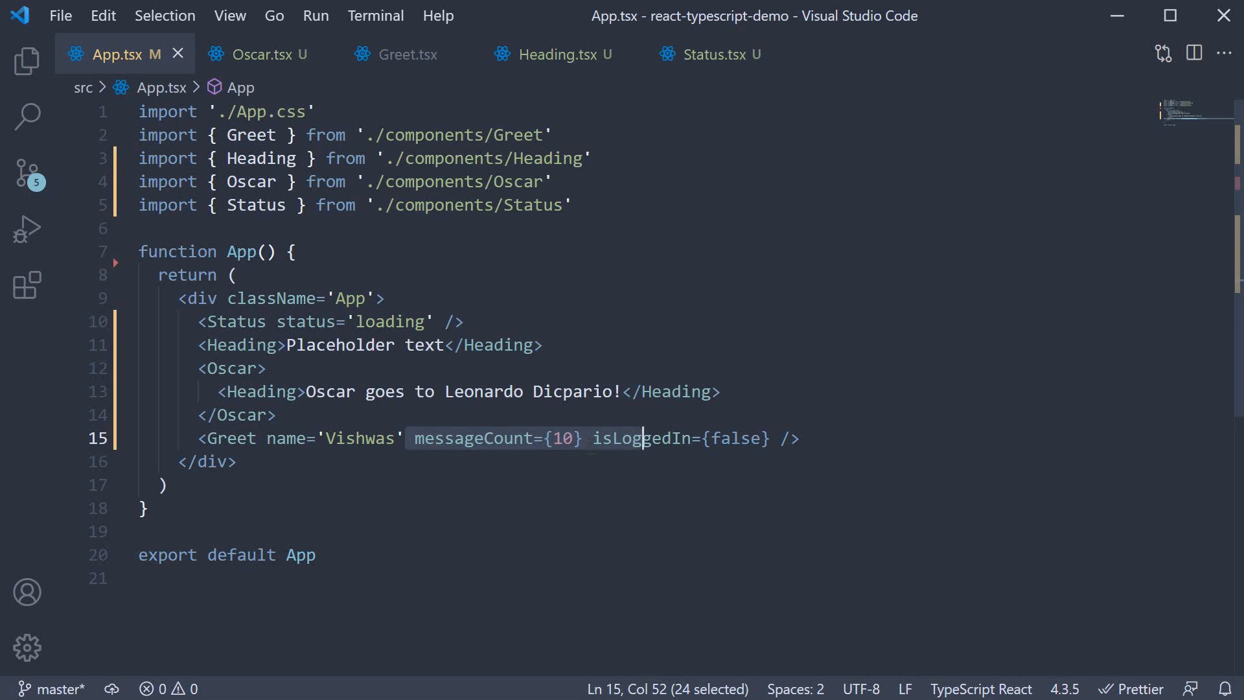
# Delete messageCount={10} from the Greet element in App.tsx and switch to Greet.tsx
pyautogui.click(575, 438)
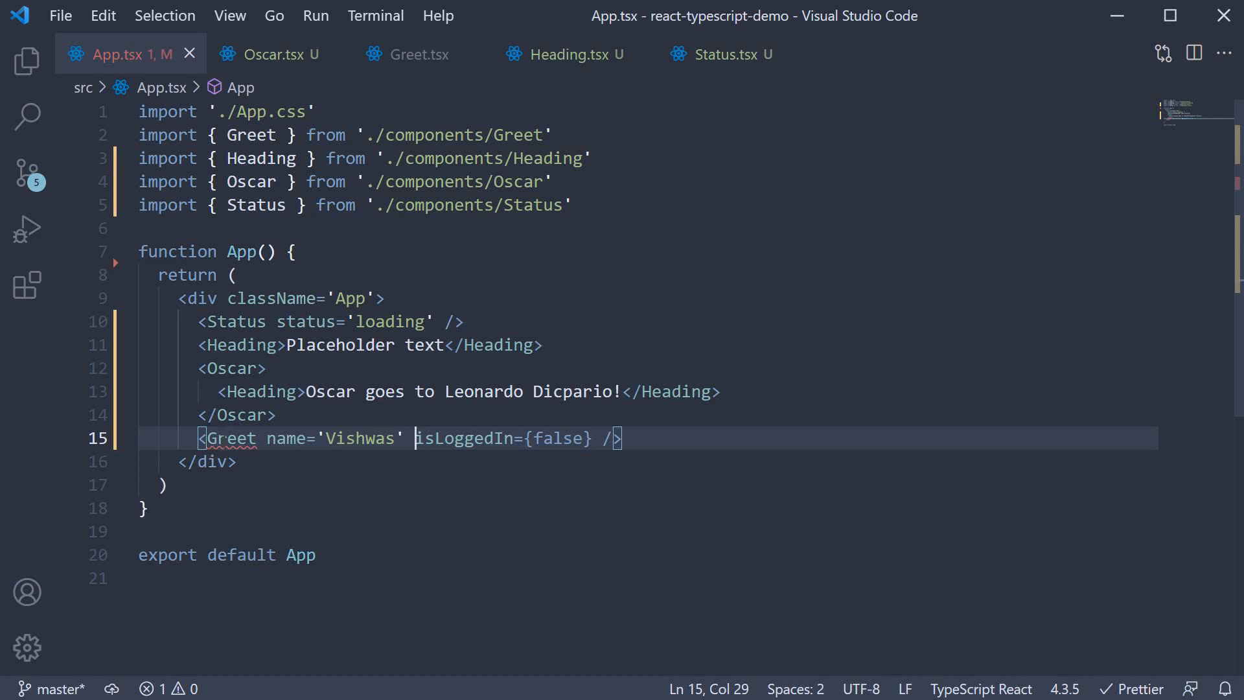
pyautogui.moveTo(233, 438)
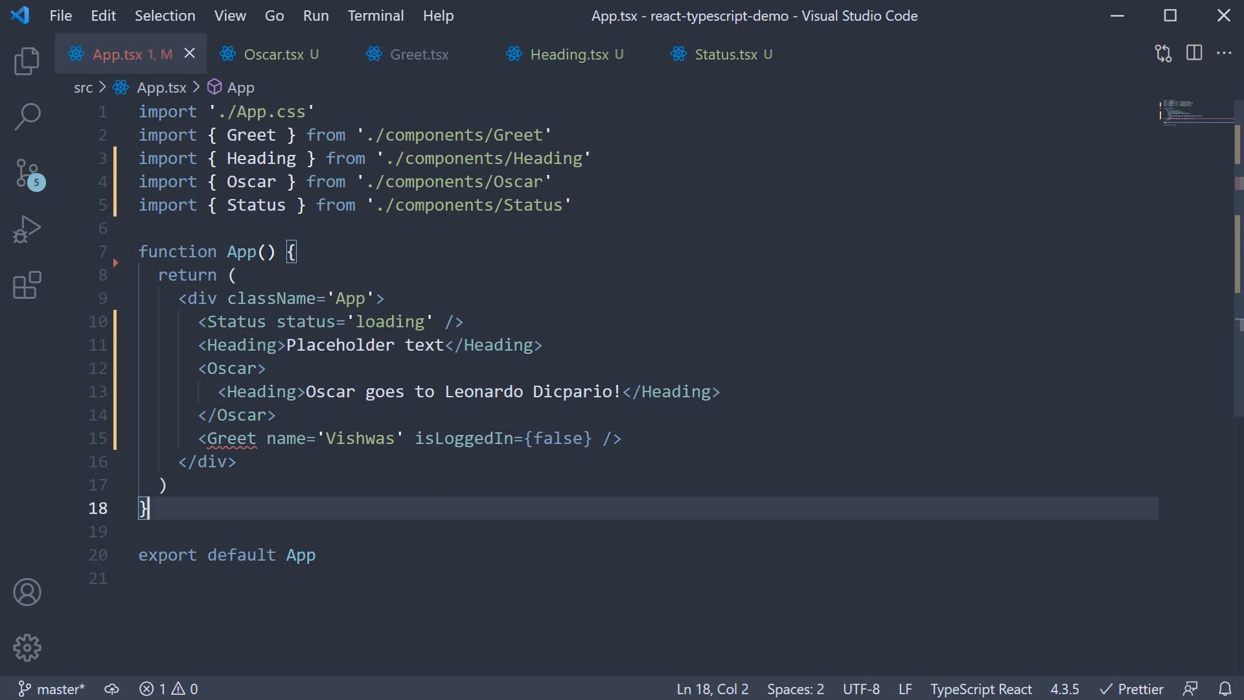
pyautogui.click(422, 54)
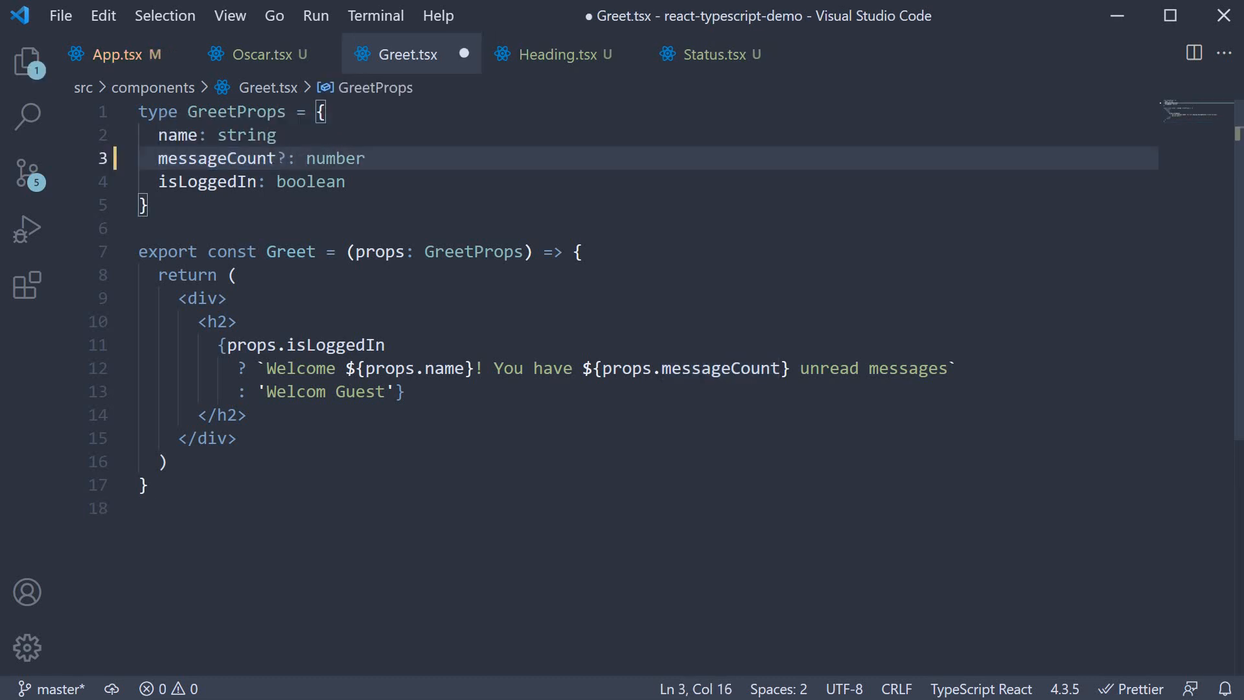
# Save Greet.tsx with messageCount optional, confirm App.tsx's error clears, and start a const line in Greet
pyautogui.press('Ctrl+s')
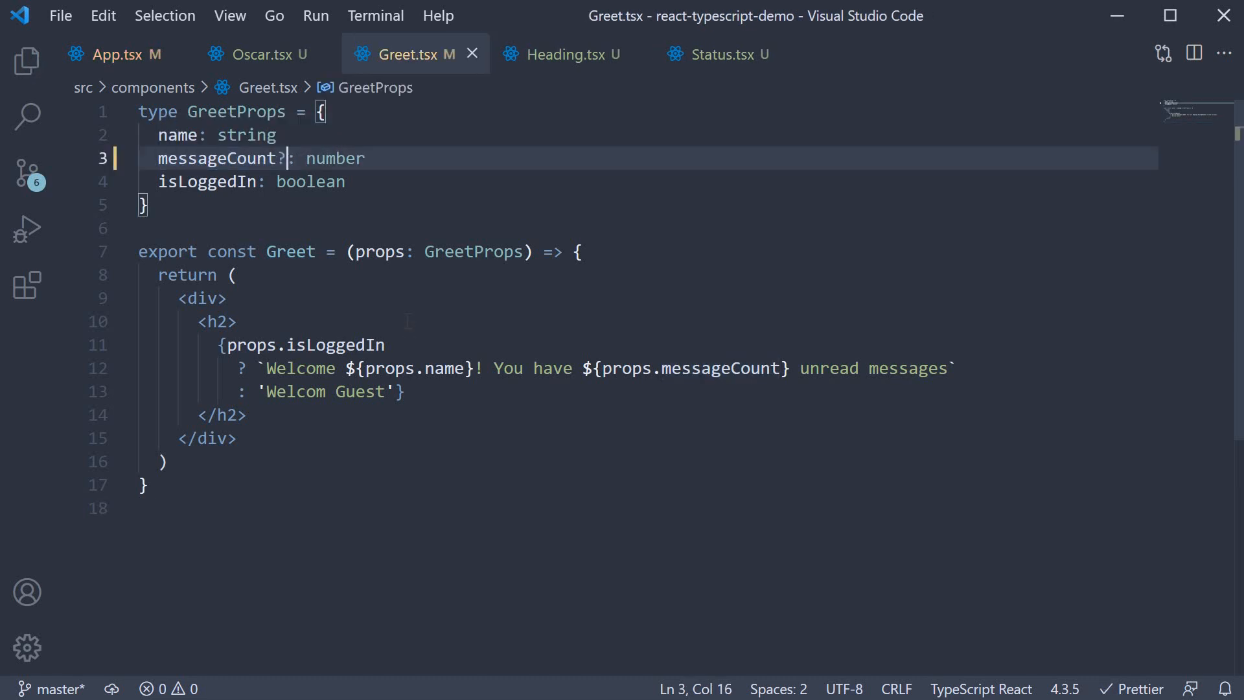
pyautogui.click(116, 55)
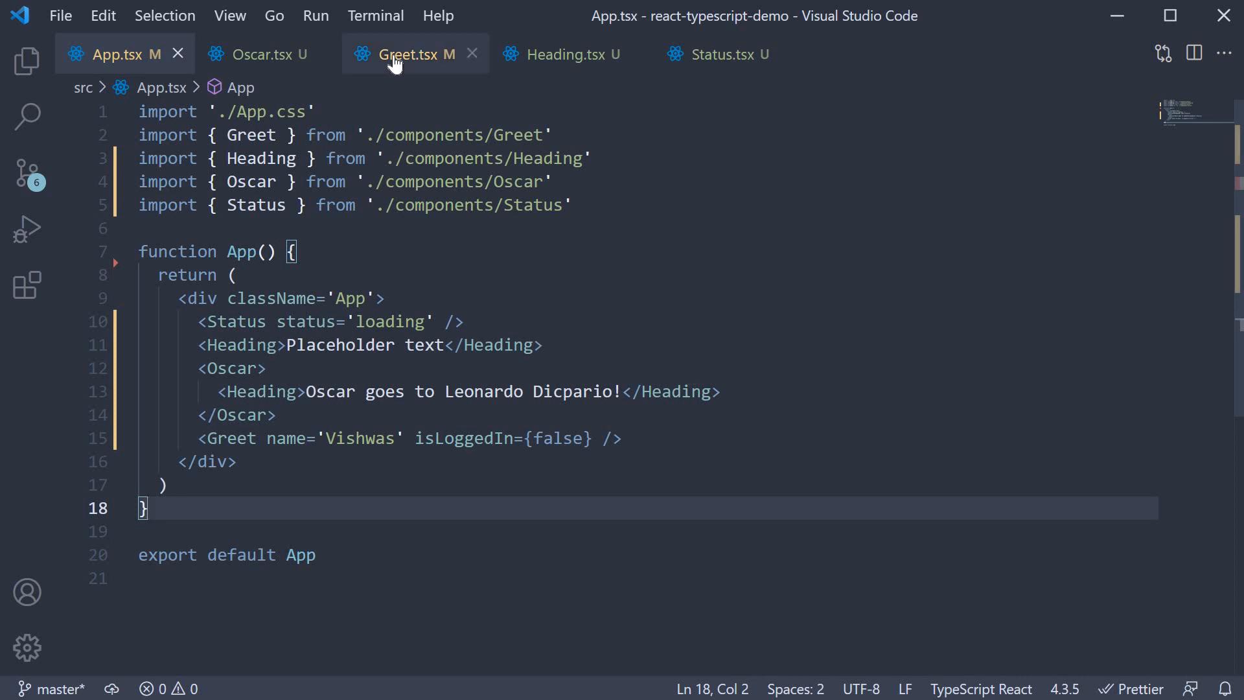
pyautogui.click(412, 54)
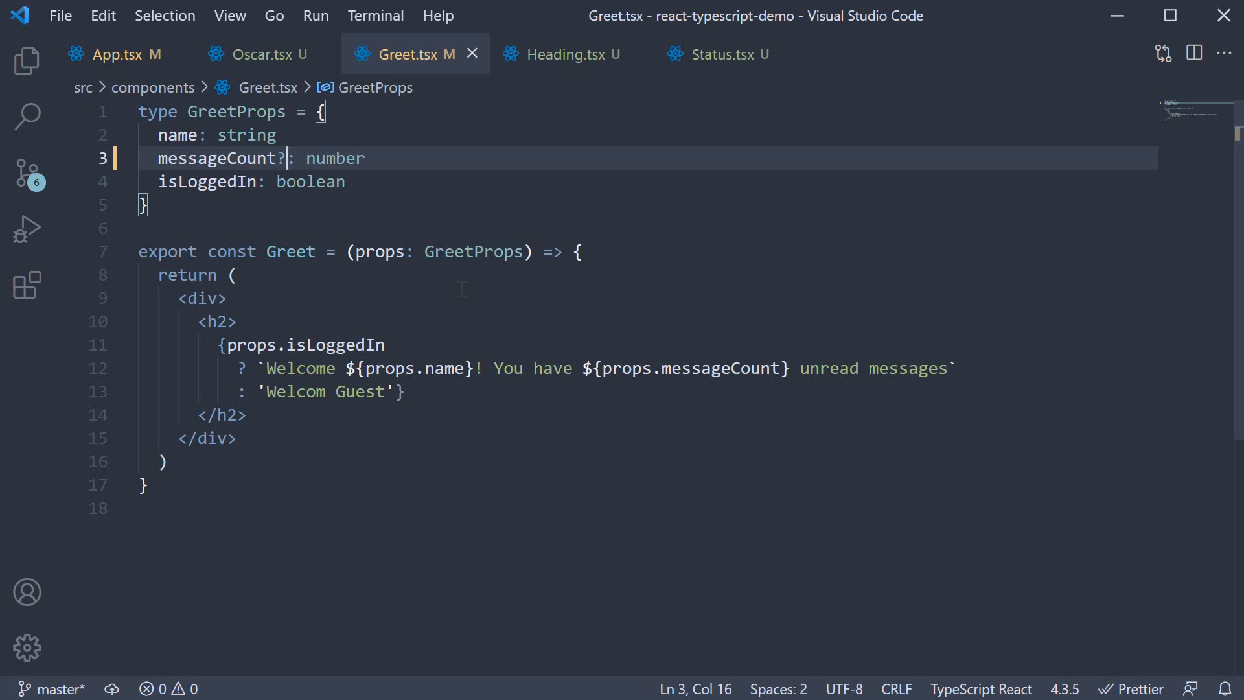
pyautogui.write('const')
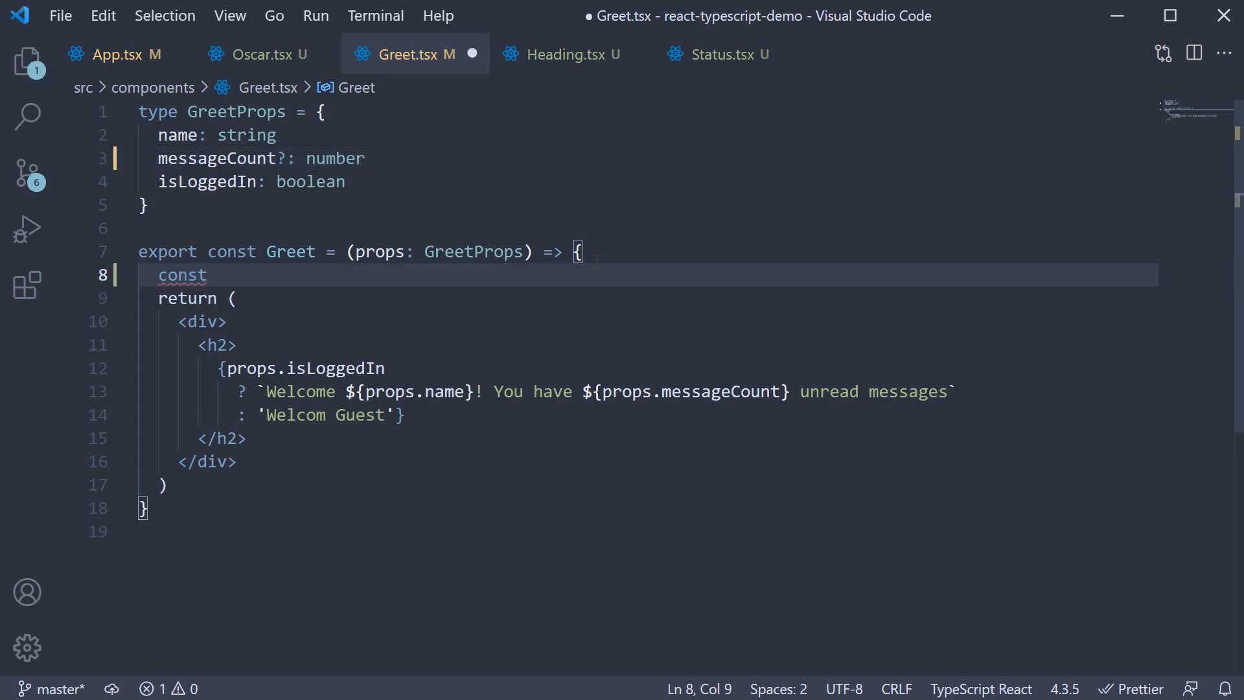
# Write const { messageCount = 0 } = props and use messageCount in the welcome message
pyautogui.write('{ messageCount}')
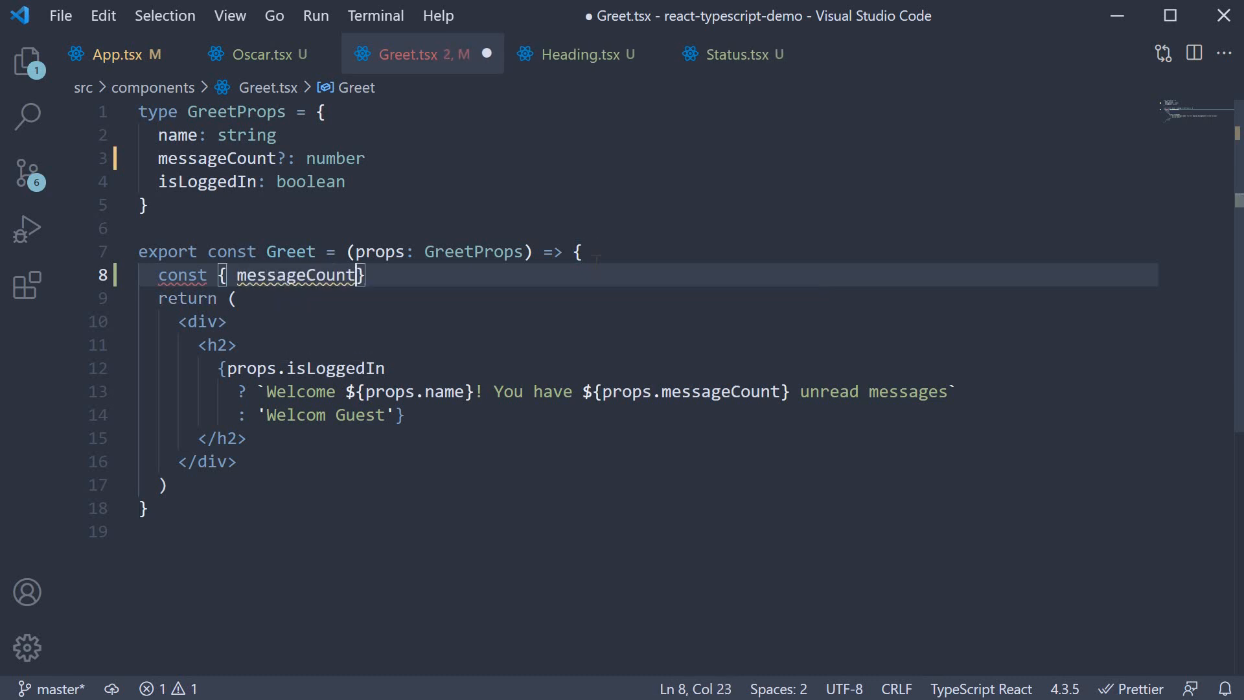
pyautogui.write('= 0')
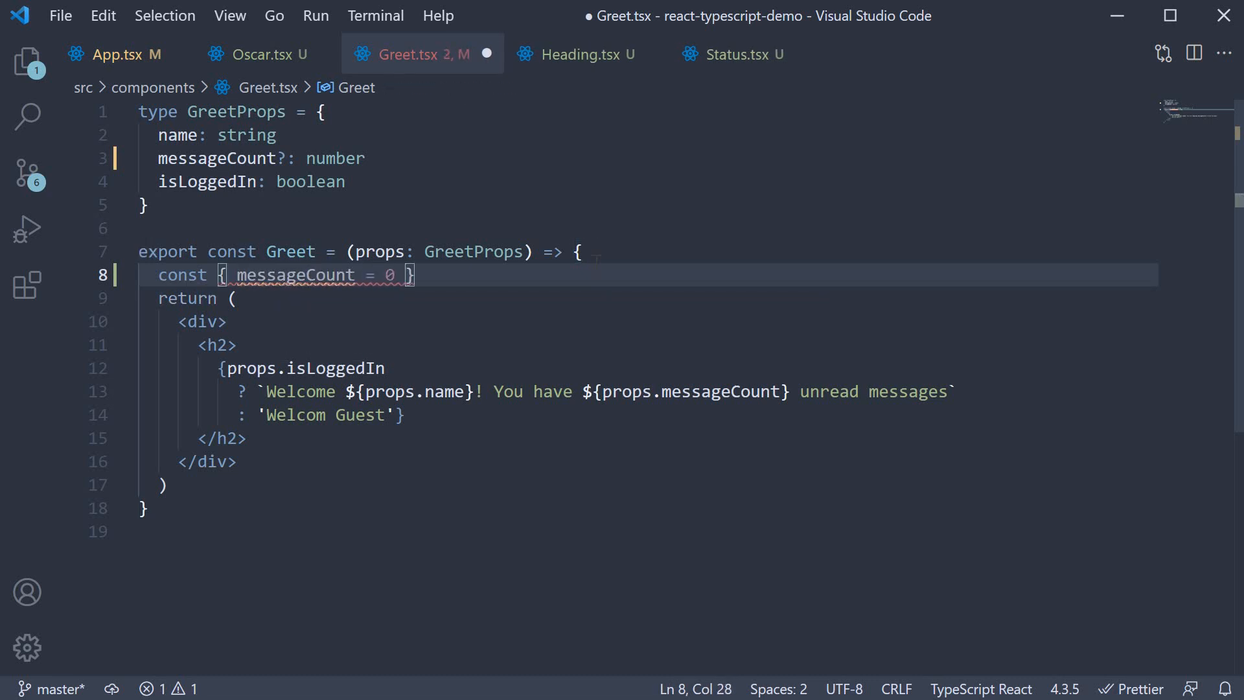
pyautogui.write('= props')
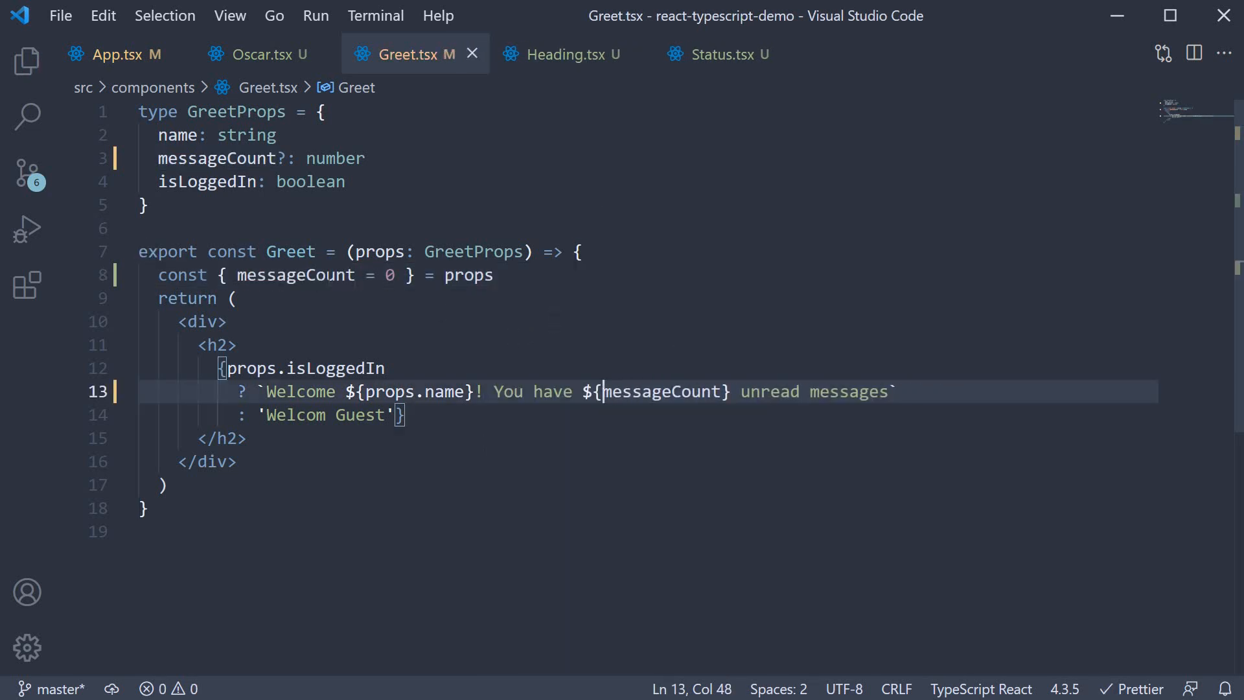
pyautogui.doubleClick(294, 275)
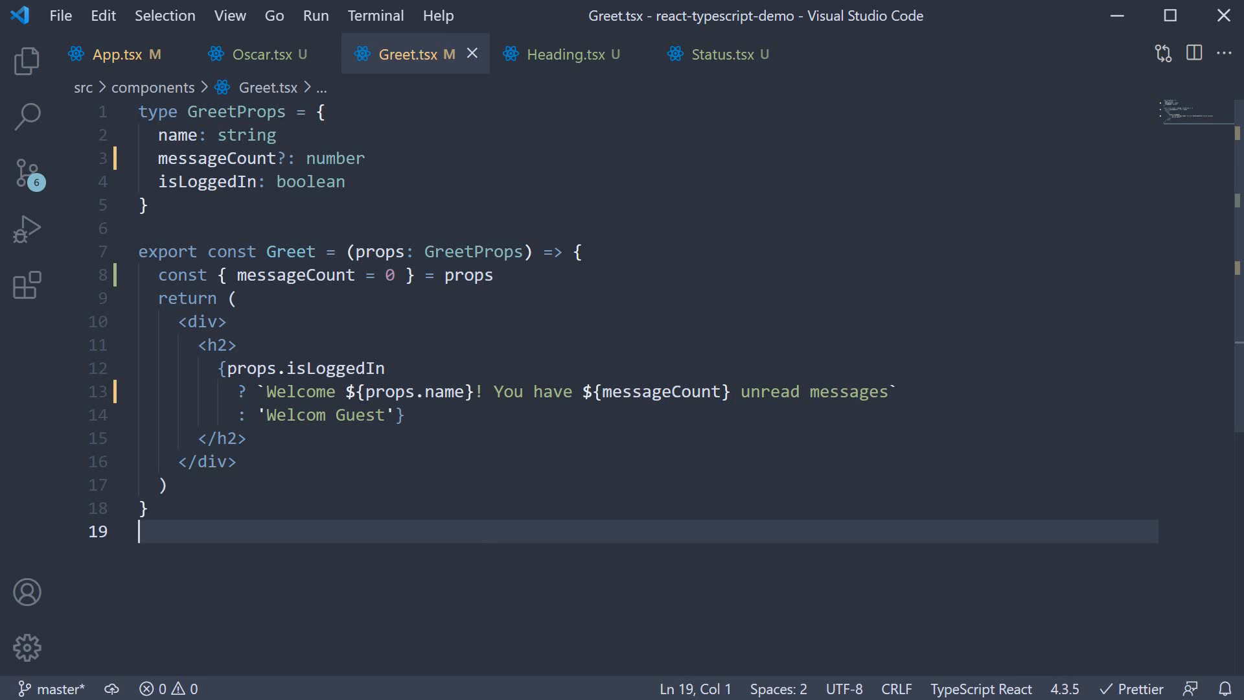
pyautogui.click(723, 54)
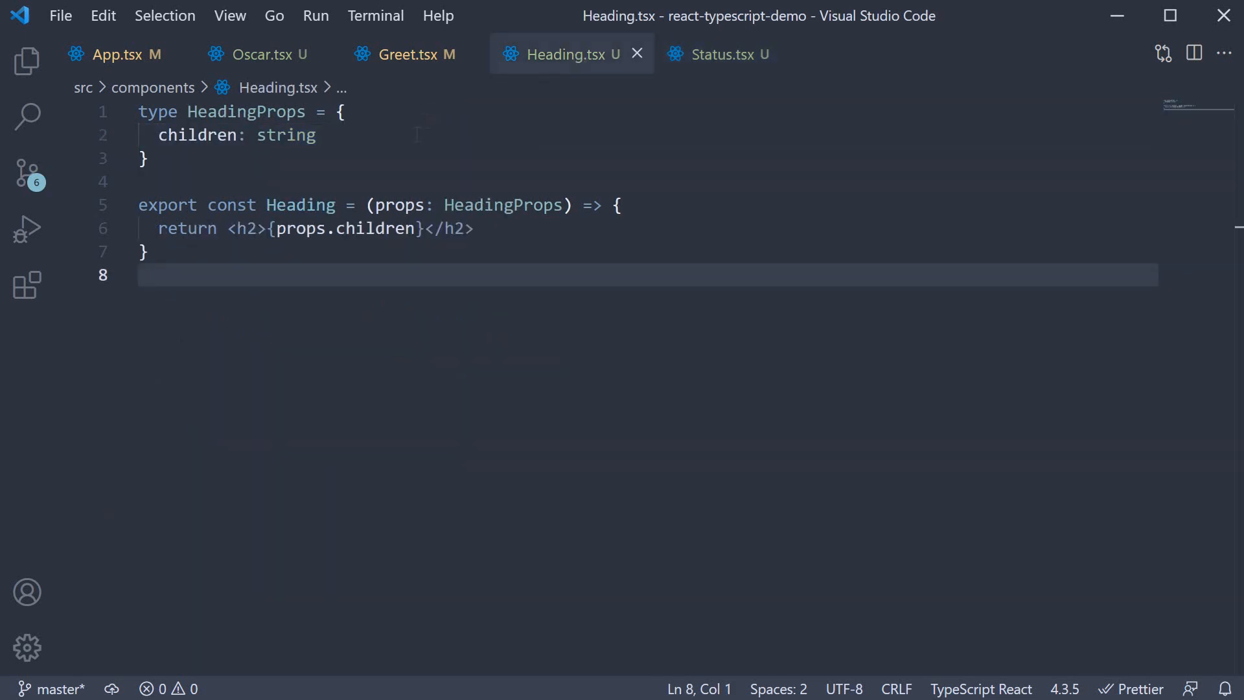
pyautogui.click(257, 55)
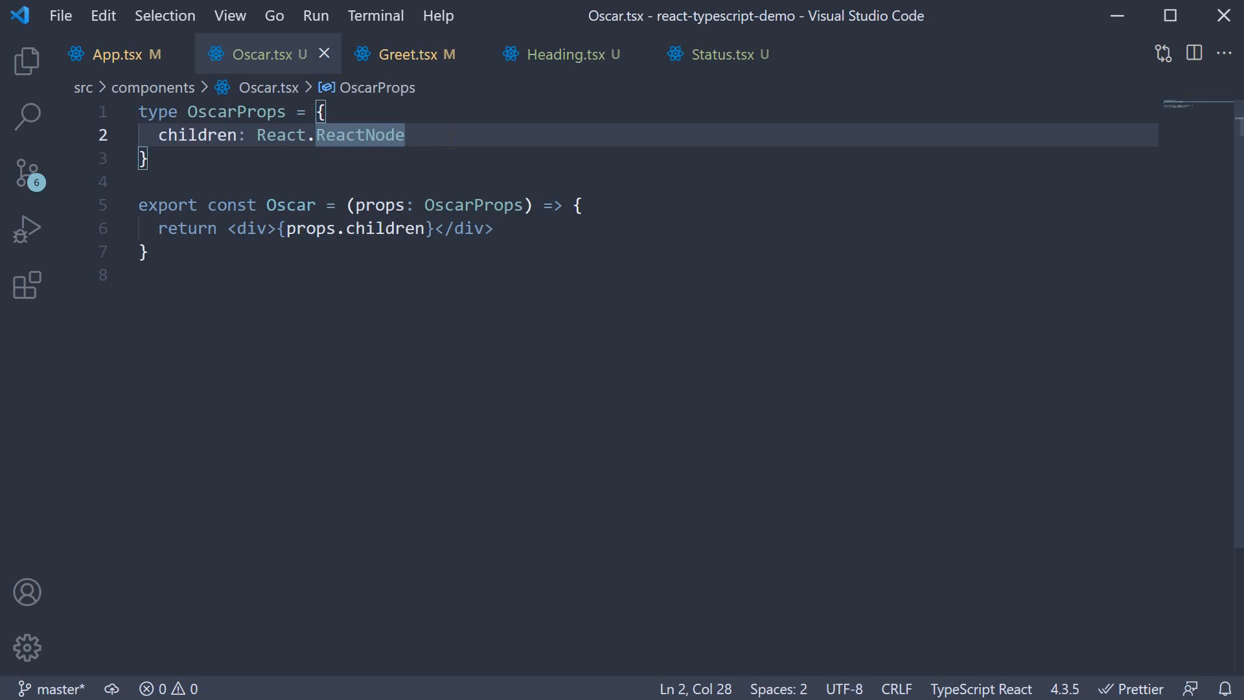
pyautogui.click(403, 54)
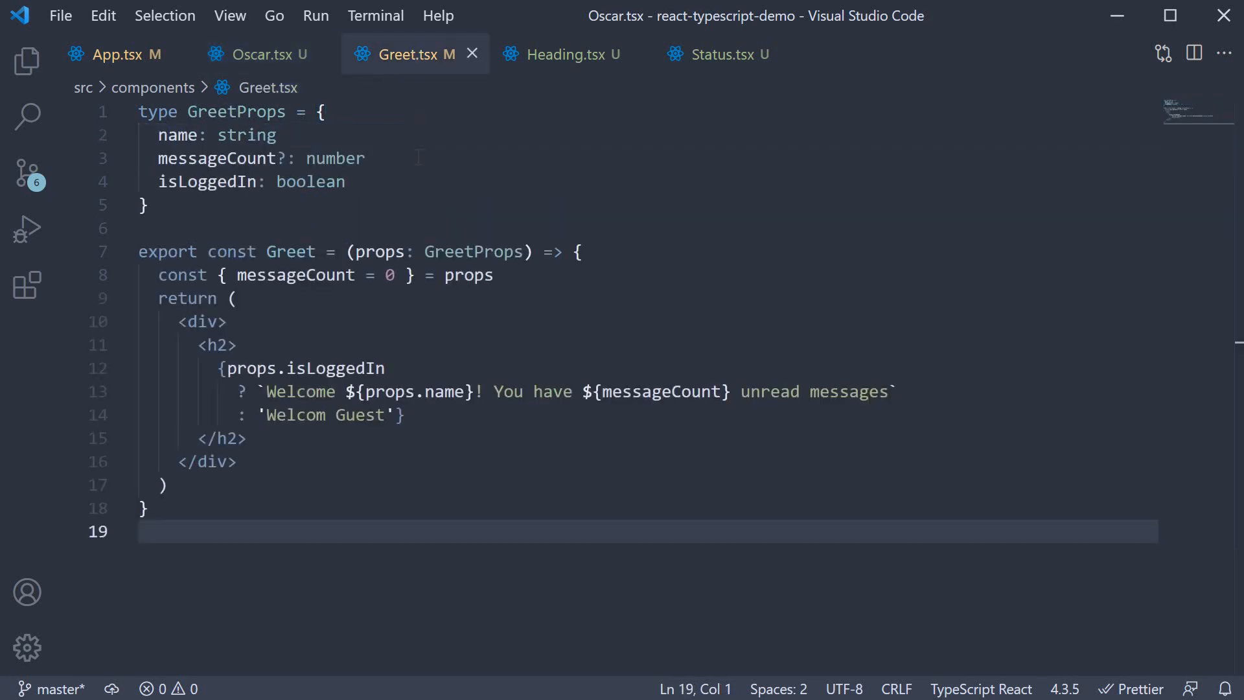